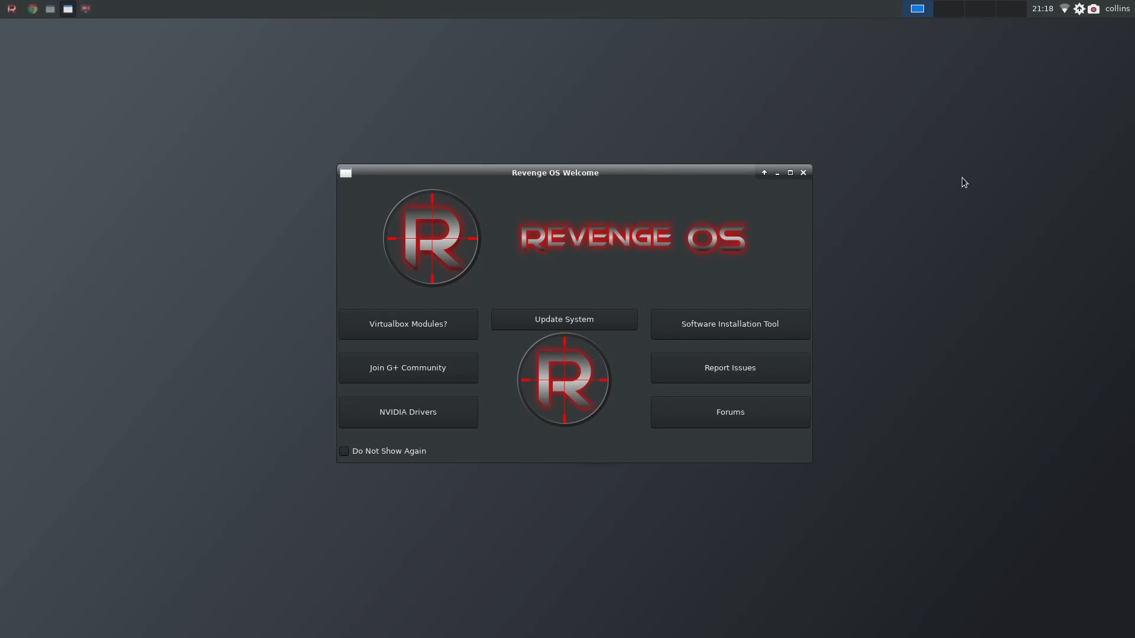
mouse_move(374, 114)
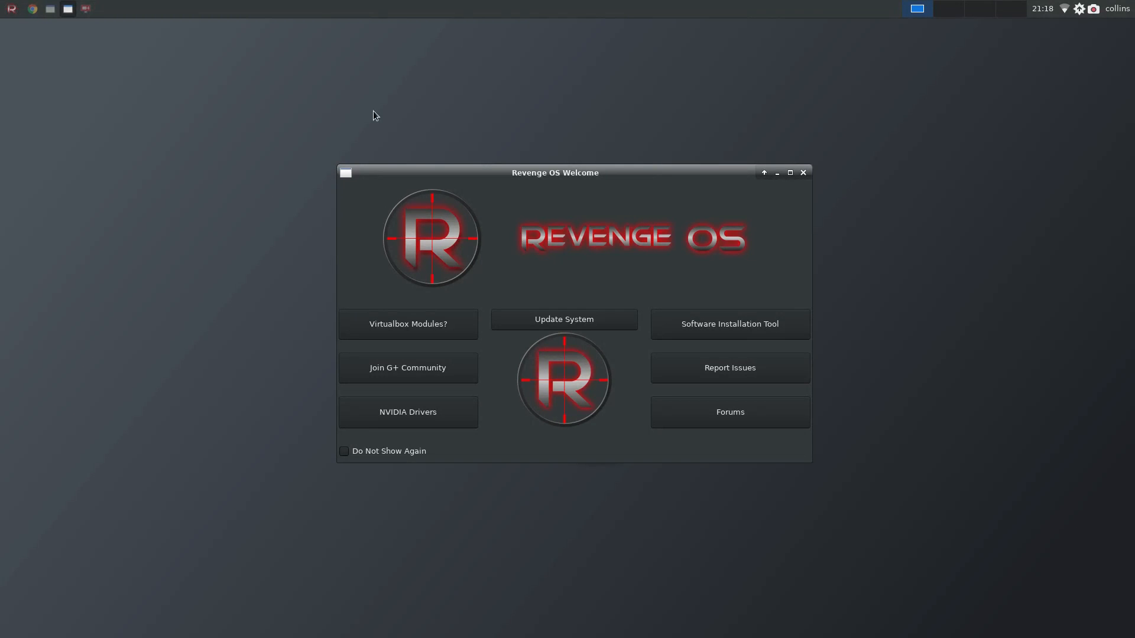
Step: Open the Revenge OS Google+ community page from the Welcome screen
click(408, 368)
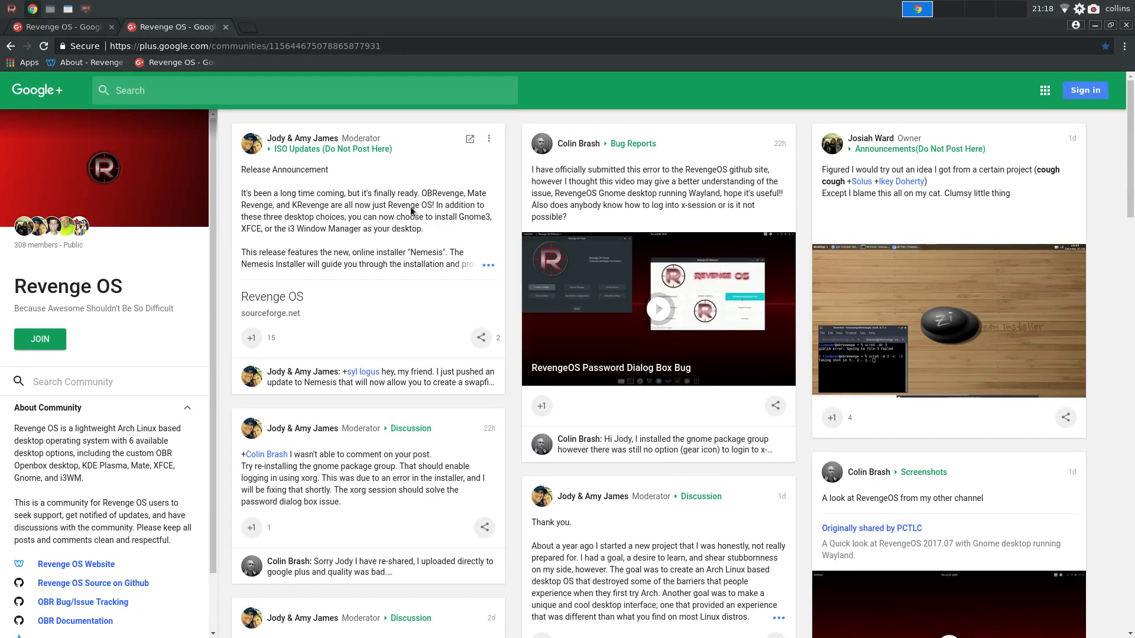
Step: View the Revenge OS website About page and read down to its desktop options section
click(85, 63)
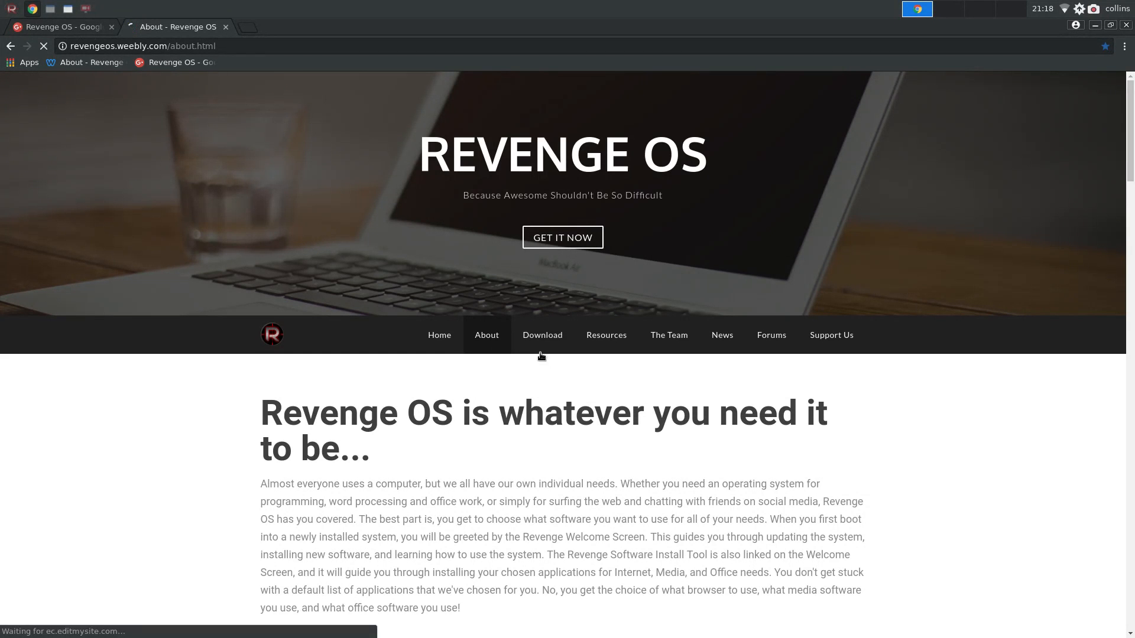
scroll(down, 3)
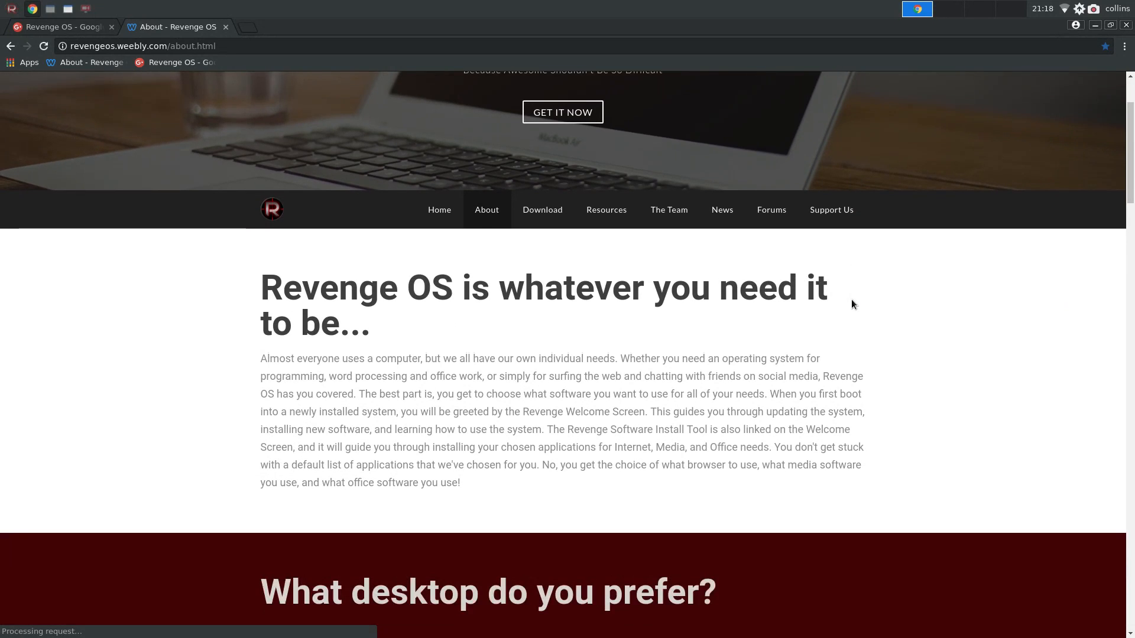
scroll(down, 3)
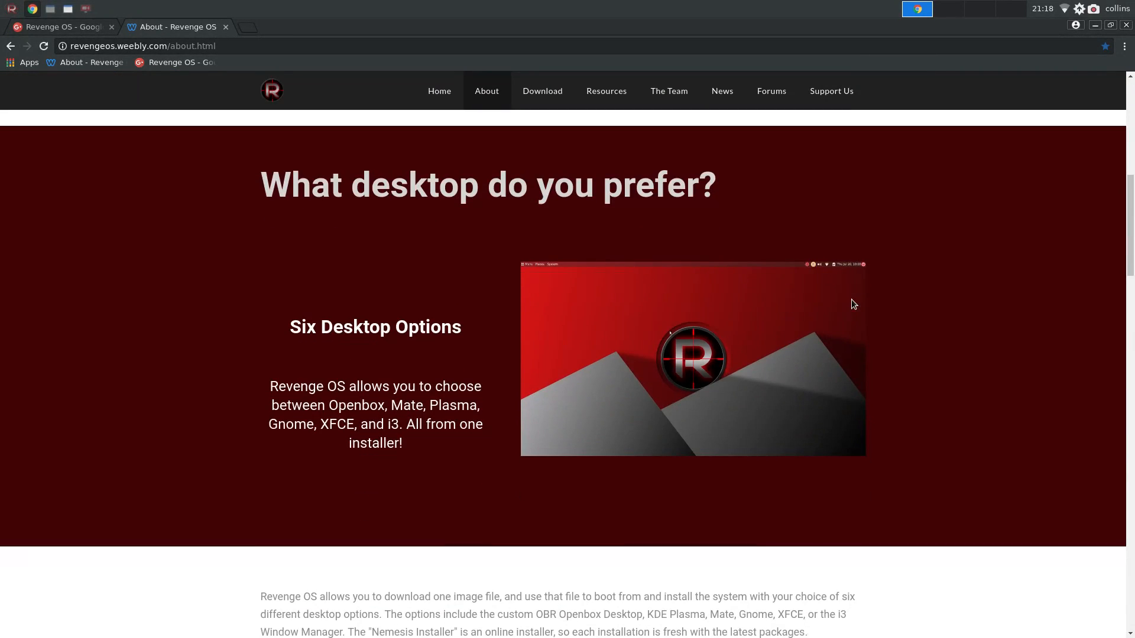
mouse_move(487, 369)
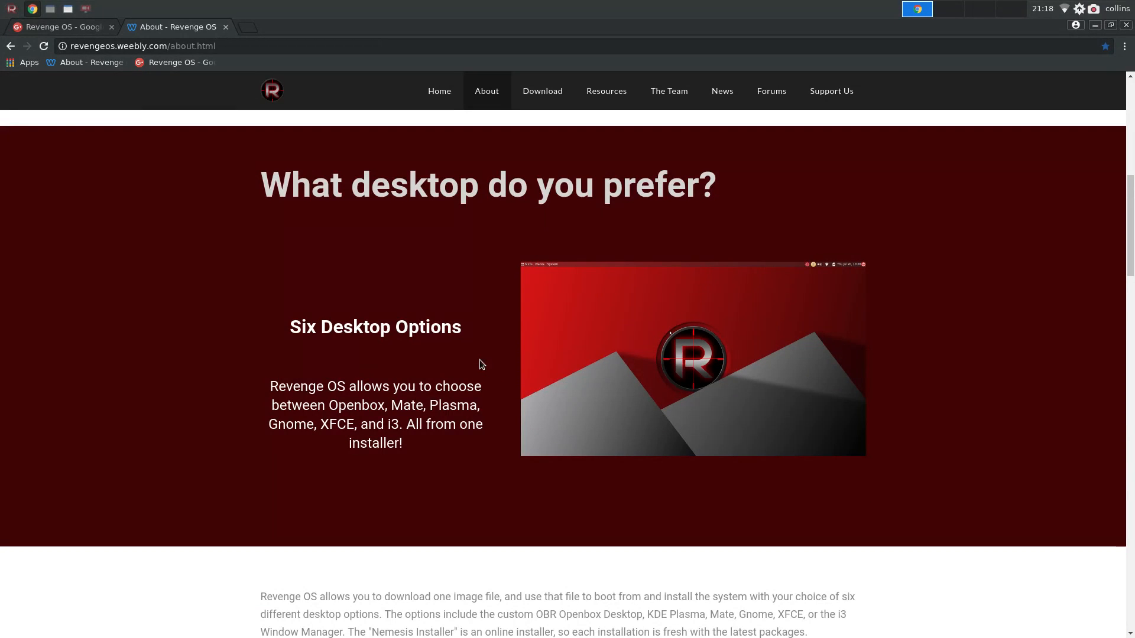
mouse_move(470, 357)
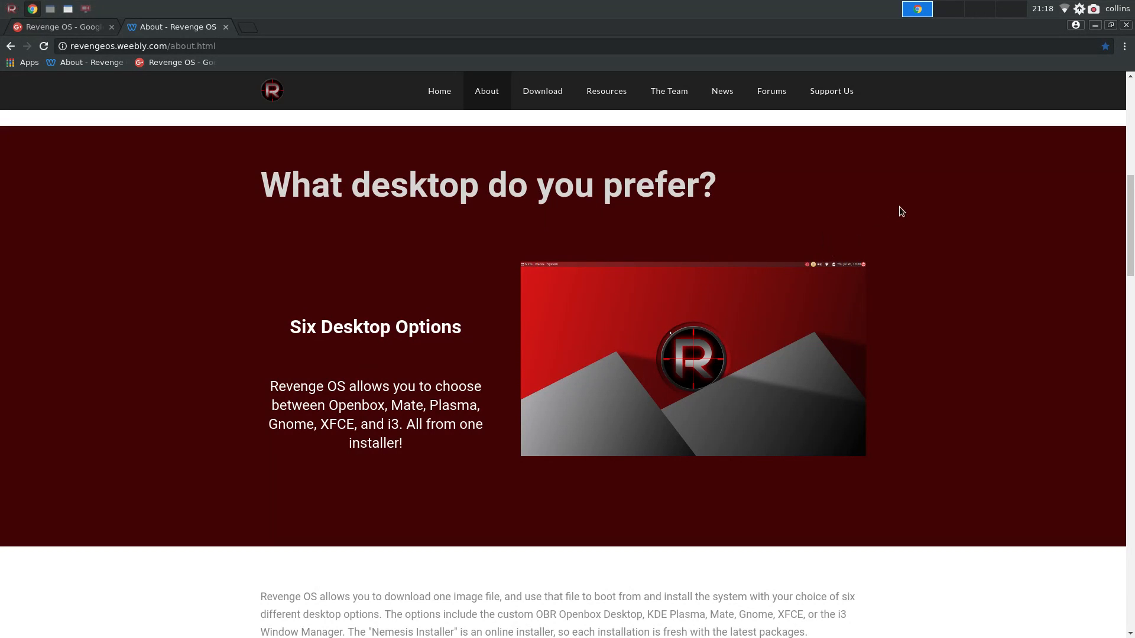
mouse_move(897, 227)
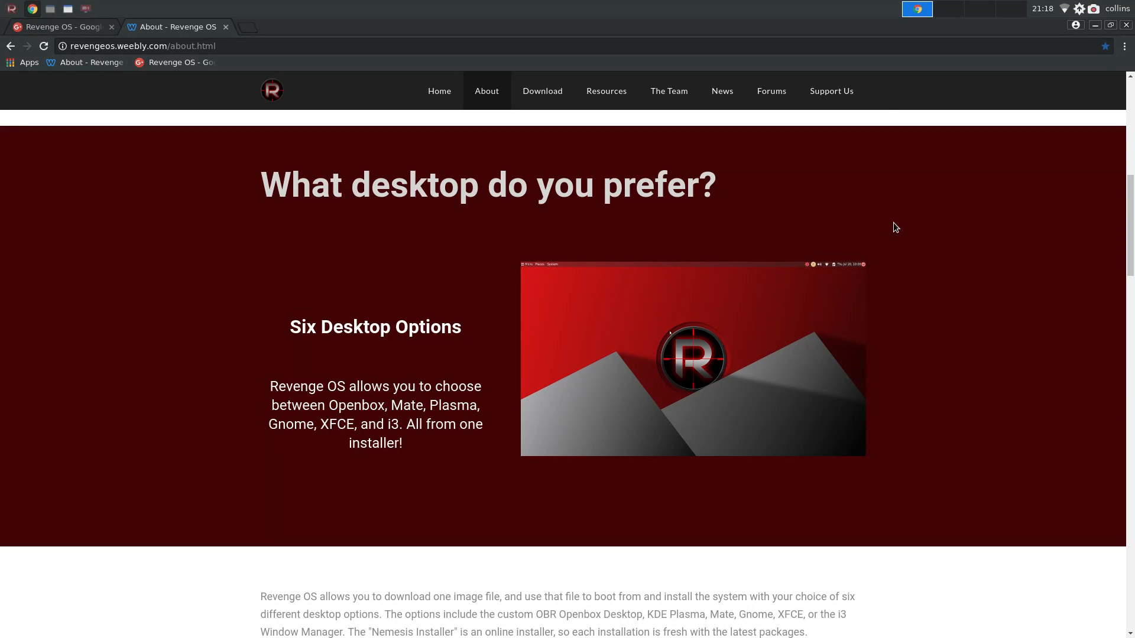
mouse_move(902, 233)
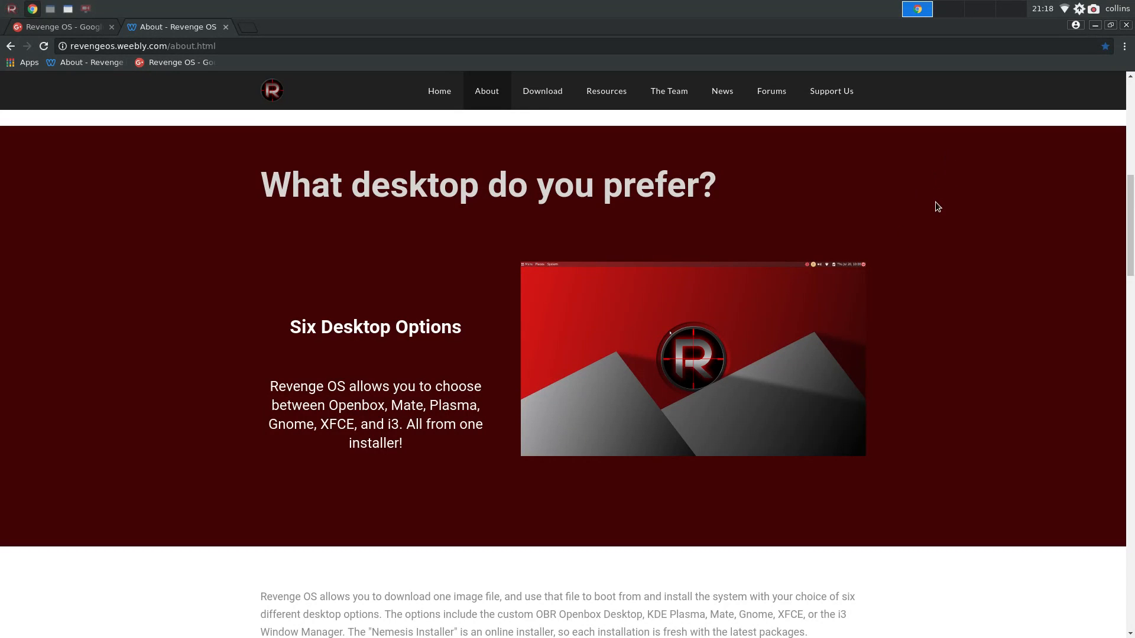
mouse_move(1076, 76)
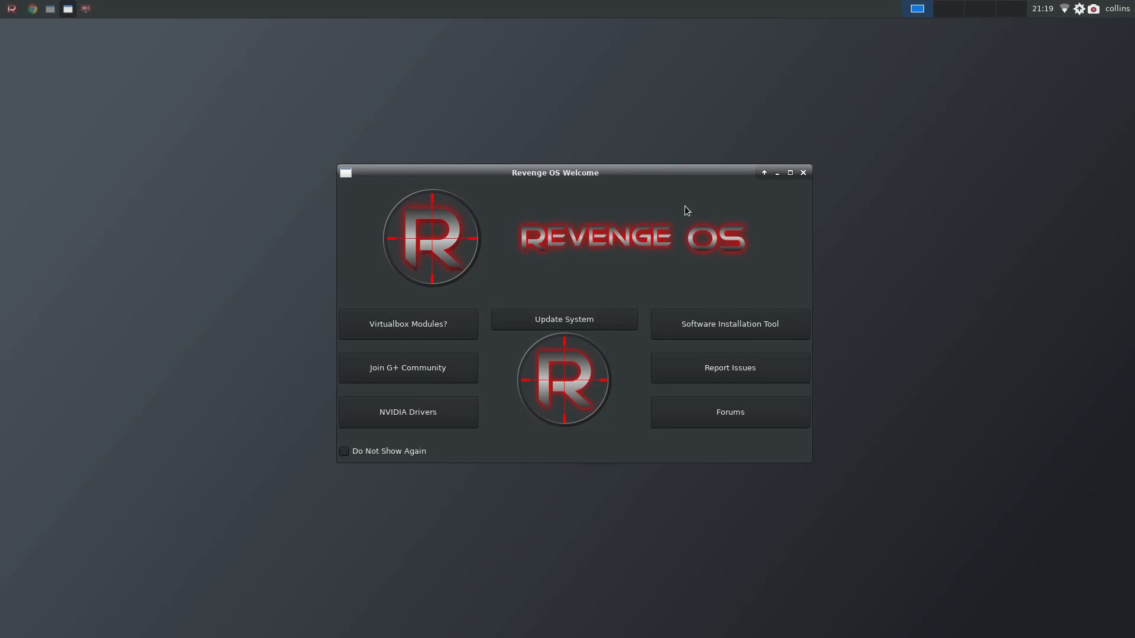
mouse_move(402, 69)
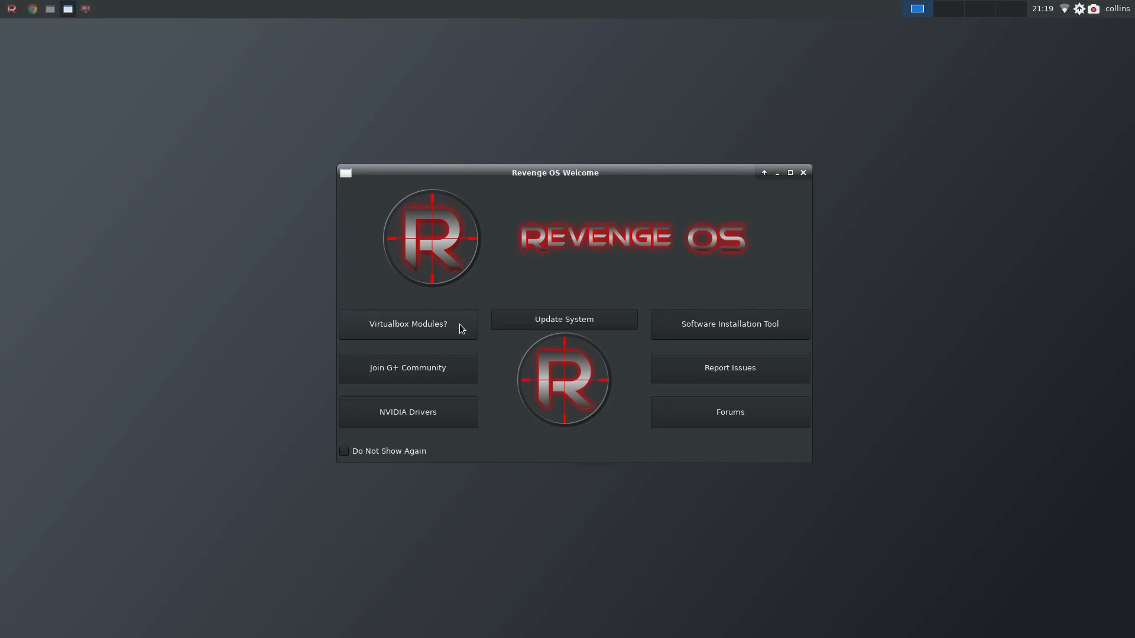
mouse_move(438, 370)
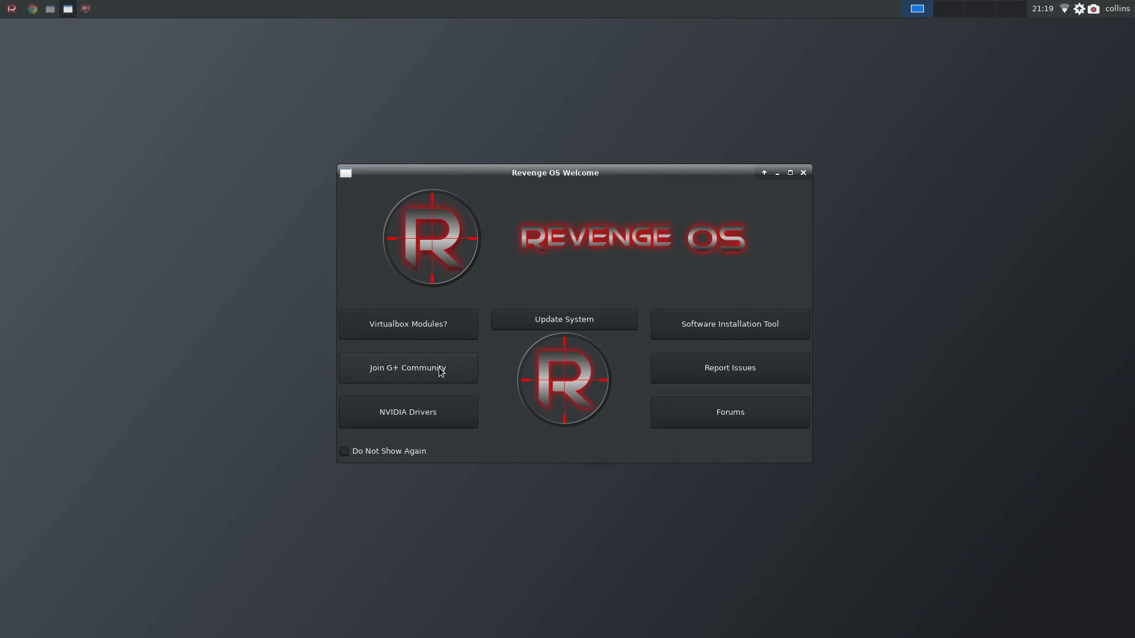
Step: Launch the Software Installation Tool from the Welcome screen
click(408, 368)
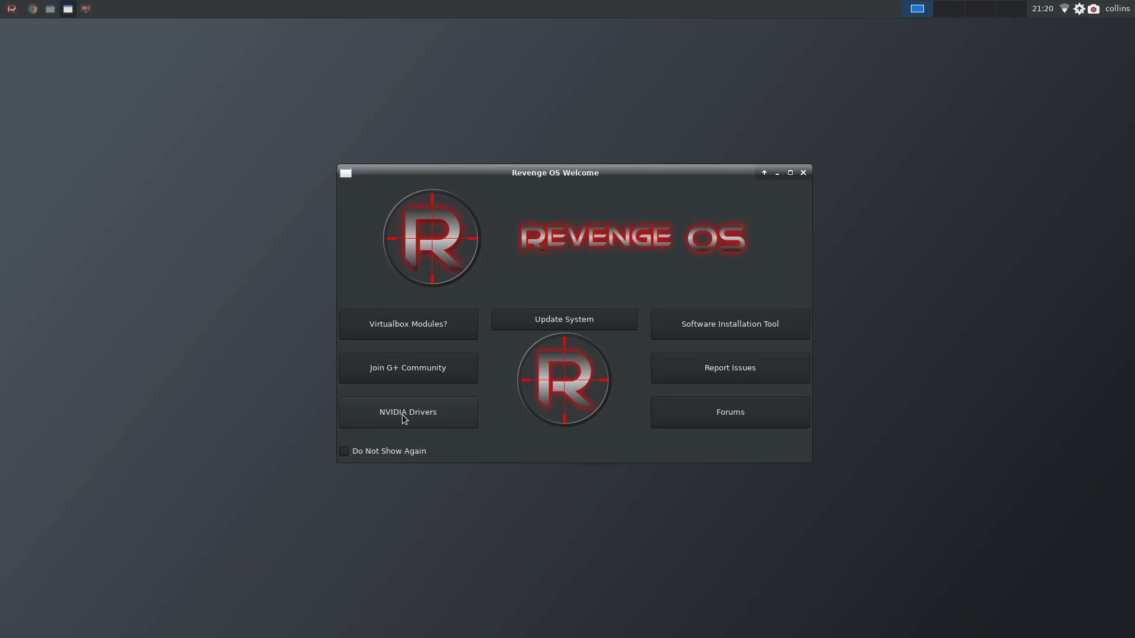
mouse_move(415, 414)
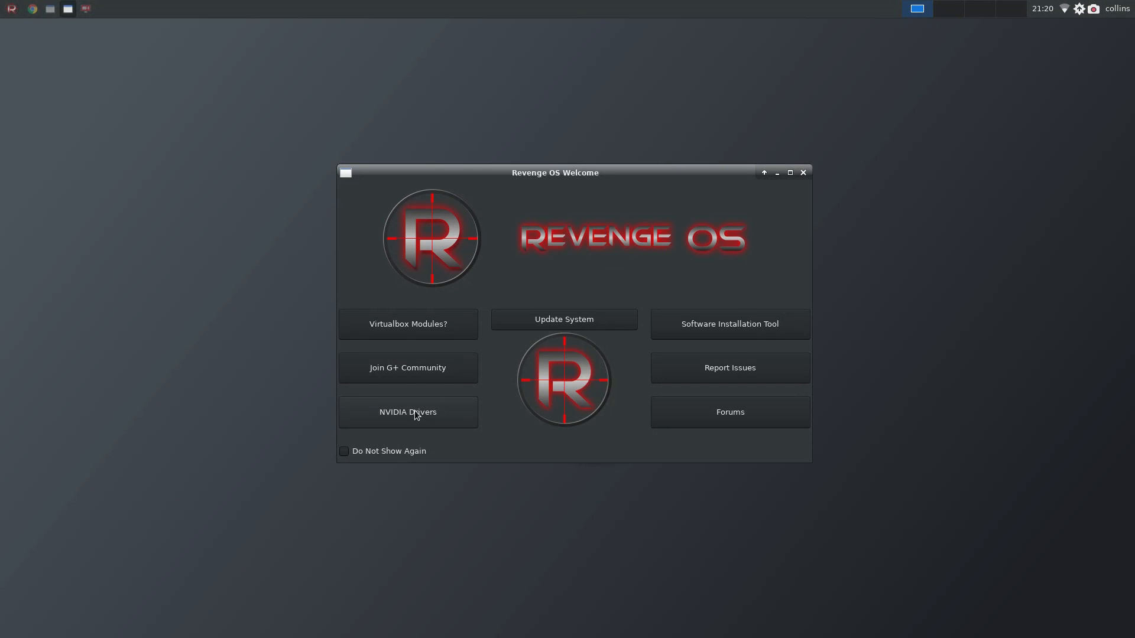
mouse_move(482, 365)
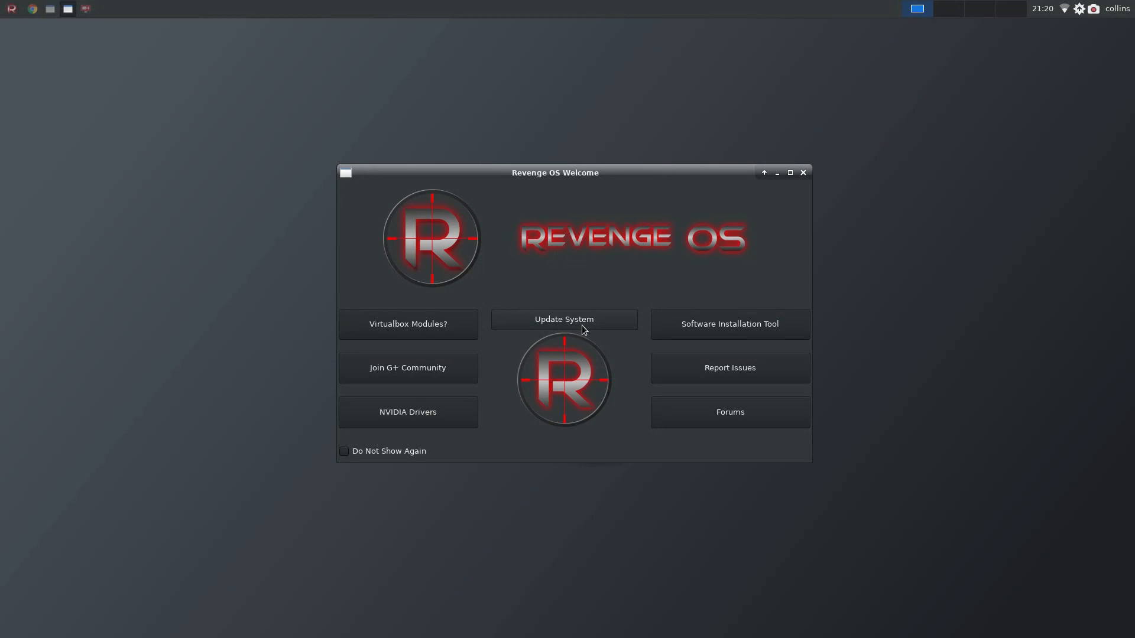
mouse_move(751, 334)
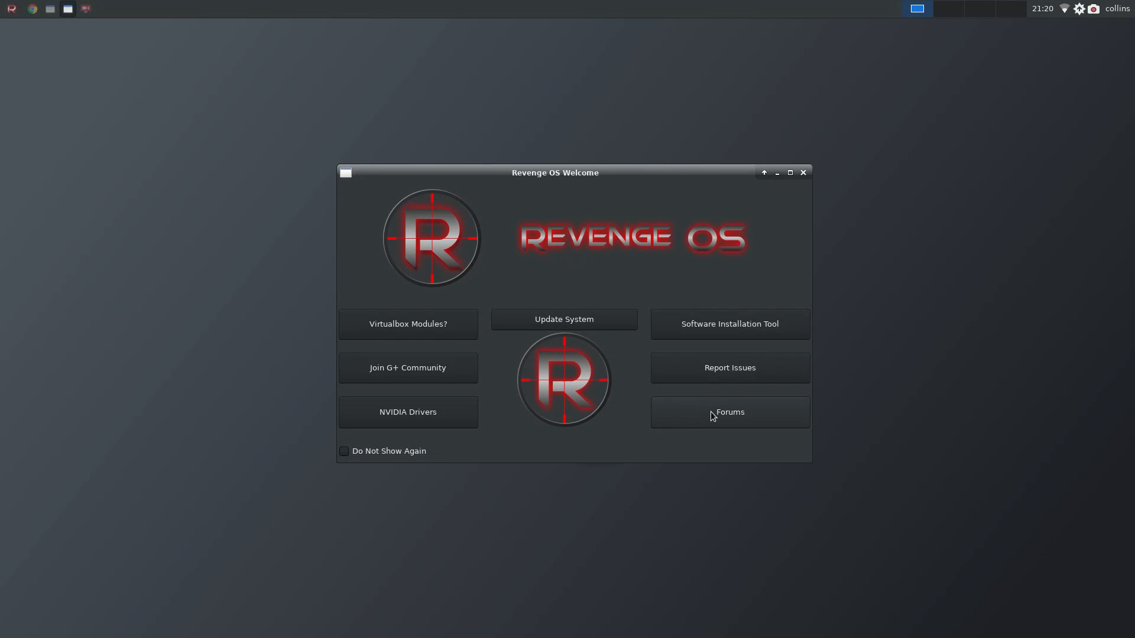
mouse_move(588, 190)
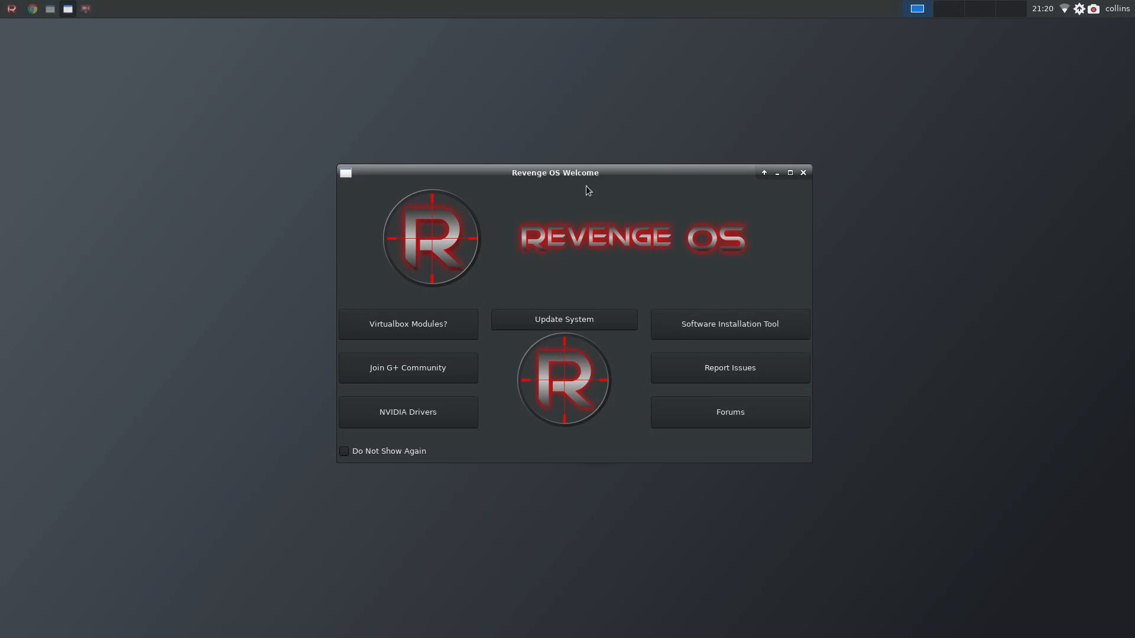
click(801, 172)
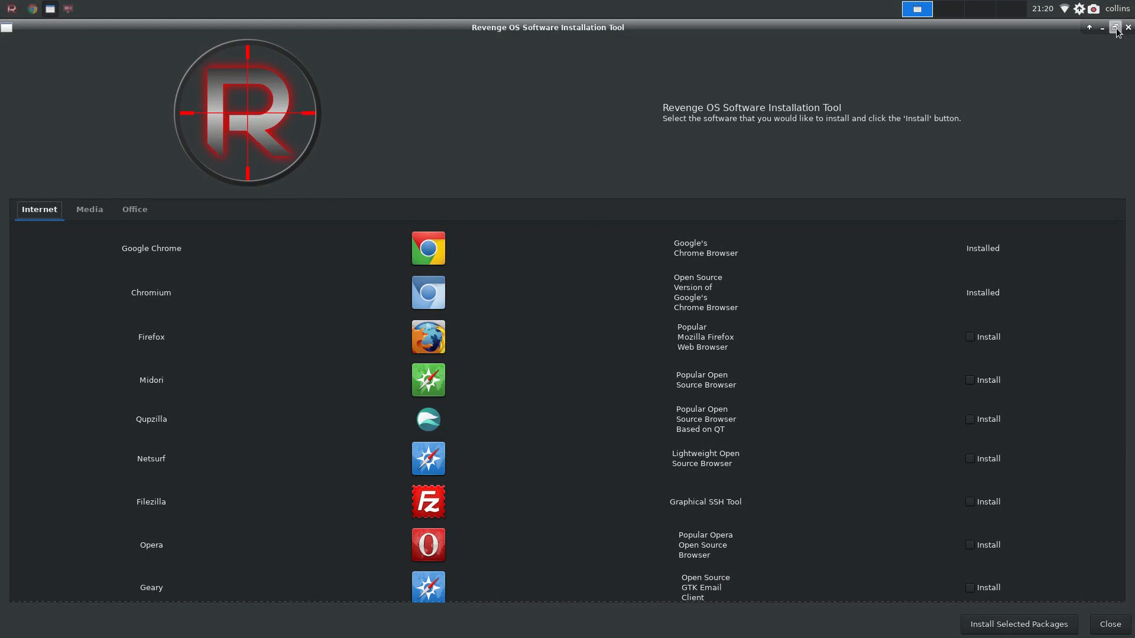
Step: Fit the installer window to the screen and browse the Internet list down to Hexchat
click(1115, 27)
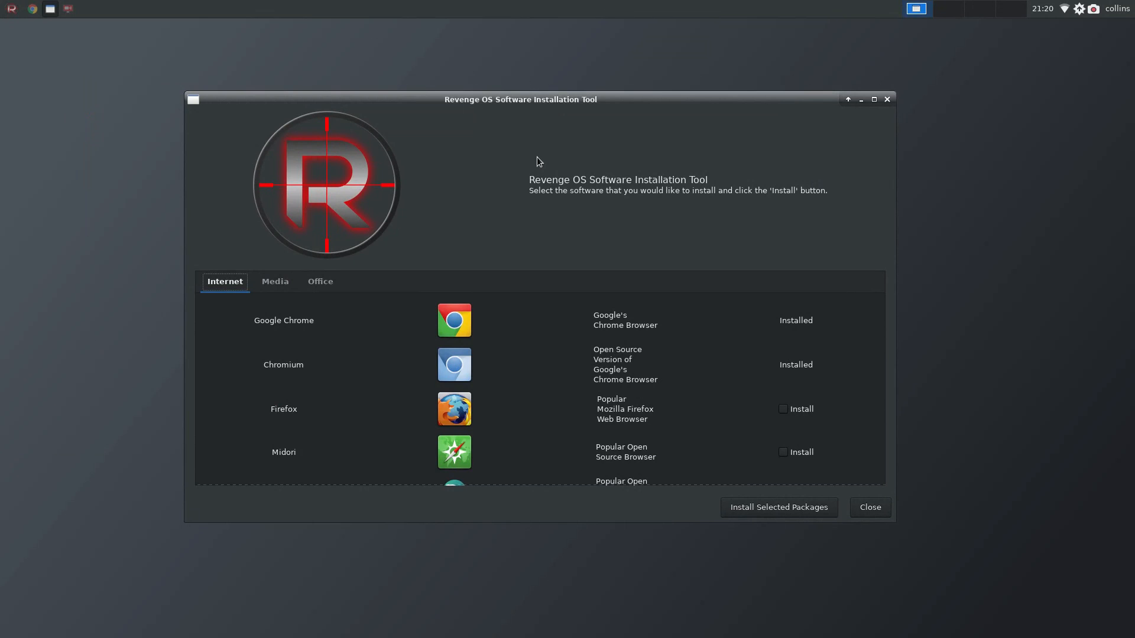
mouse_move(531, 160)
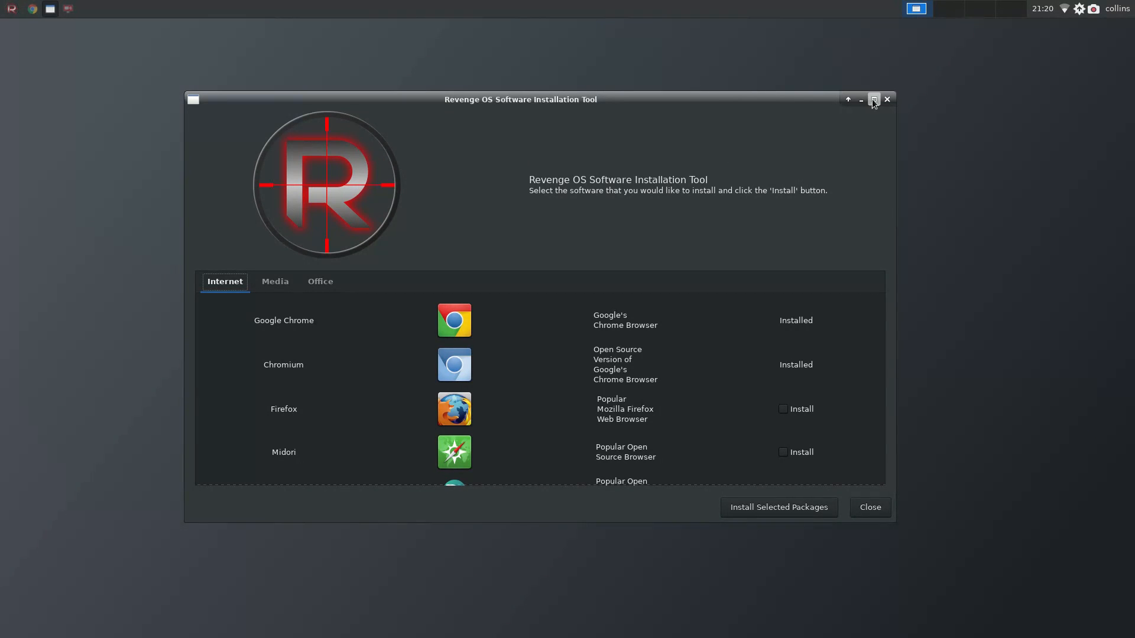
click(873, 99)
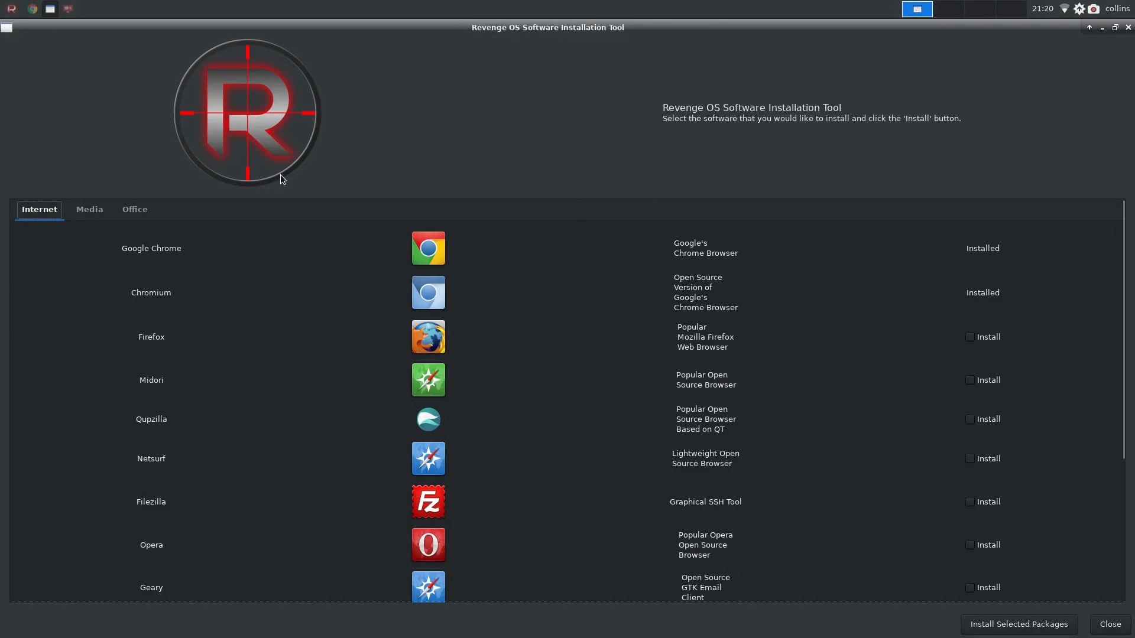
mouse_move(297, 252)
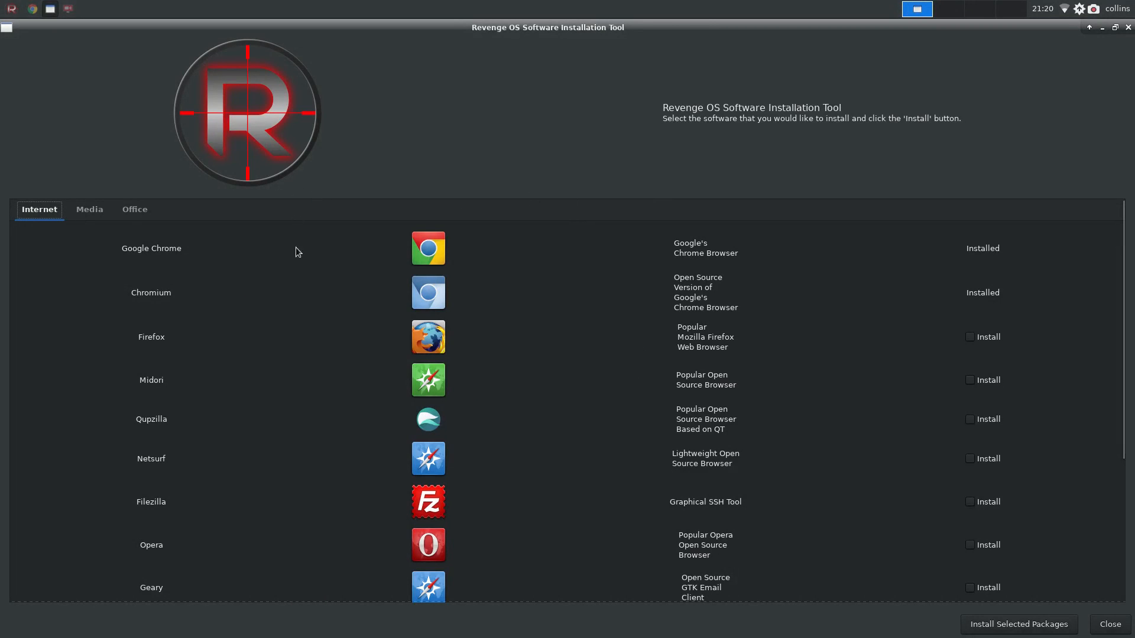
mouse_move(37, 215)
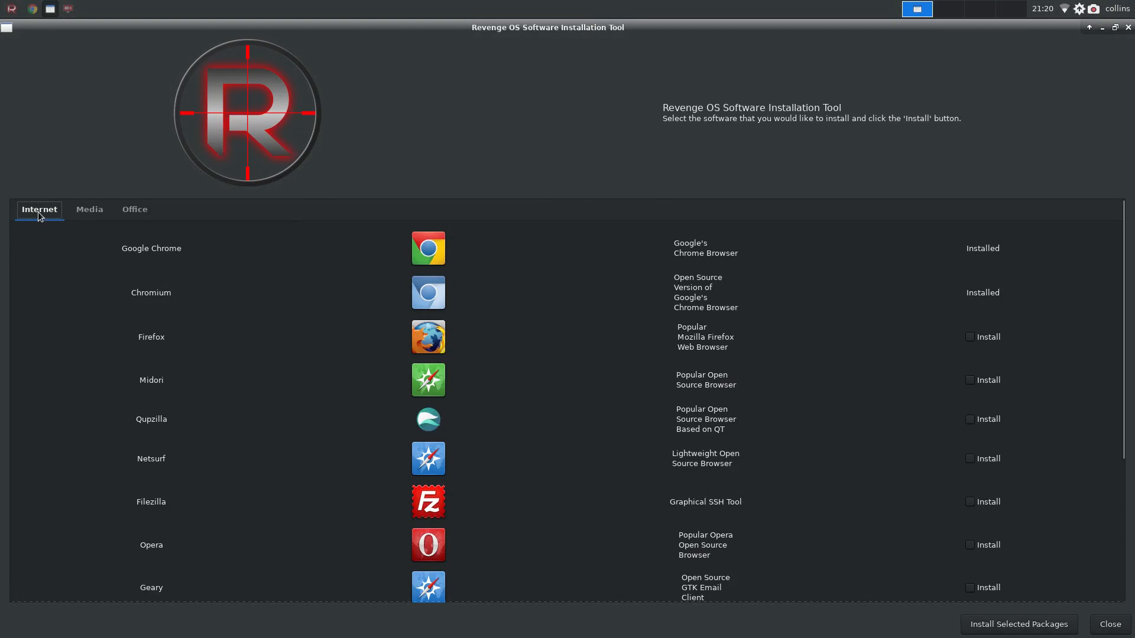
mouse_move(135, 214)
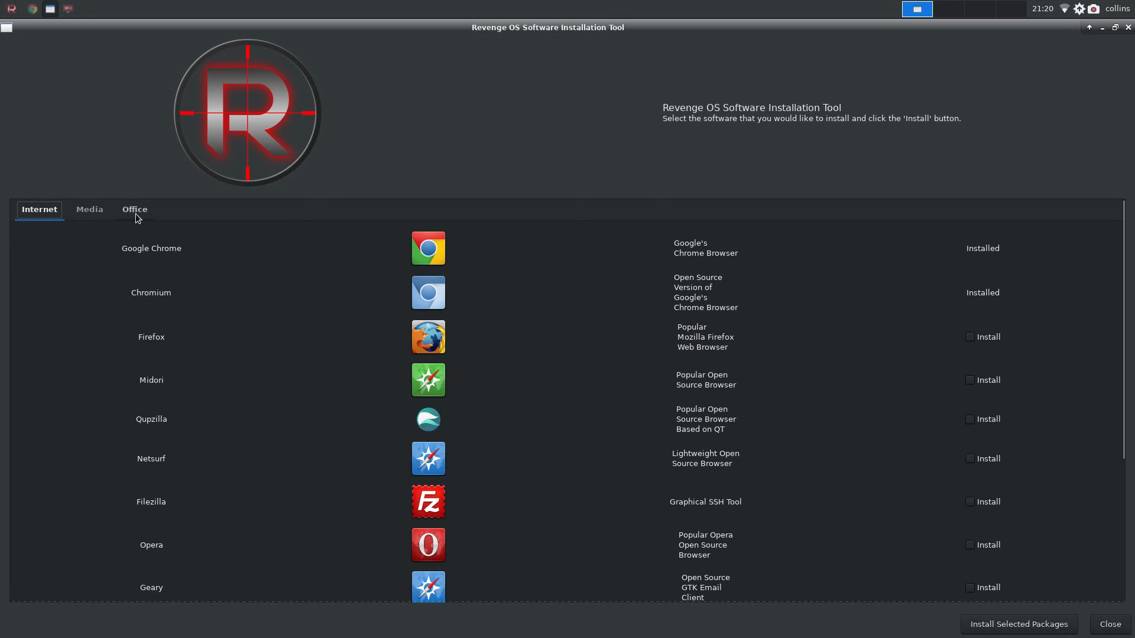
scroll(down, 3)
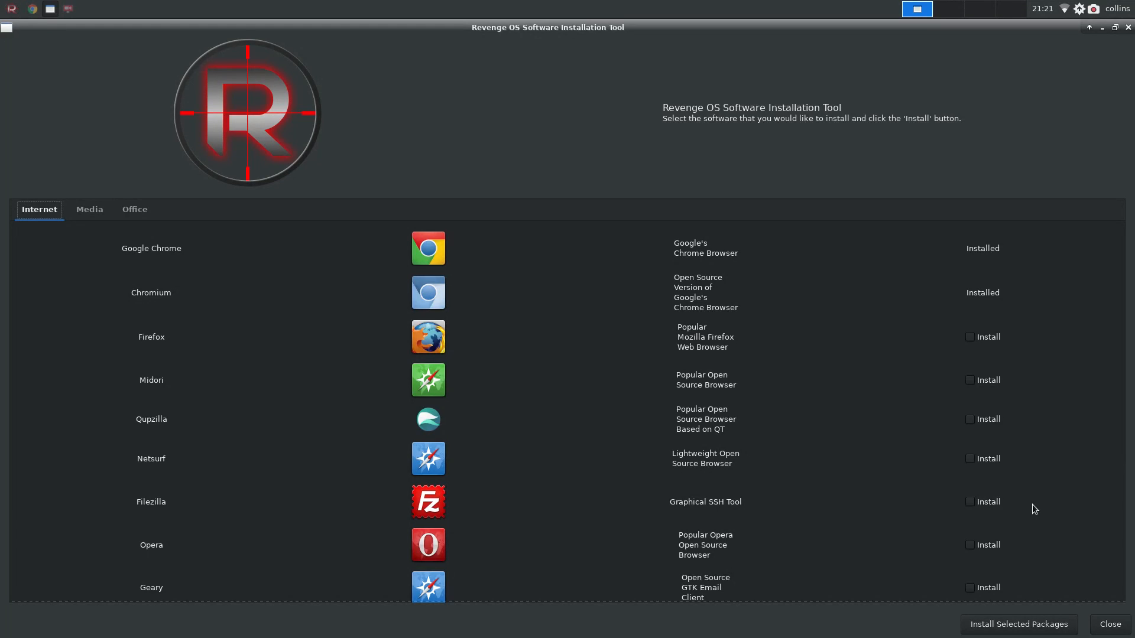
mouse_move(1031, 493)
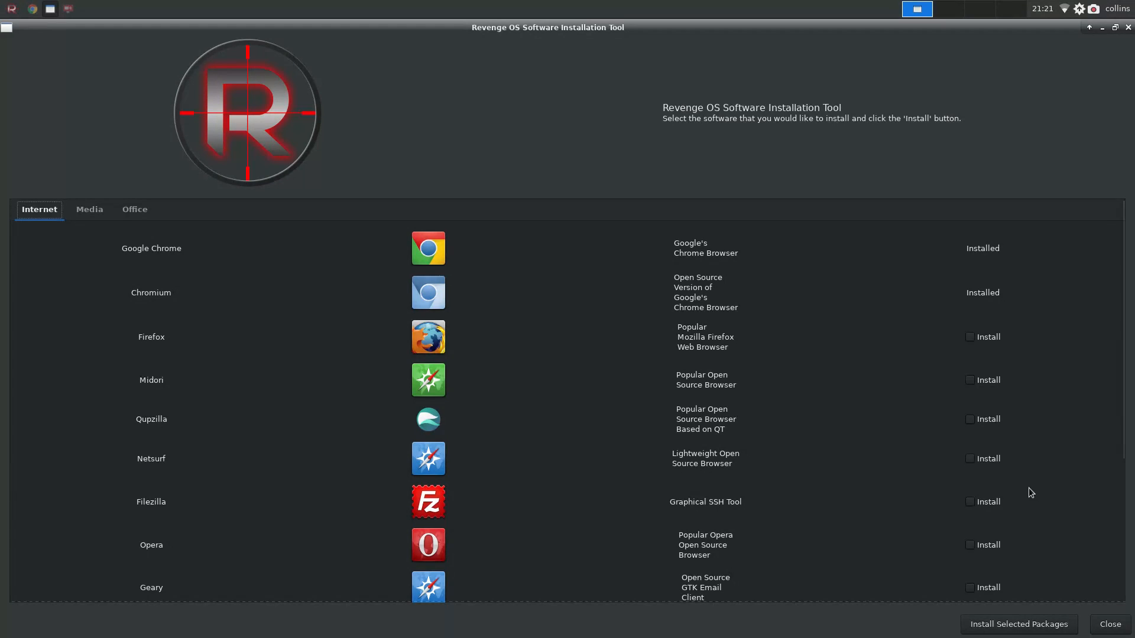
scroll(down, 3)
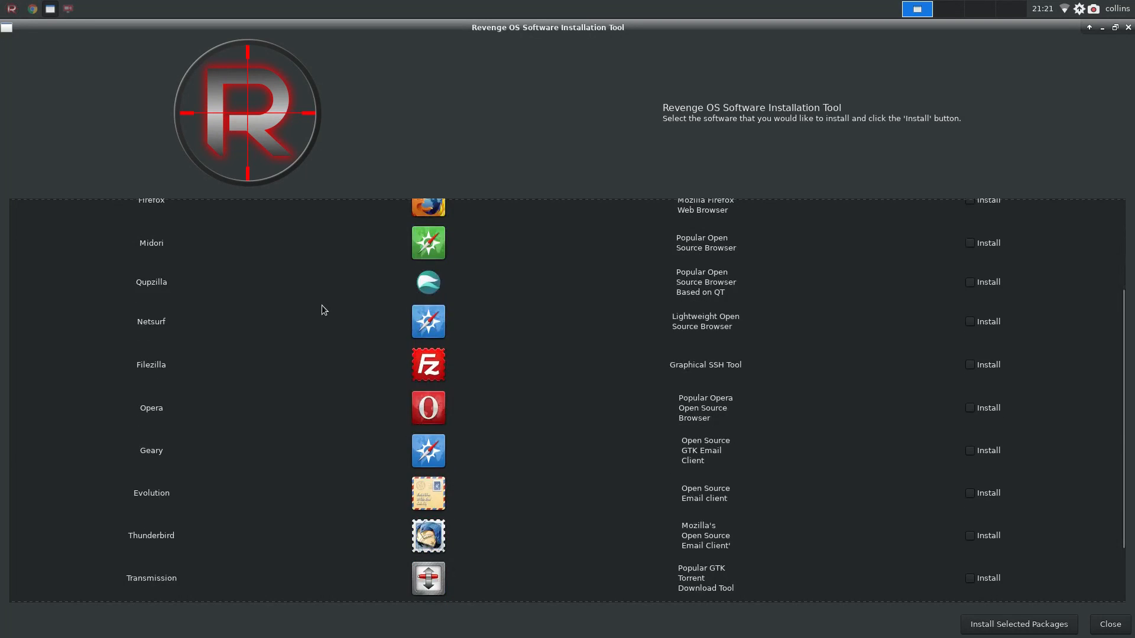
scroll(down, 3)
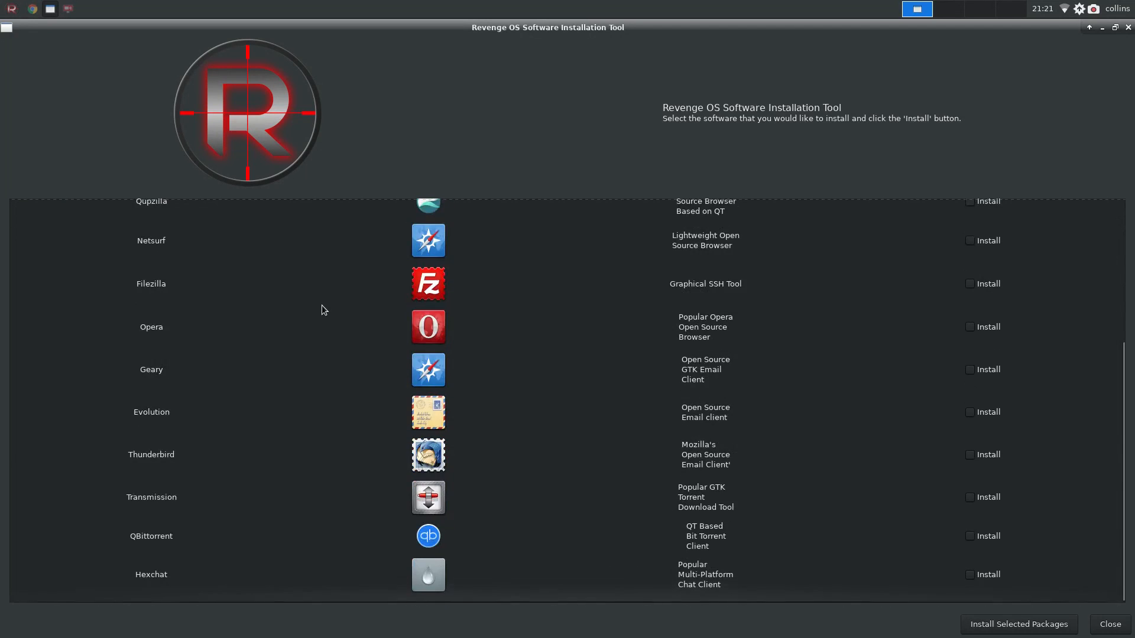
click(89, 209)
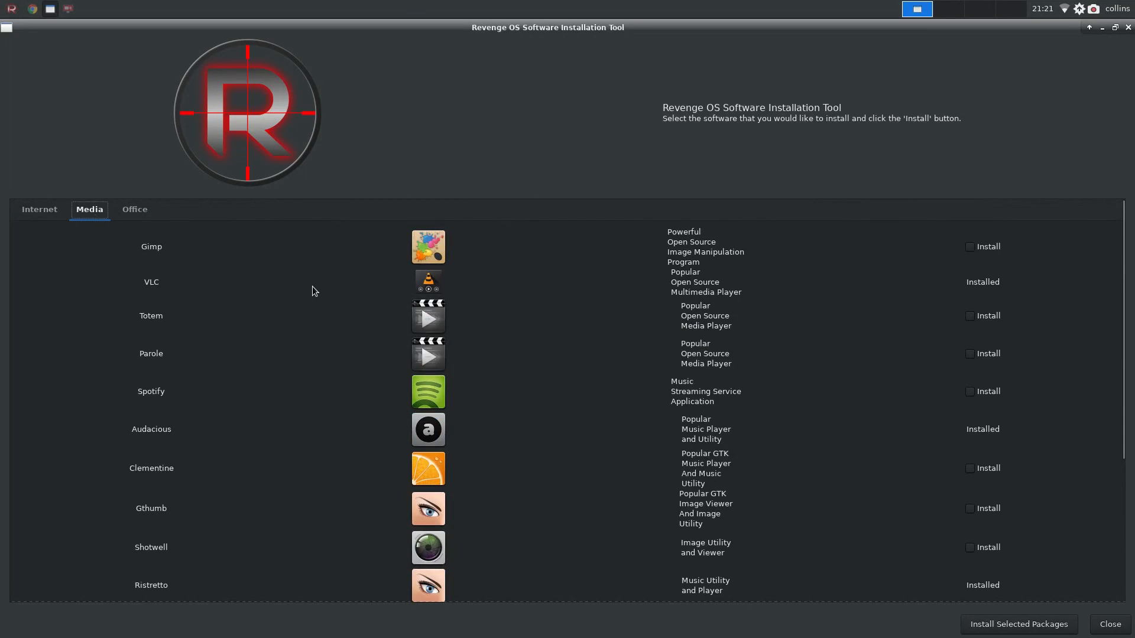
mouse_move(554, 273)
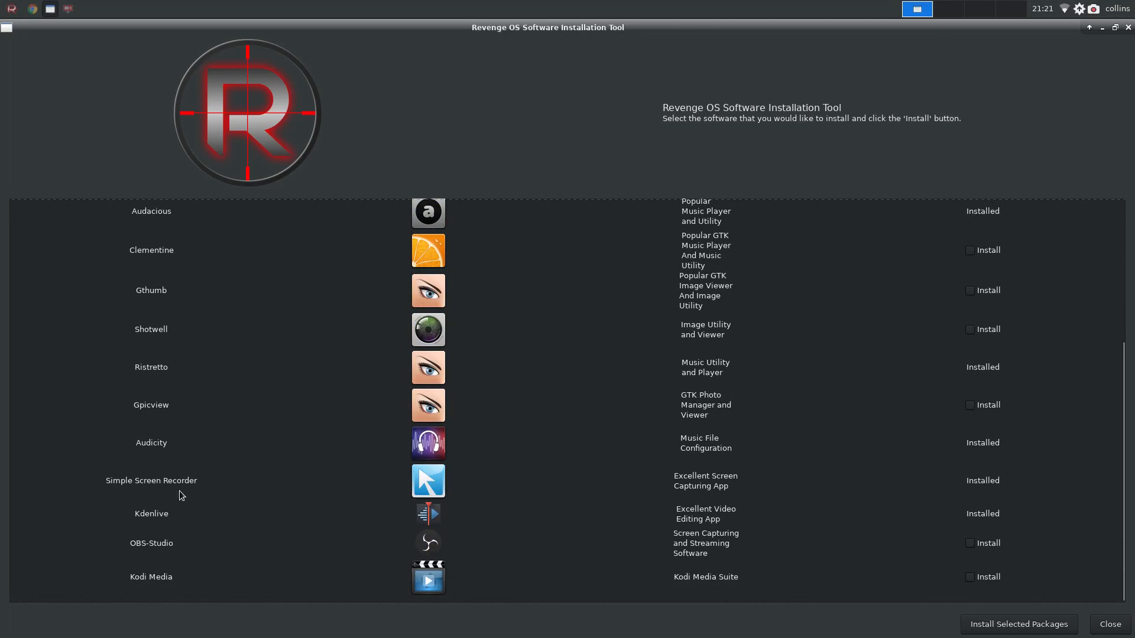
mouse_move(577, 524)
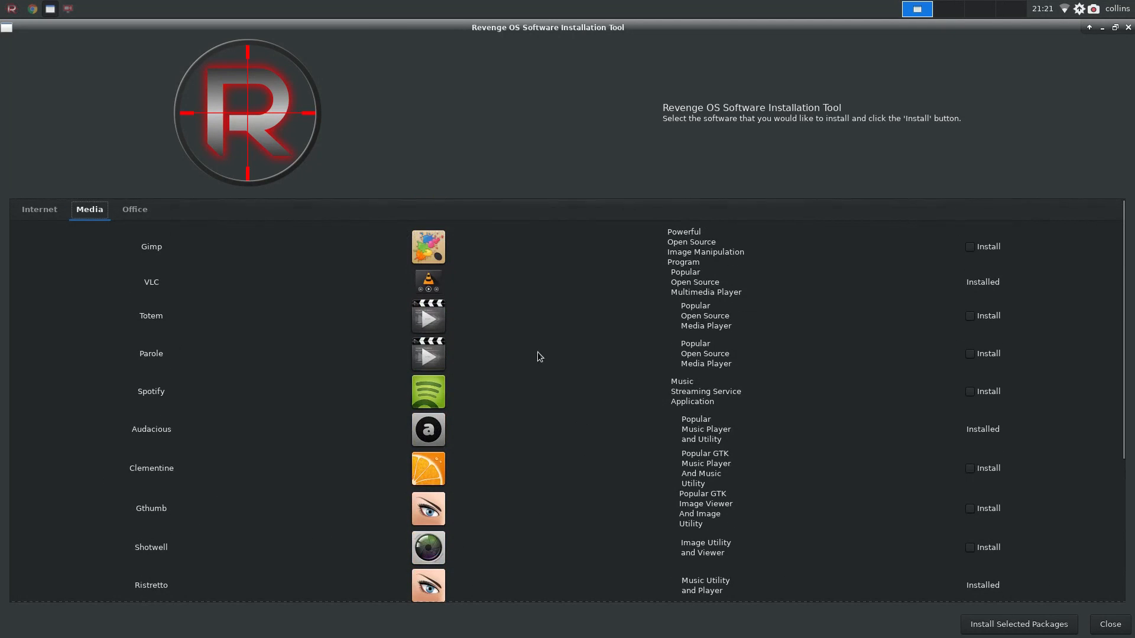
click(134, 210)
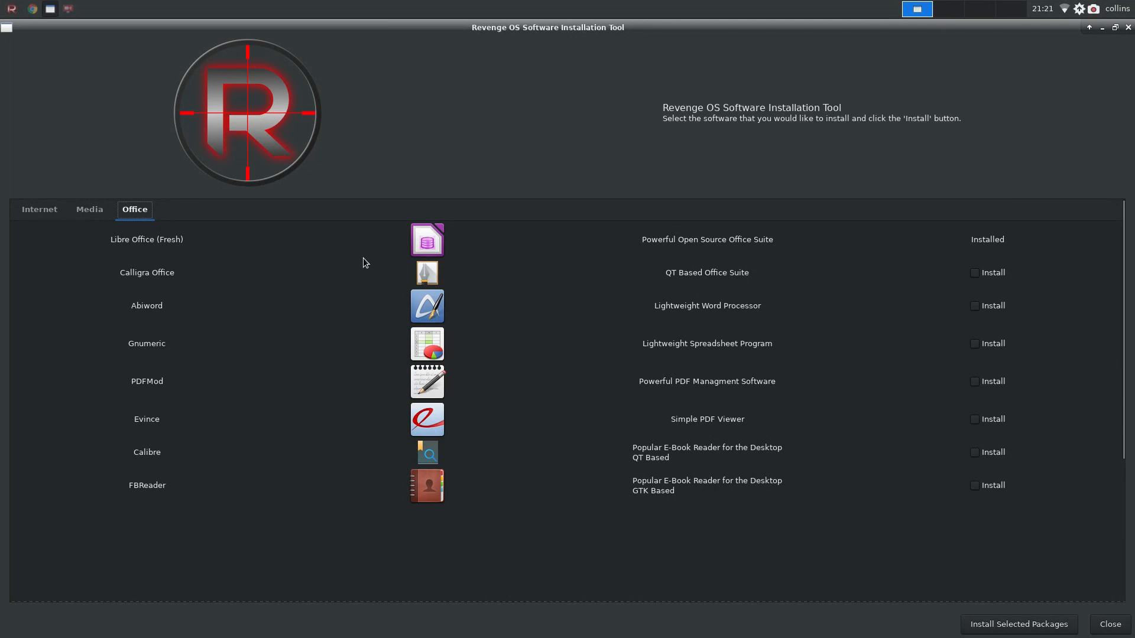
click(38, 210)
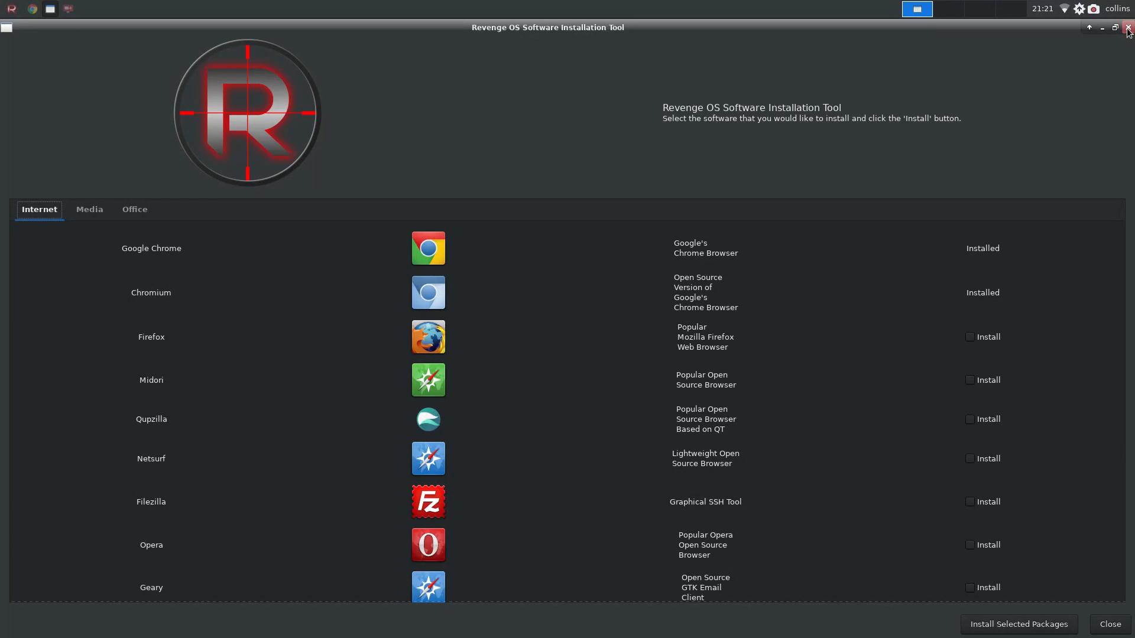
Step: Close the installer and list the Settings applications in the Whisker Menu
click(1127, 27)
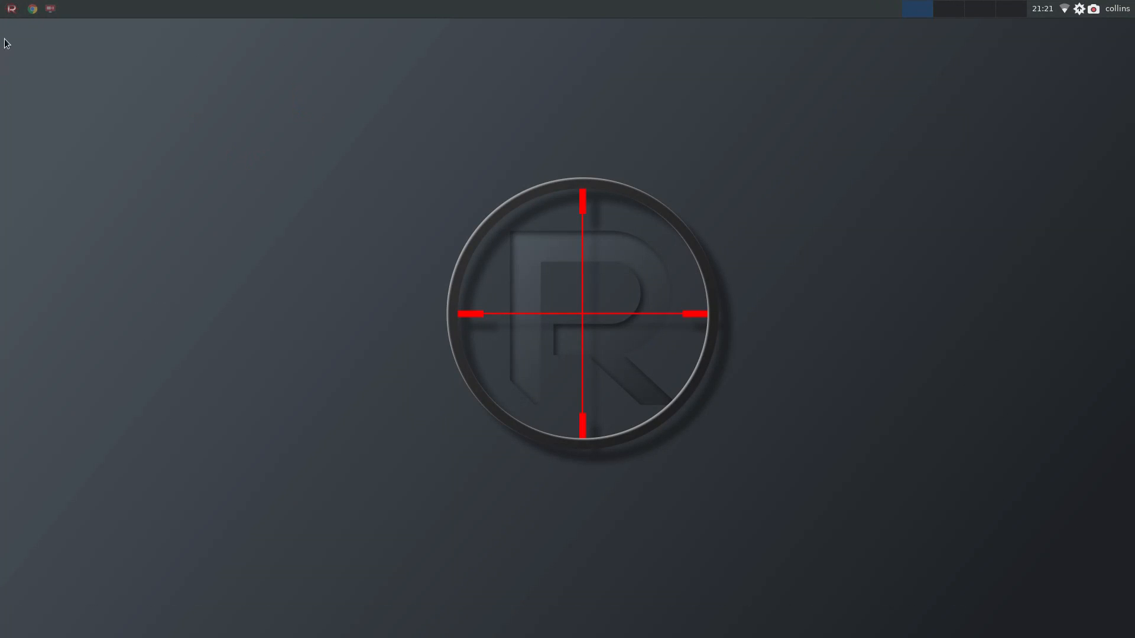
click(11, 8)
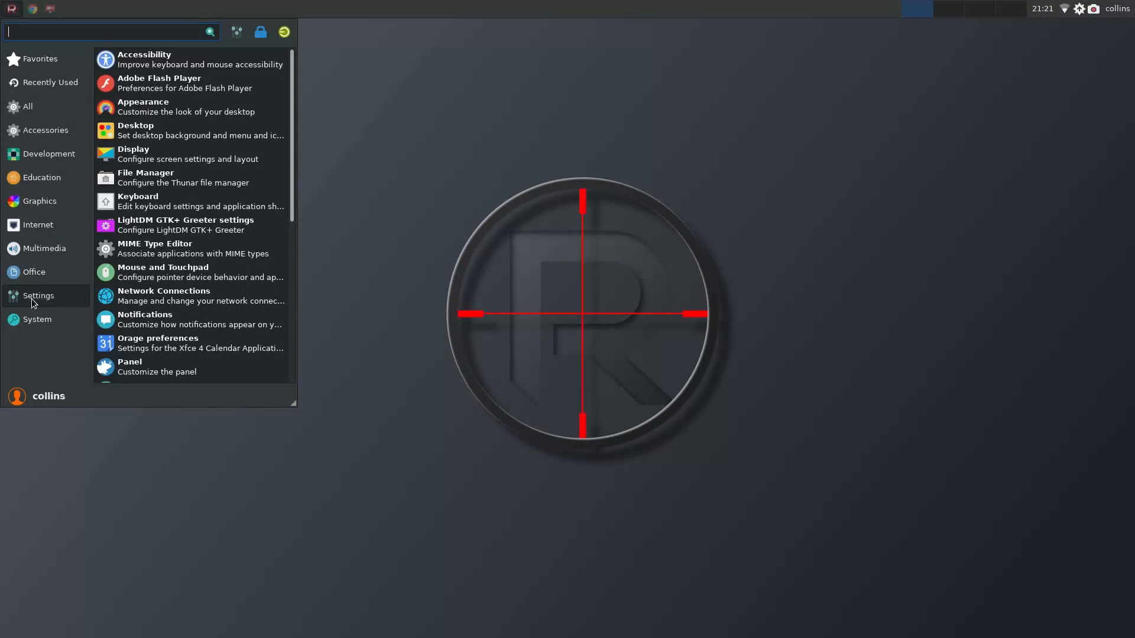
click(37, 319)
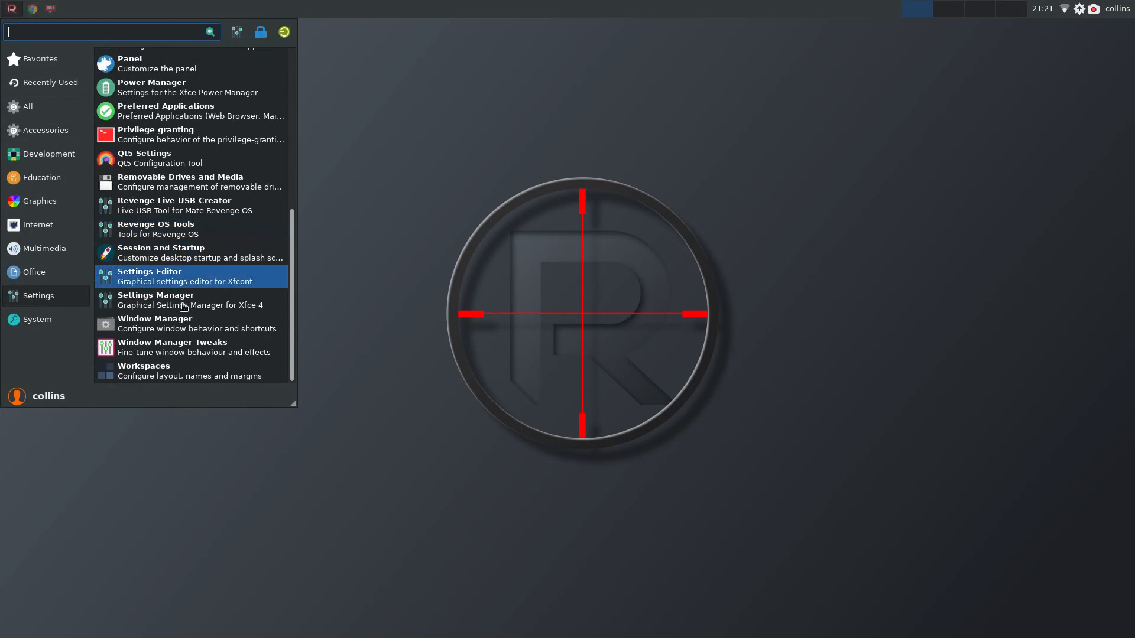
mouse_move(163, 229)
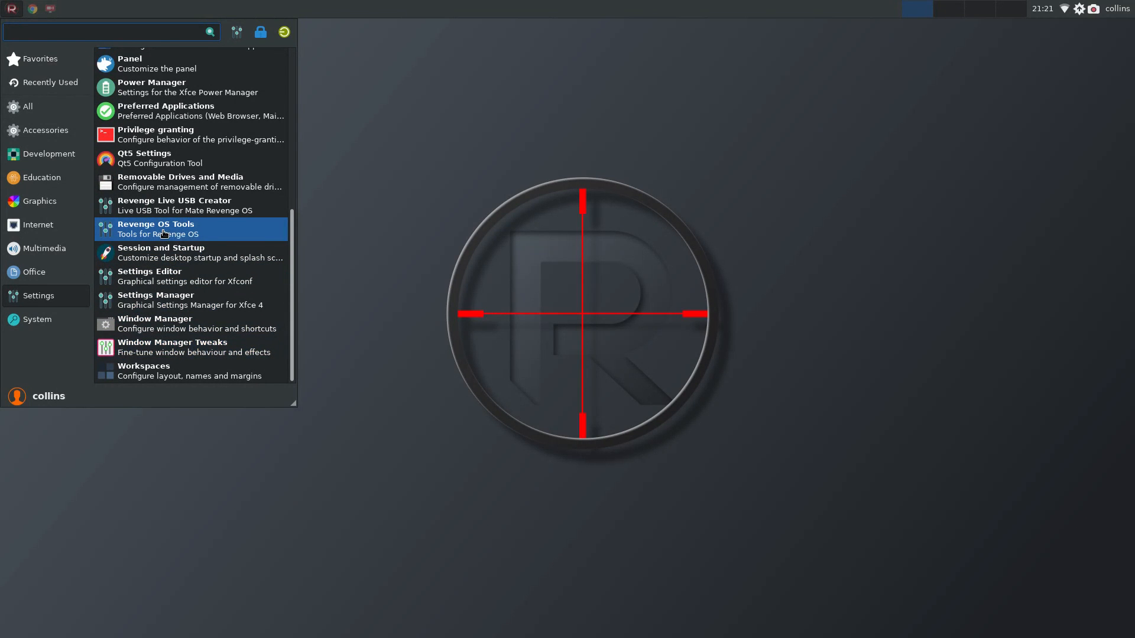
mouse_move(156, 228)
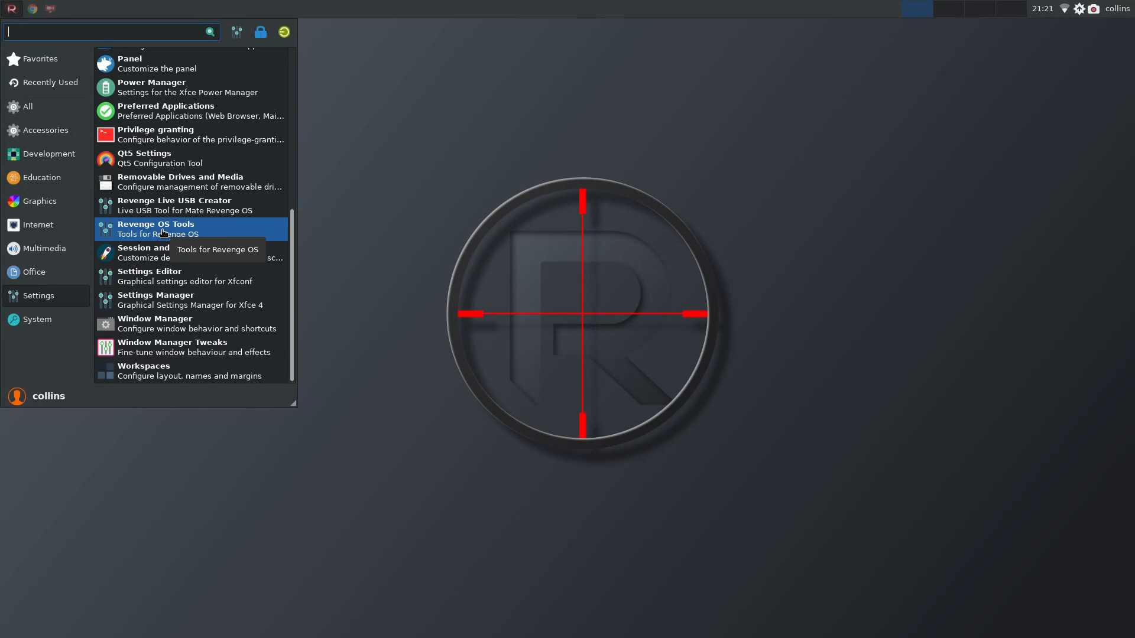
Step: Launch Revenge OS Tools and move its window to the middle of the screen
click(156, 228)
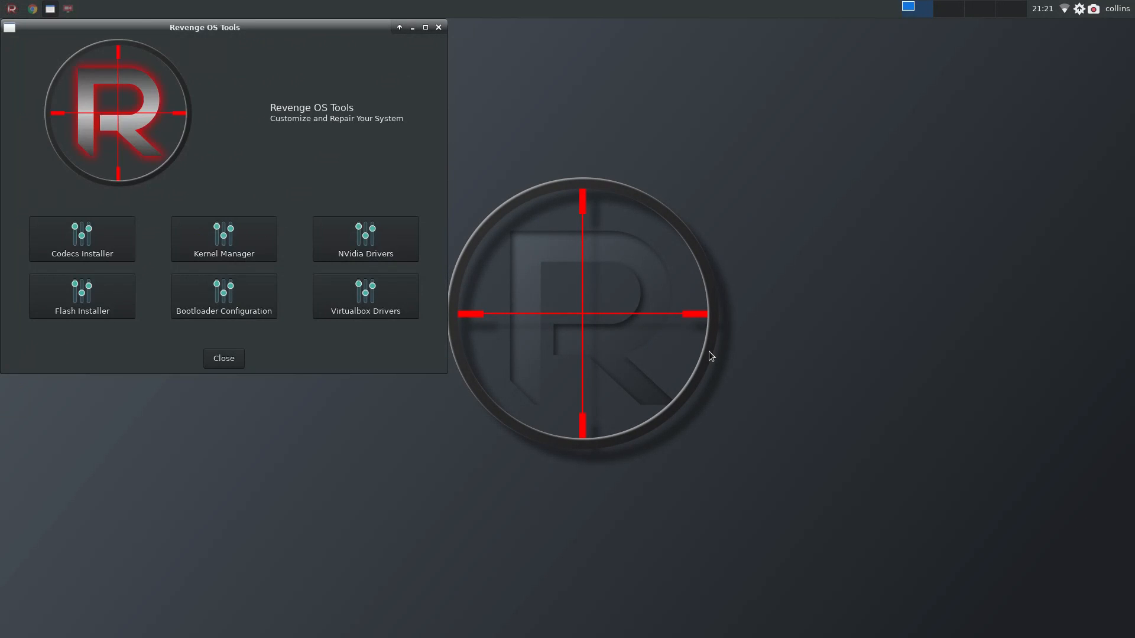
drag(205, 27, 521, 113)
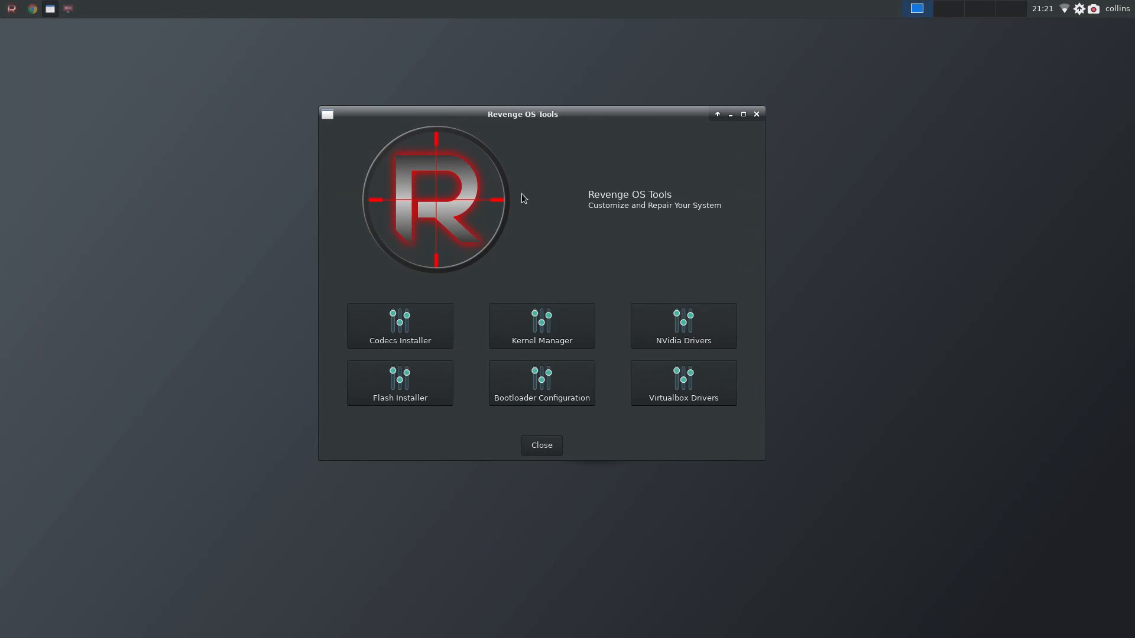
mouse_move(409, 387)
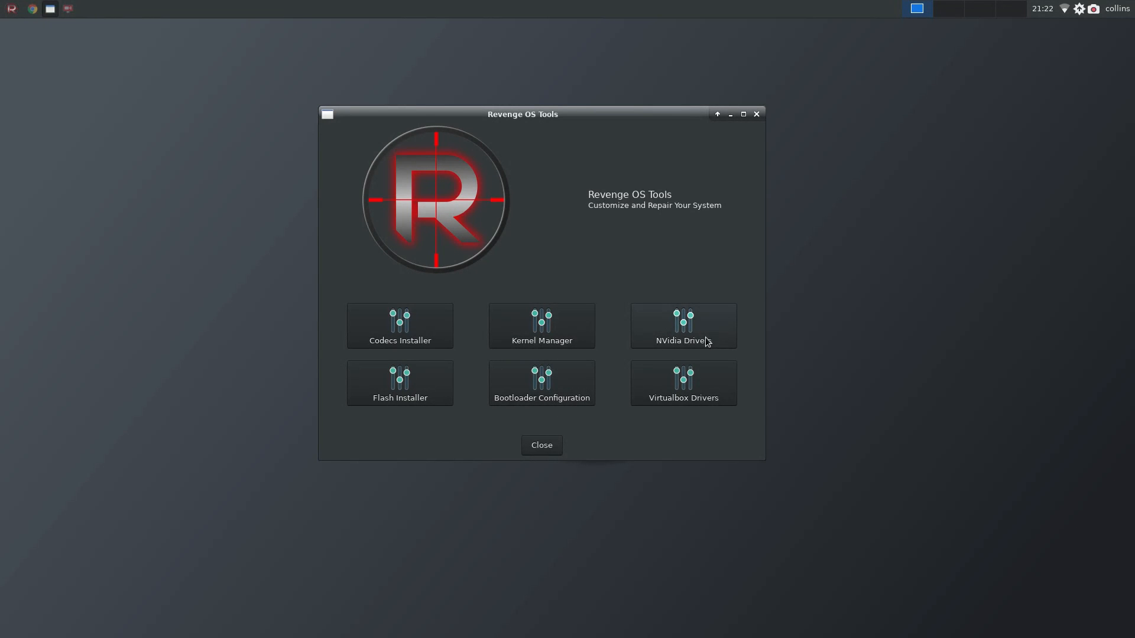
mouse_move(716, 394)
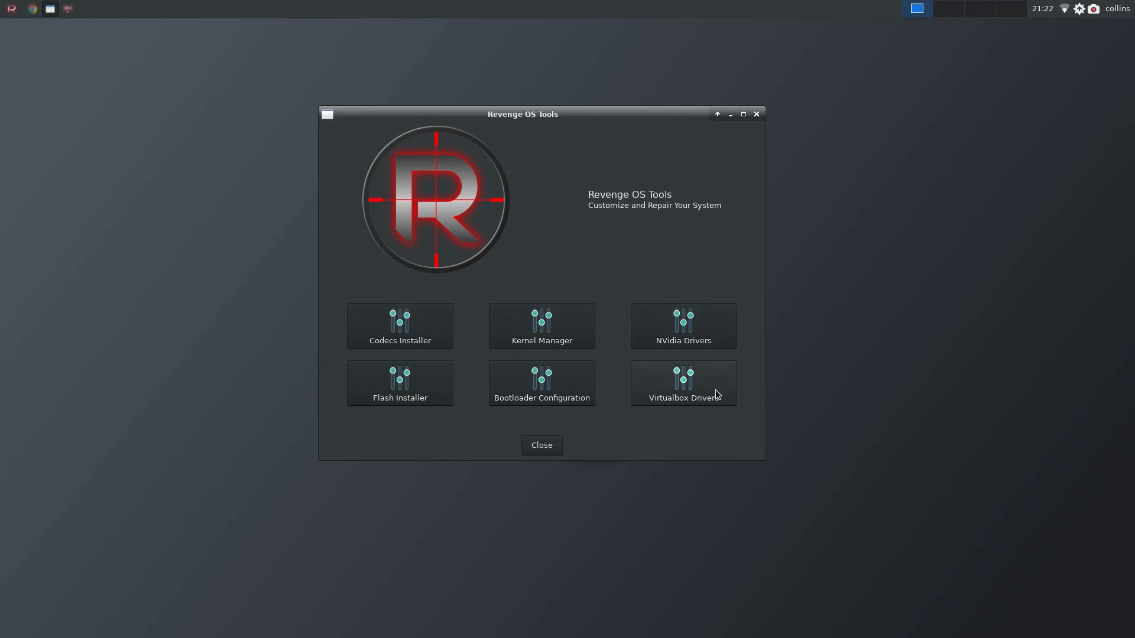
mouse_move(430, 331)
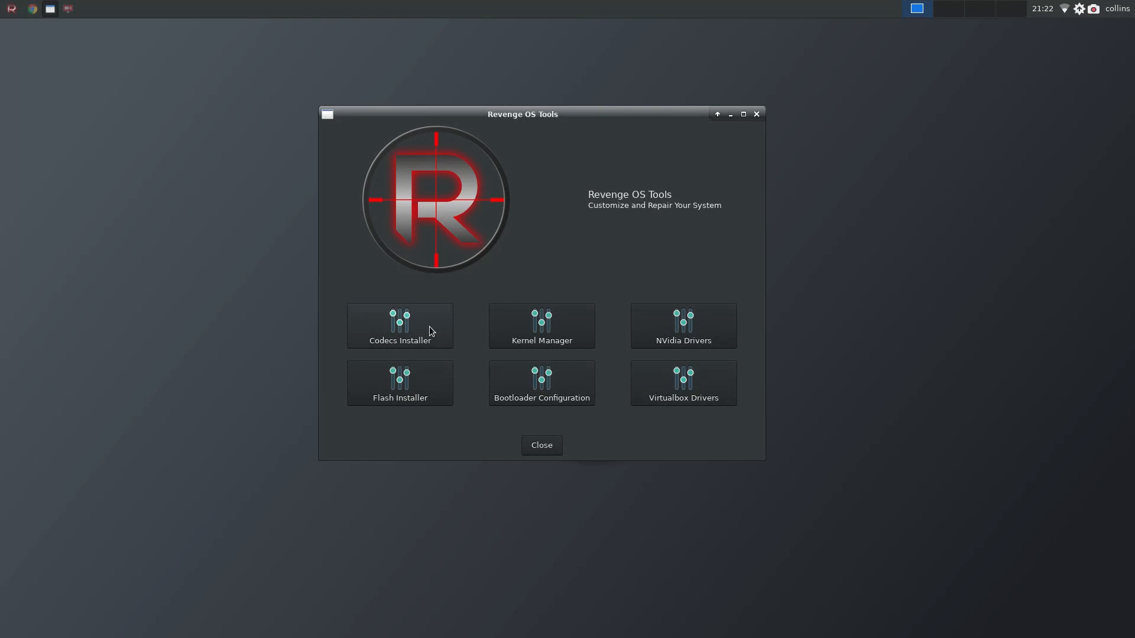
mouse_move(422, 396)
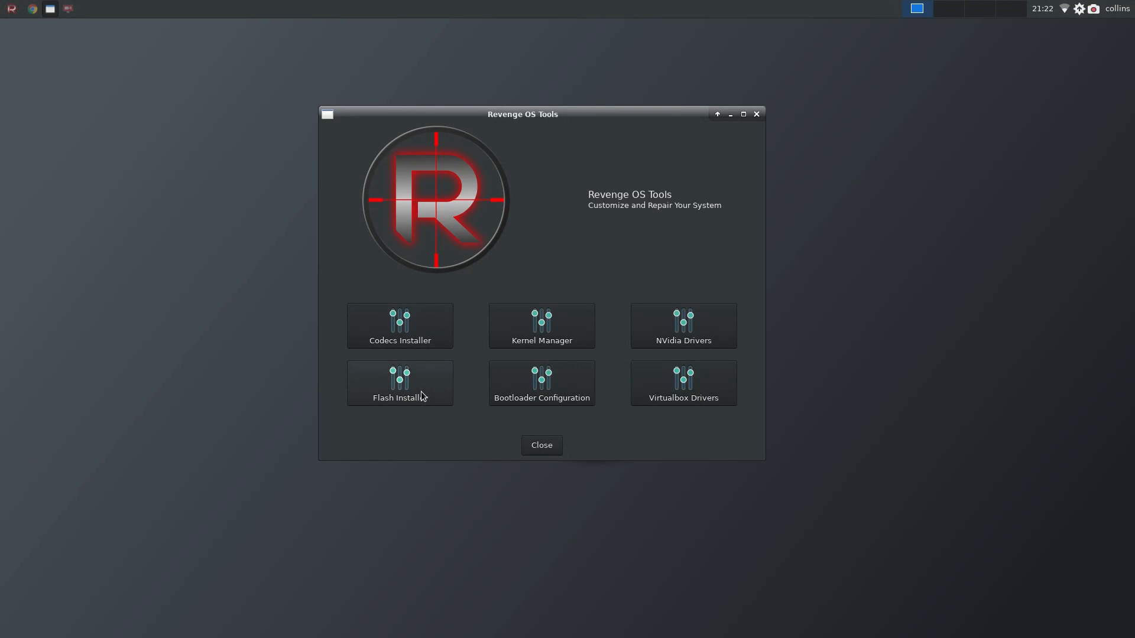
mouse_move(746, 231)
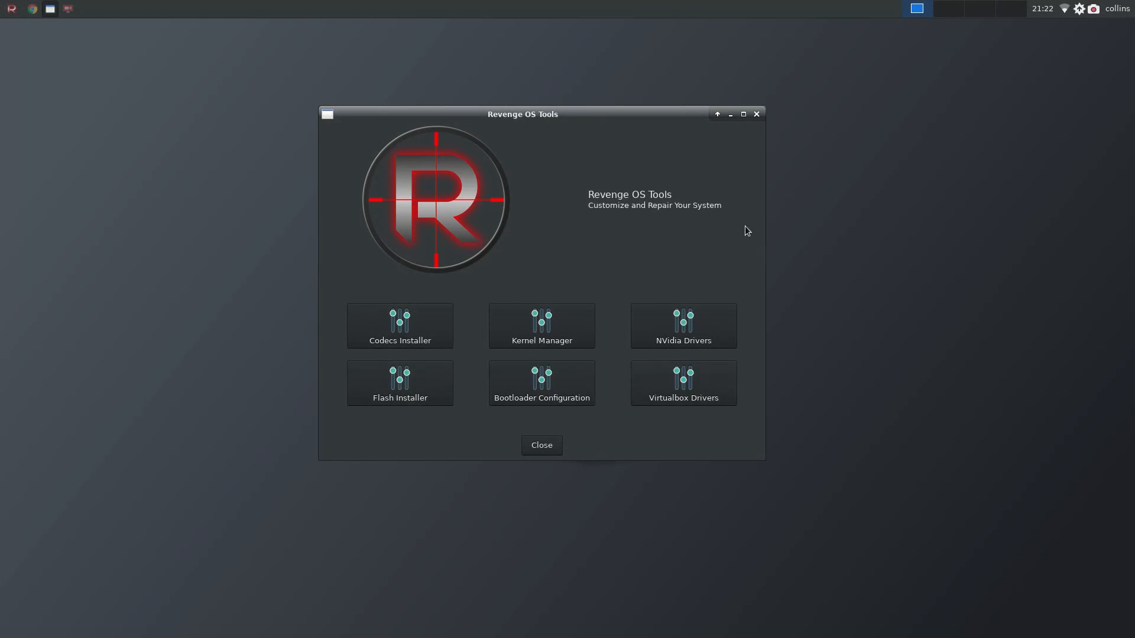
mouse_move(609, 119)
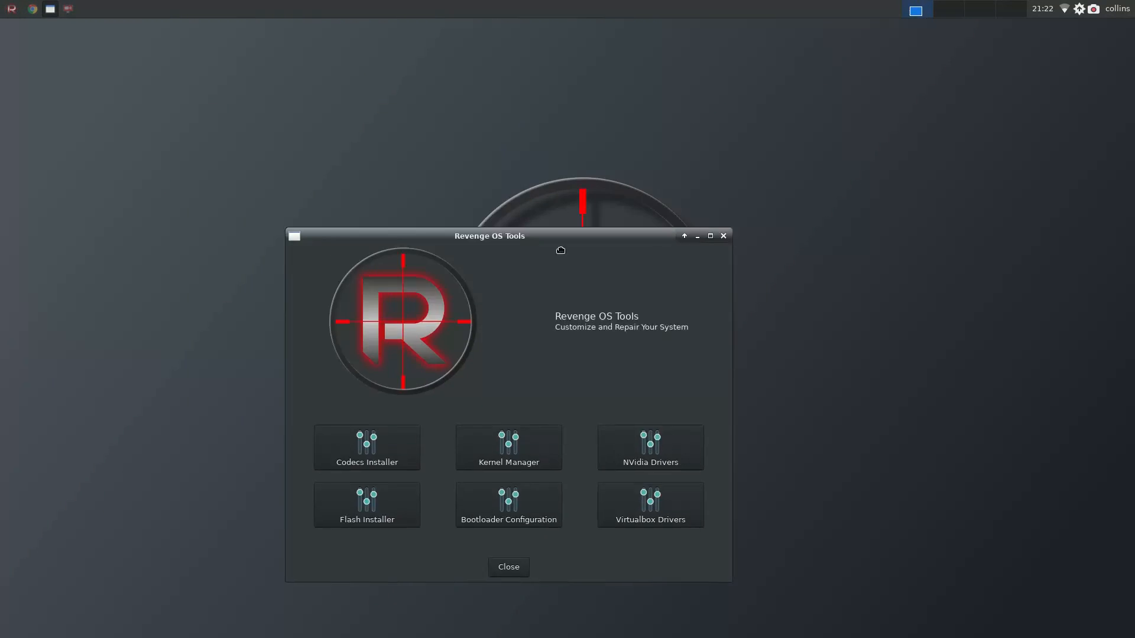
Step: Move the Revenge OS Tools window back to the top-left and close it
drag(489, 235, 225, 89)
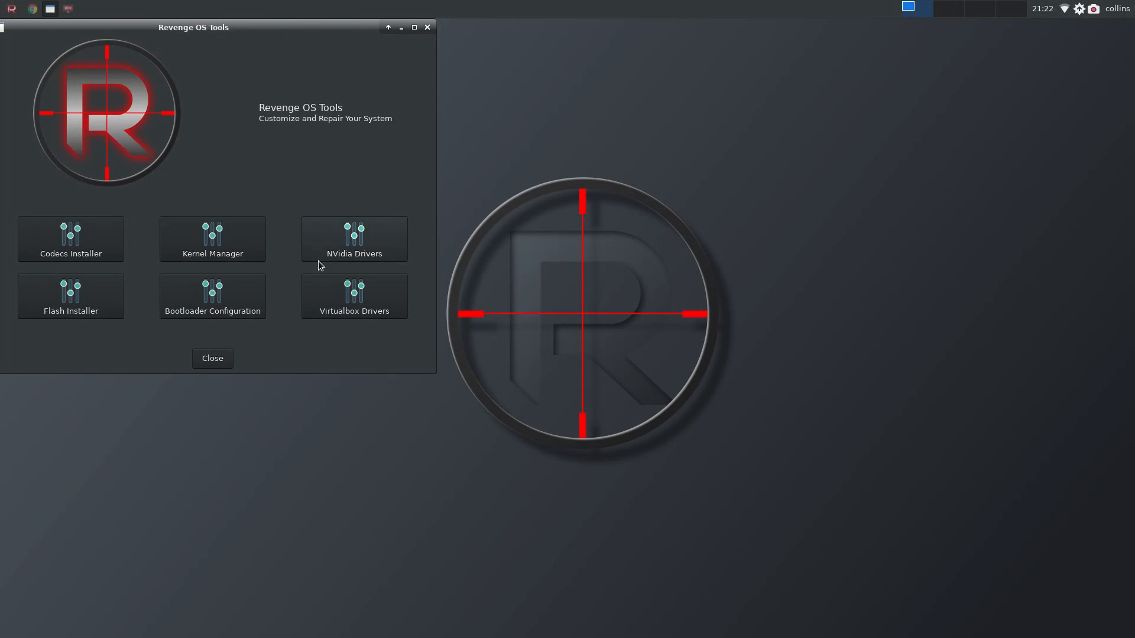
mouse_move(552, 514)
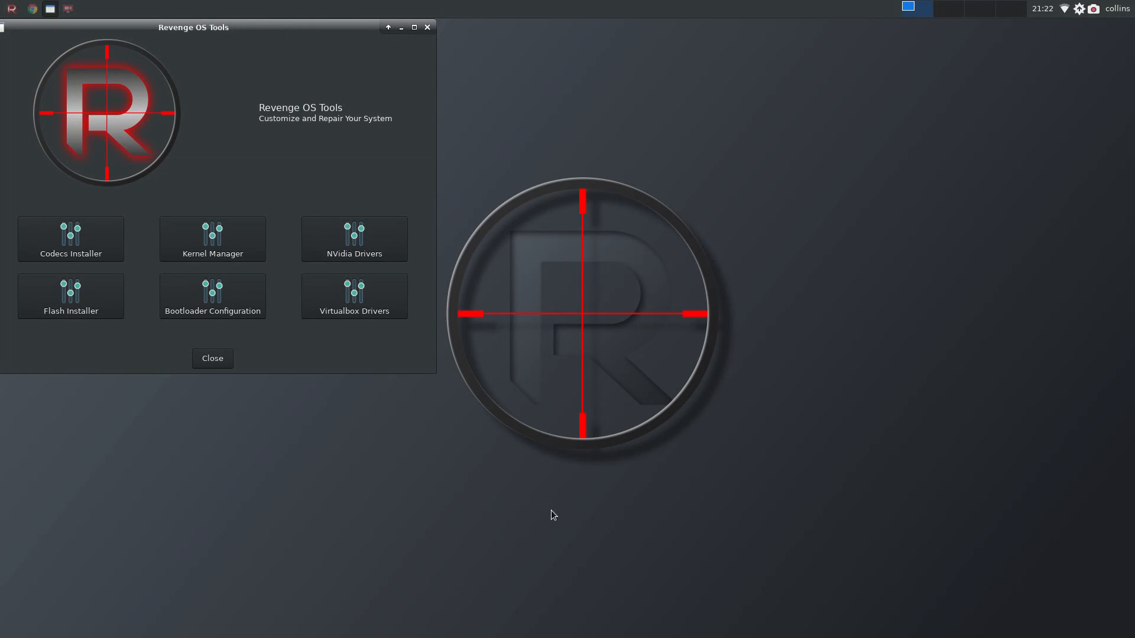
mouse_move(773, 264)
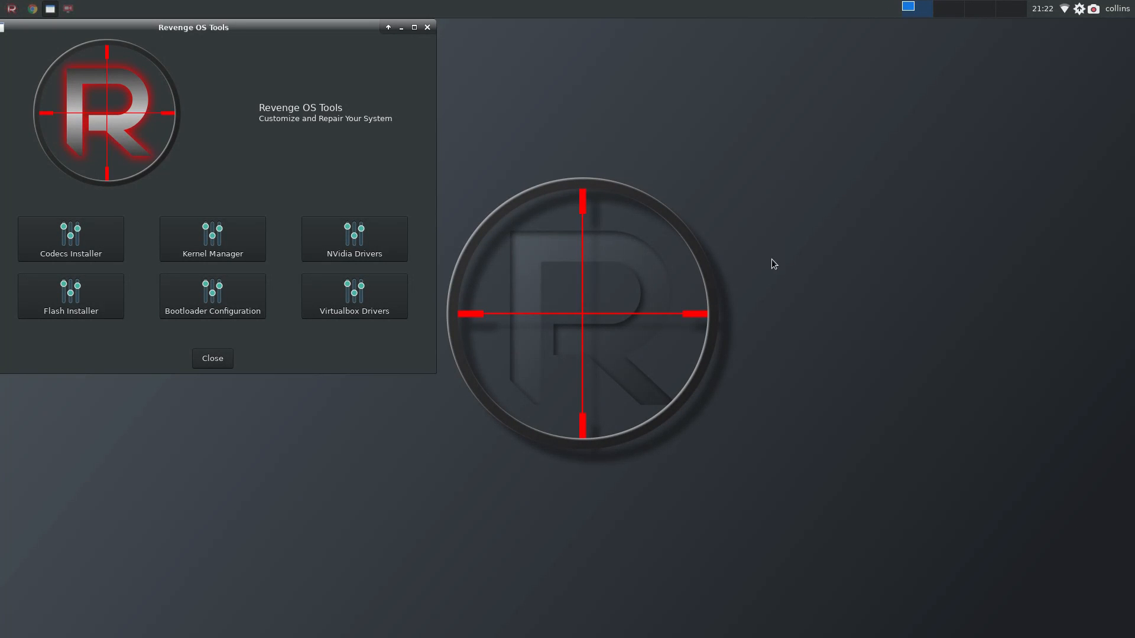
mouse_move(781, 274)
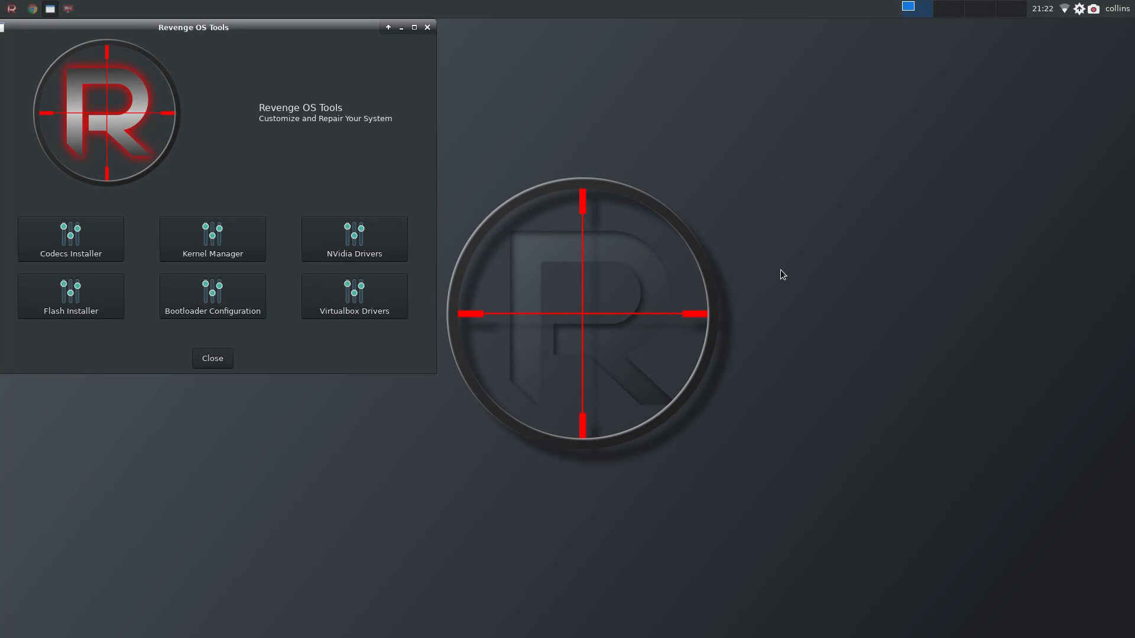
mouse_move(757, 270)
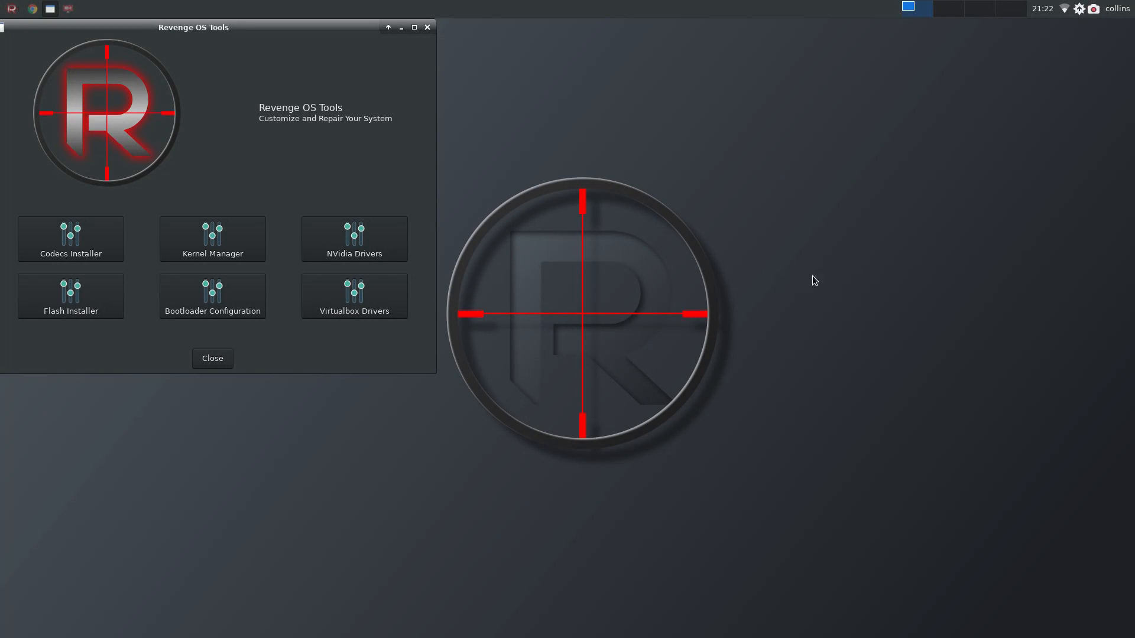
mouse_move(365, 154)
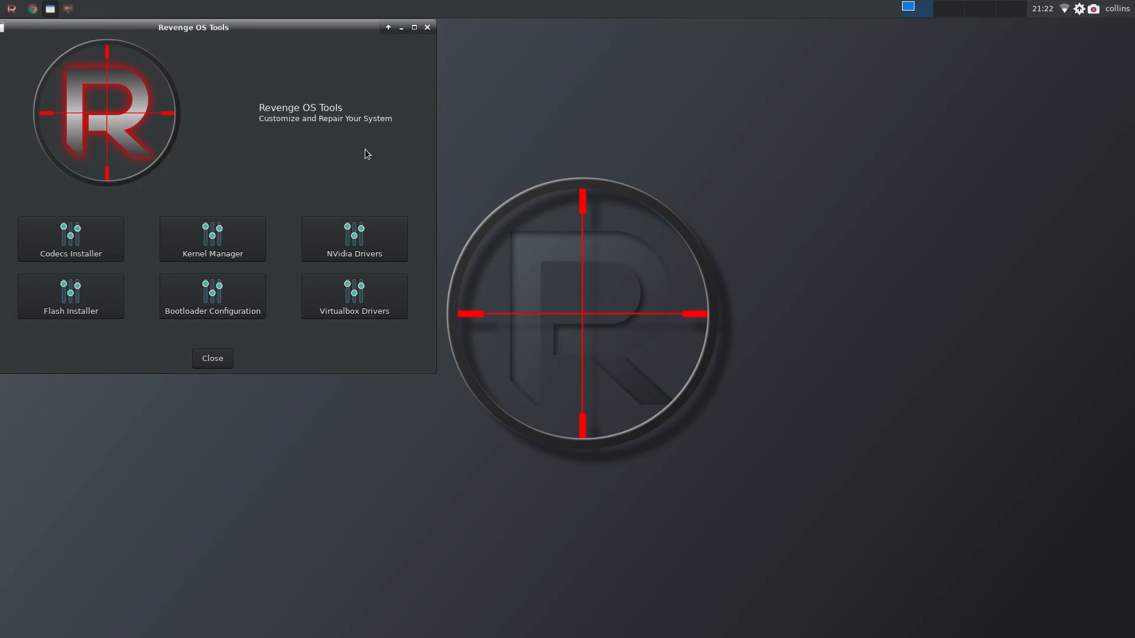
mouse_move(266, 38)
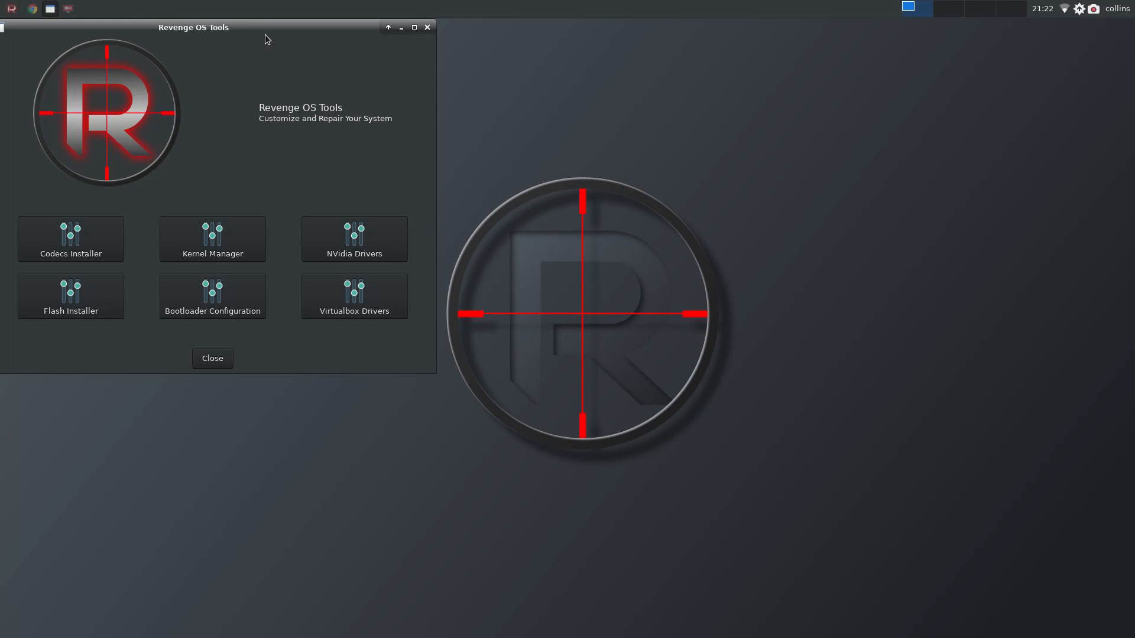
click(10, 8)
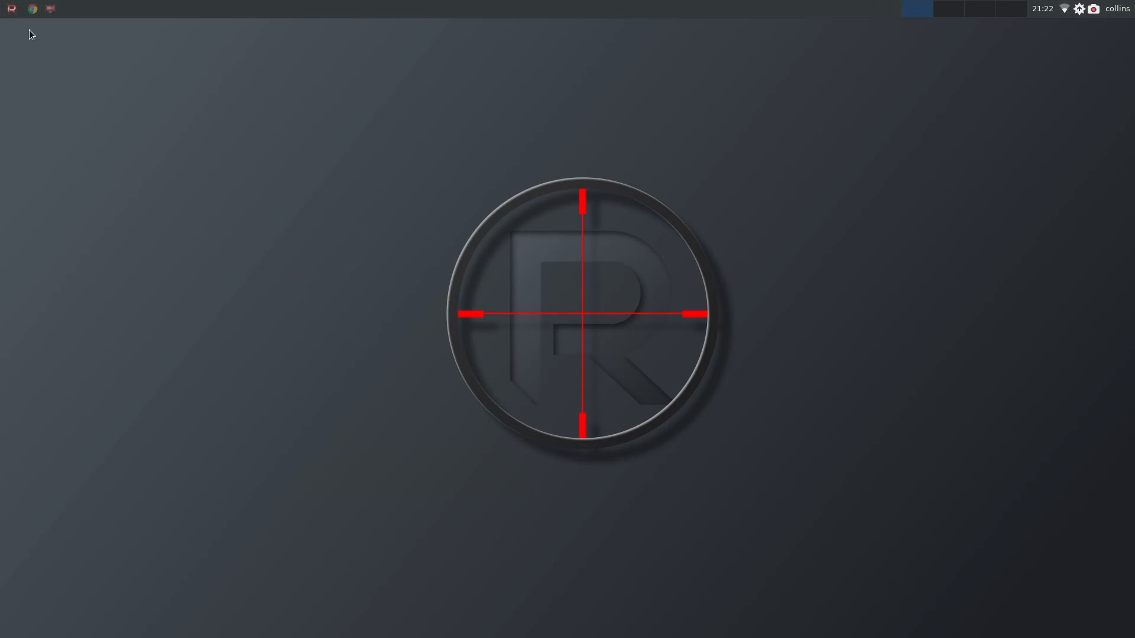
Step: Open the Whisker Menu and list the System category applications
click(10, 9)
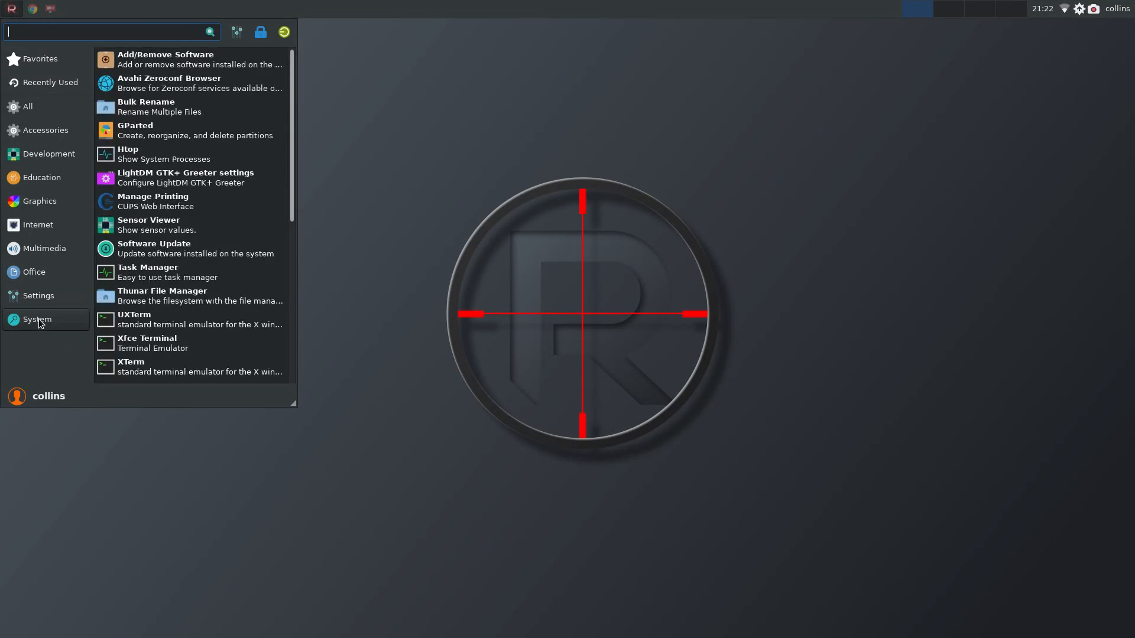
mouse_move(238, 318)
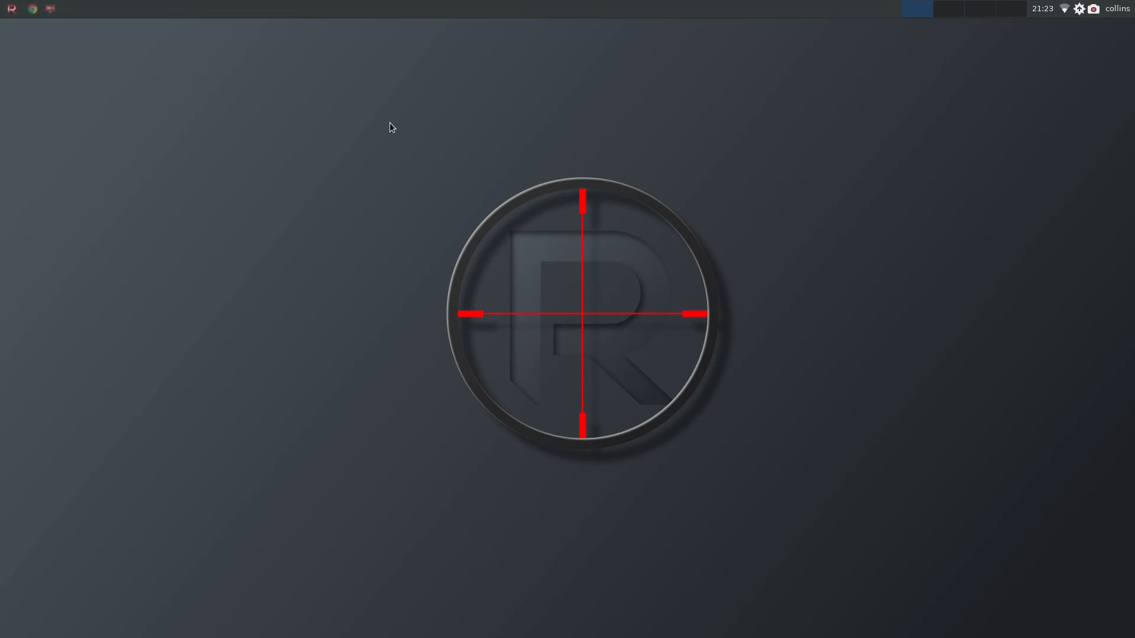
mouse_move(385, 153)
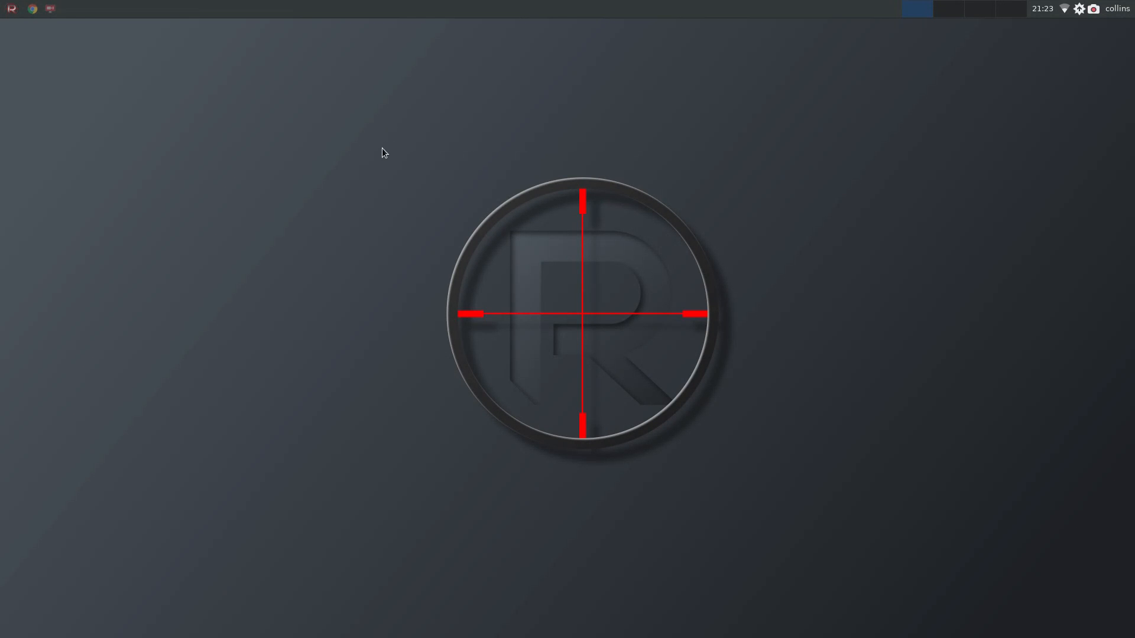
mouse_move(383, 158)
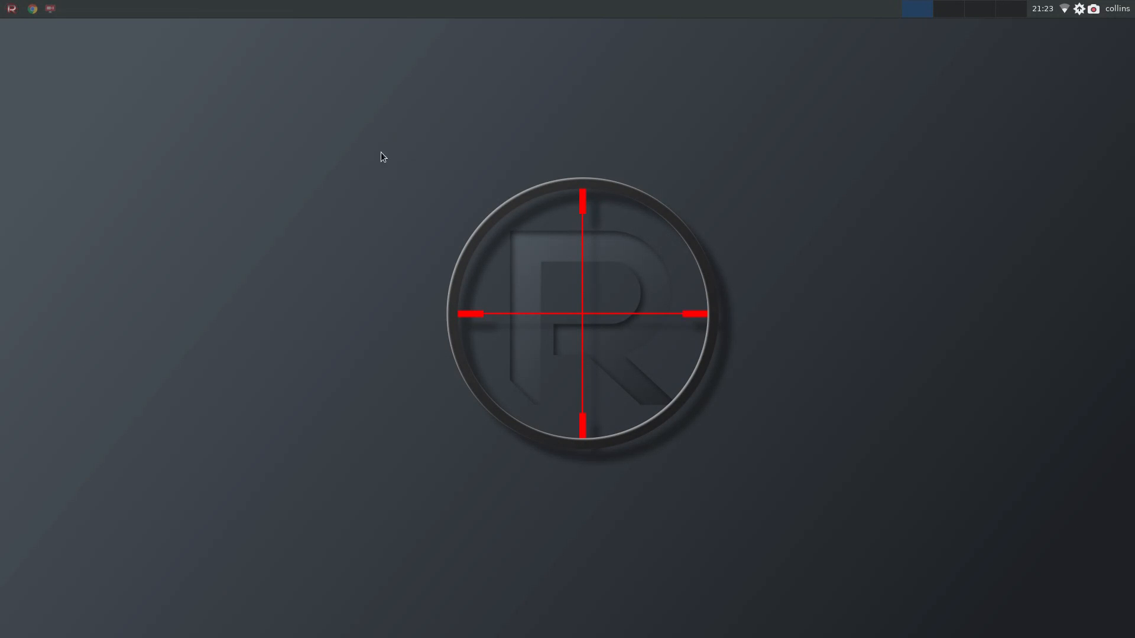
Step: Browse the Whisker Menu's Accessories, Development and All categories, ending on Favorites
click(11, 8)
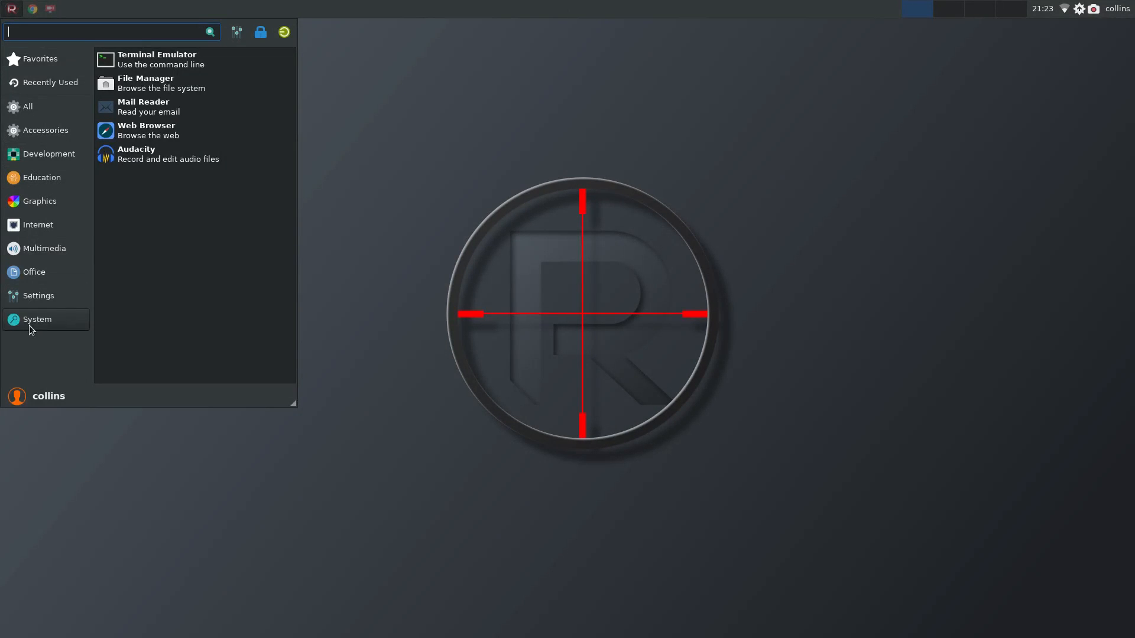
click(45, 130)
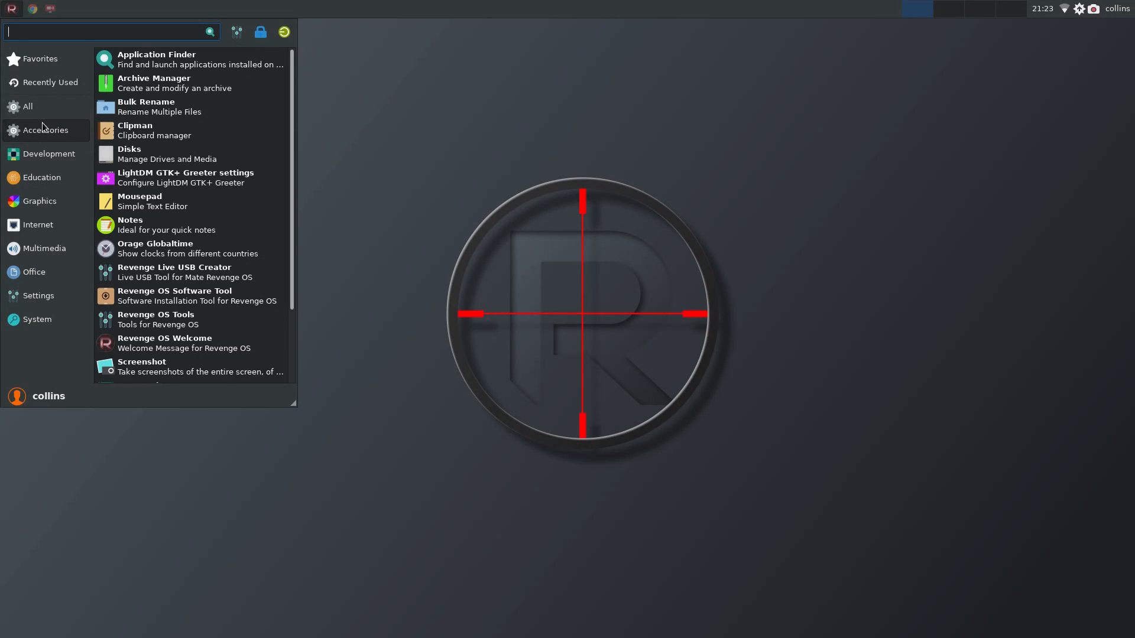
click(48, 154)
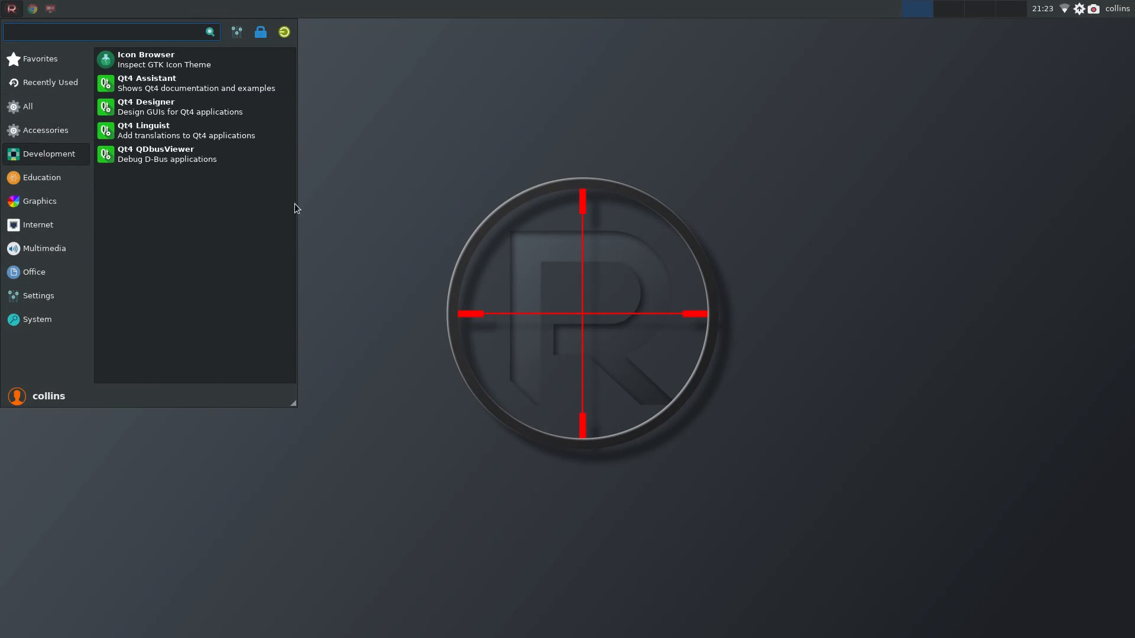
click(28, 105)
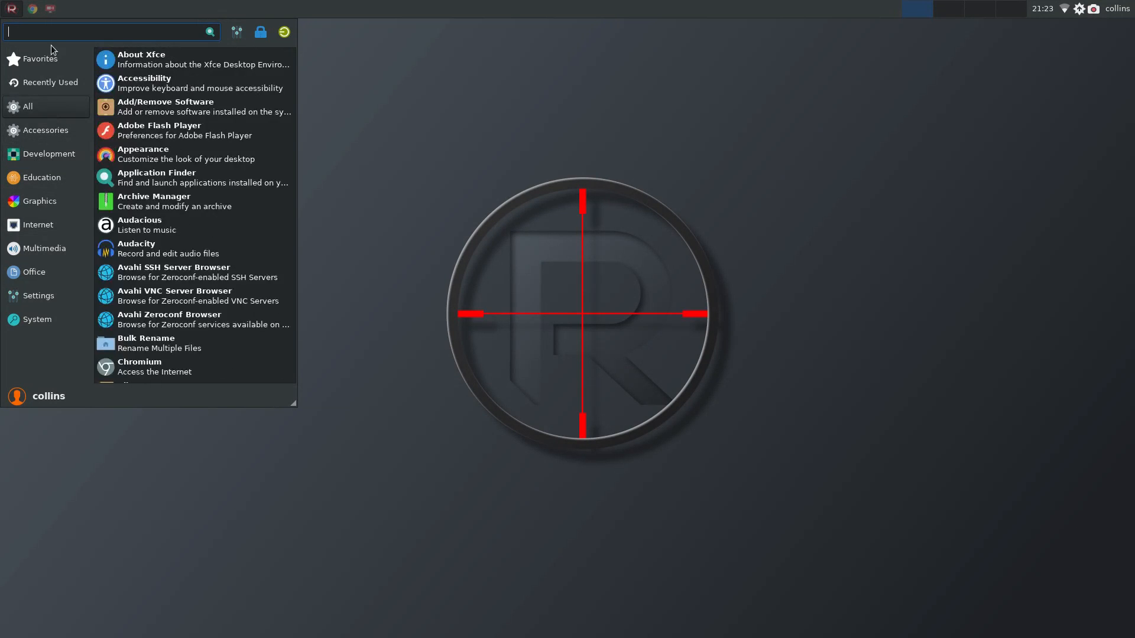
click(39, 59)
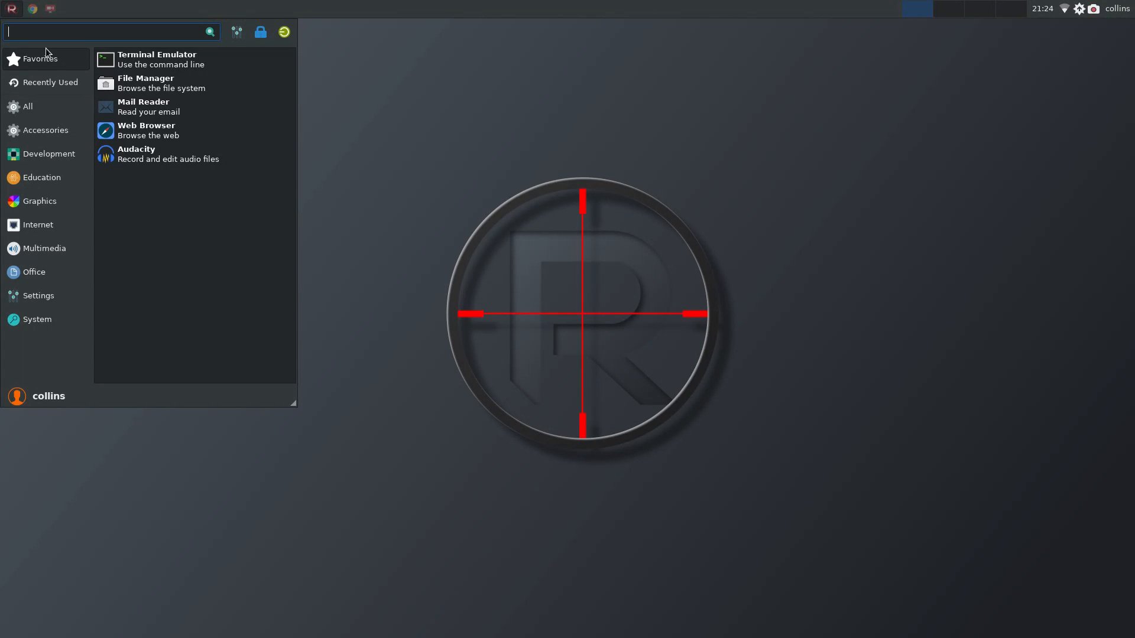
mouse_move(57, 81)
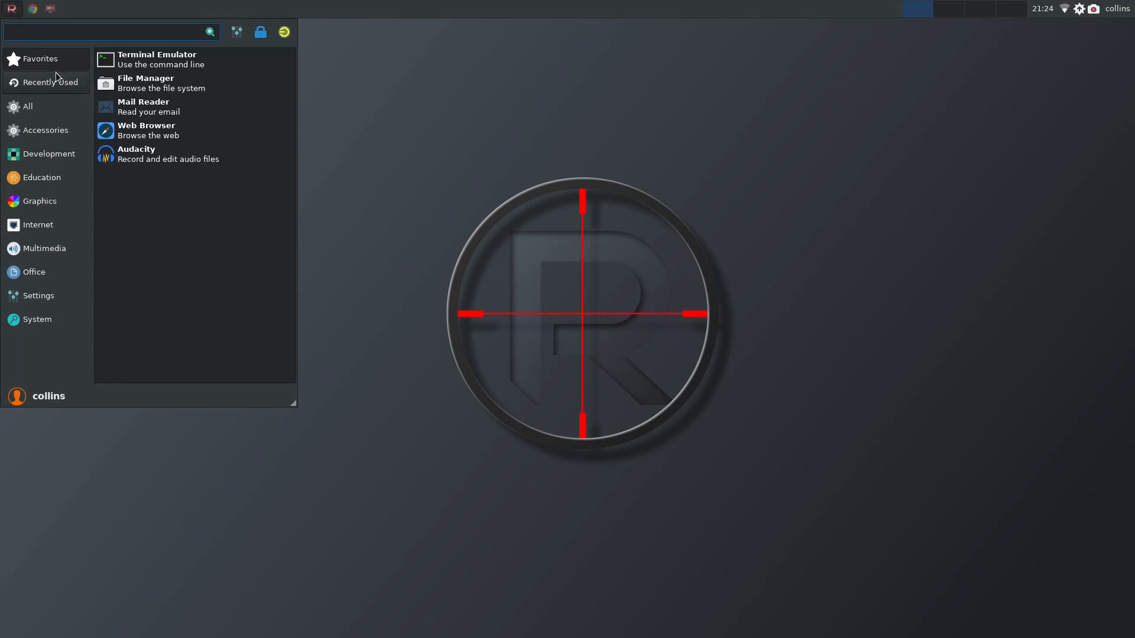
Step: List all installed applications in the enlarged Whisker Menu, from About Xfce to Htop
click(28, 106)
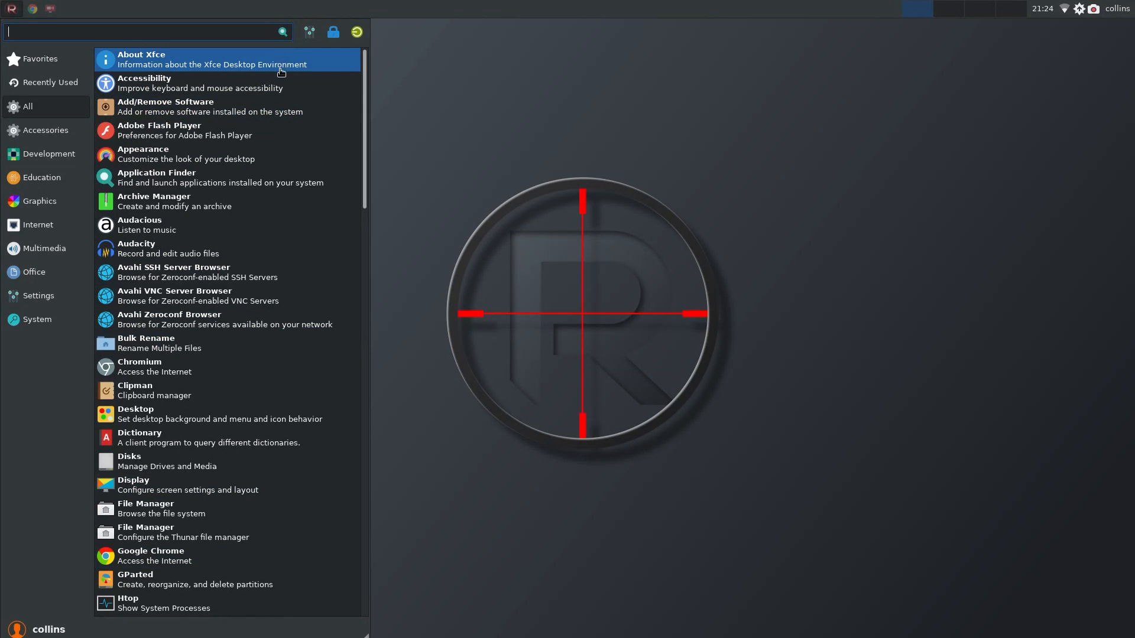
mouse_move(253, 131)
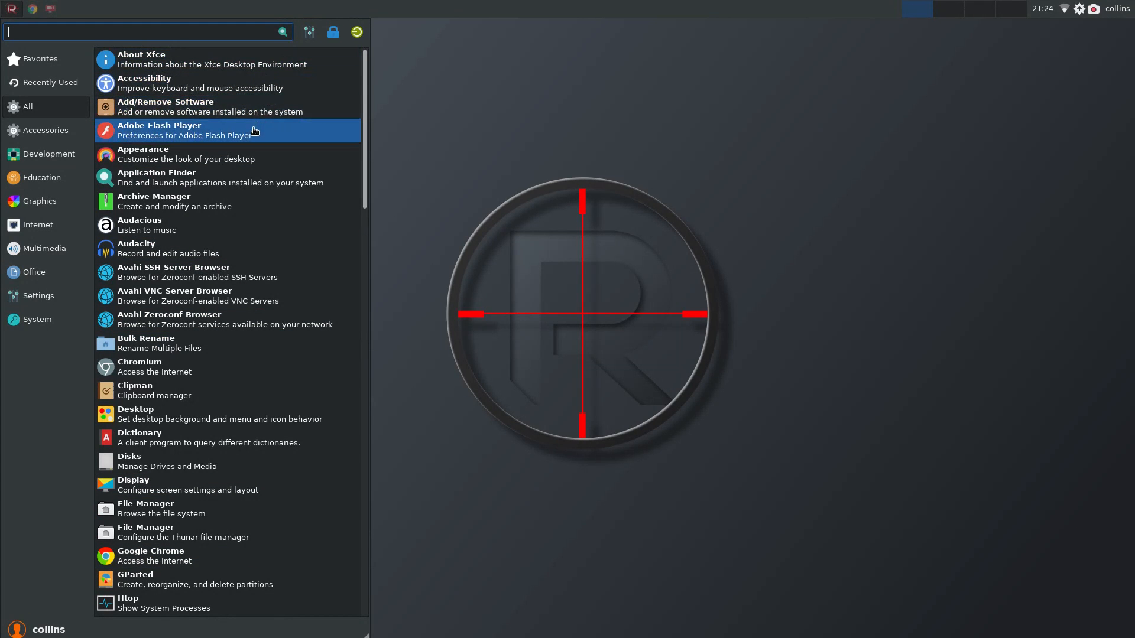
mouse_move(244, 154)
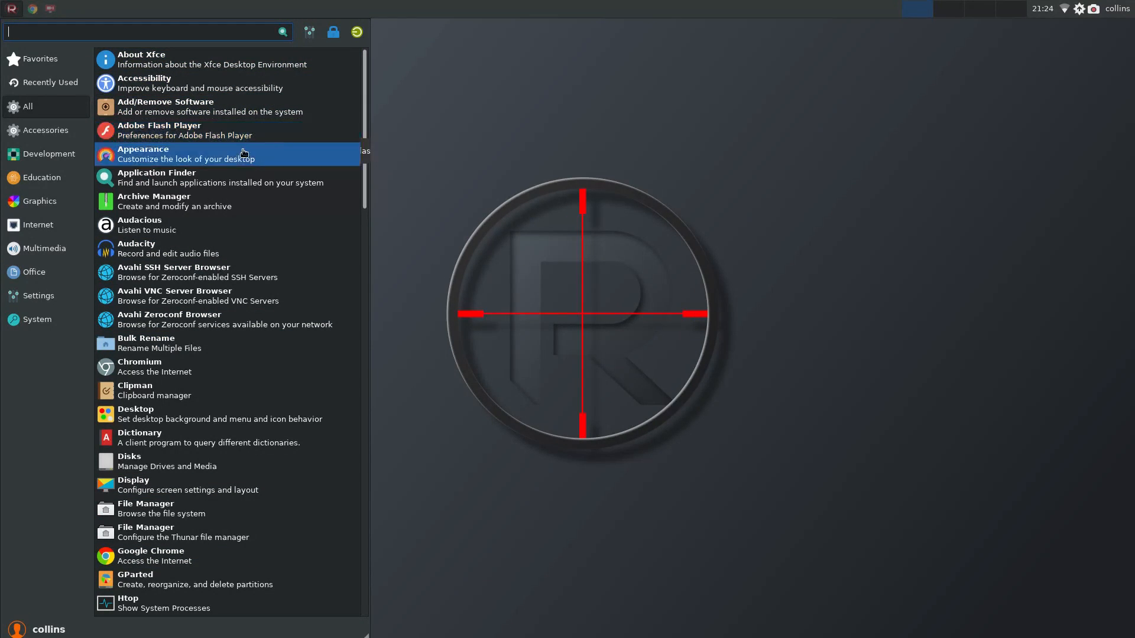
Step: Launch Appearance settings and move its window to the upper left of the desktop
click(143, 154)
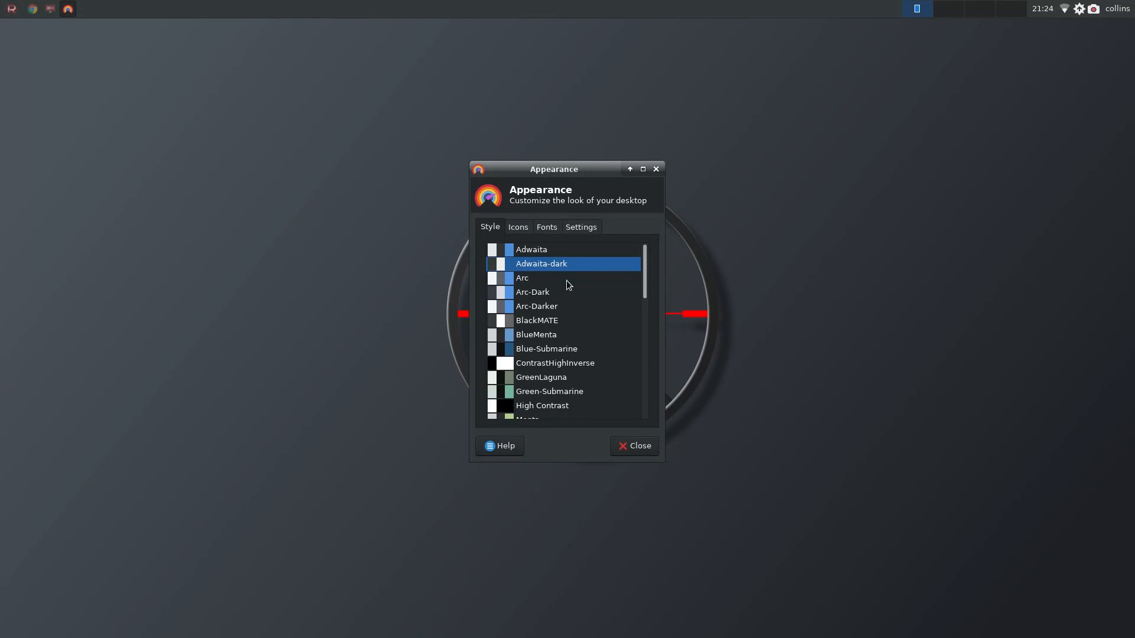
mouse_move(517, 270)
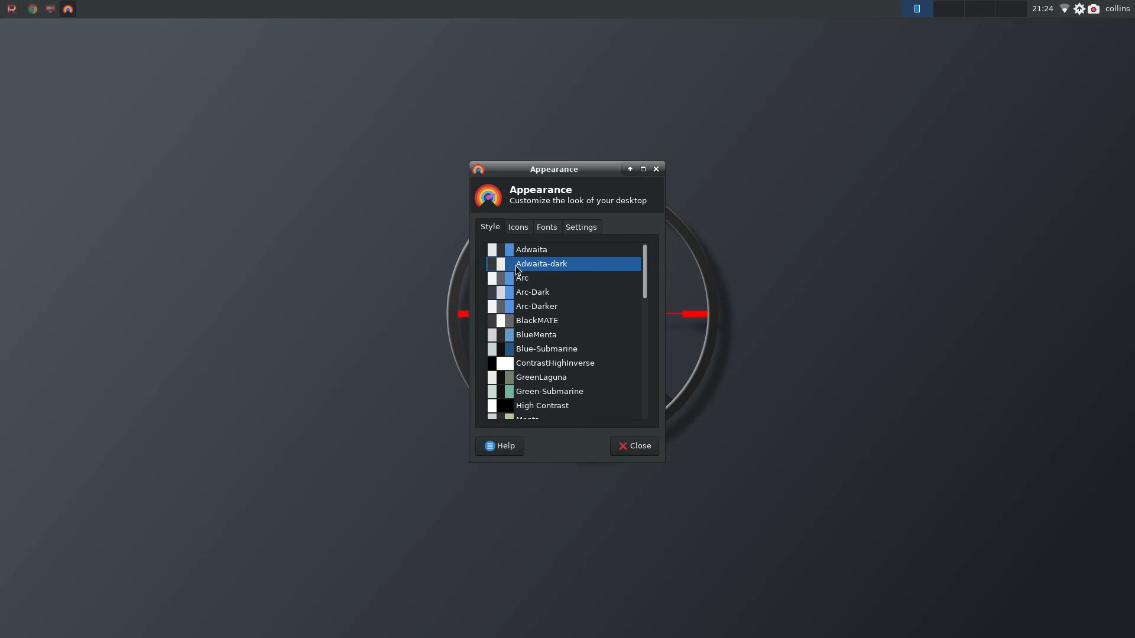
mouse_move(505, 279)
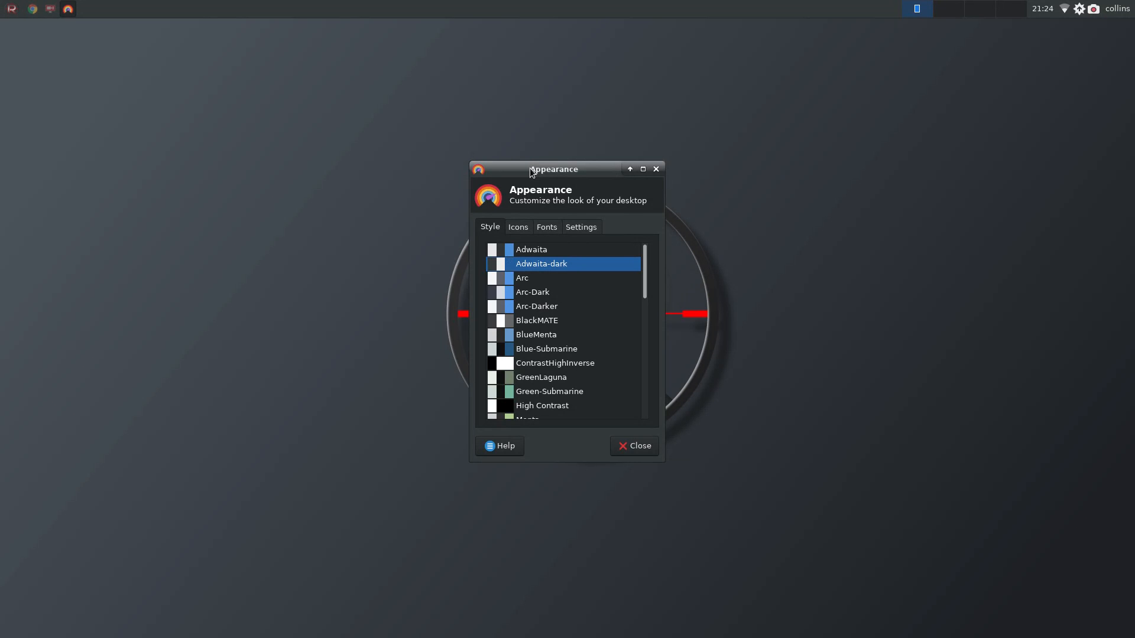
drag(553, 169, 297, 99)
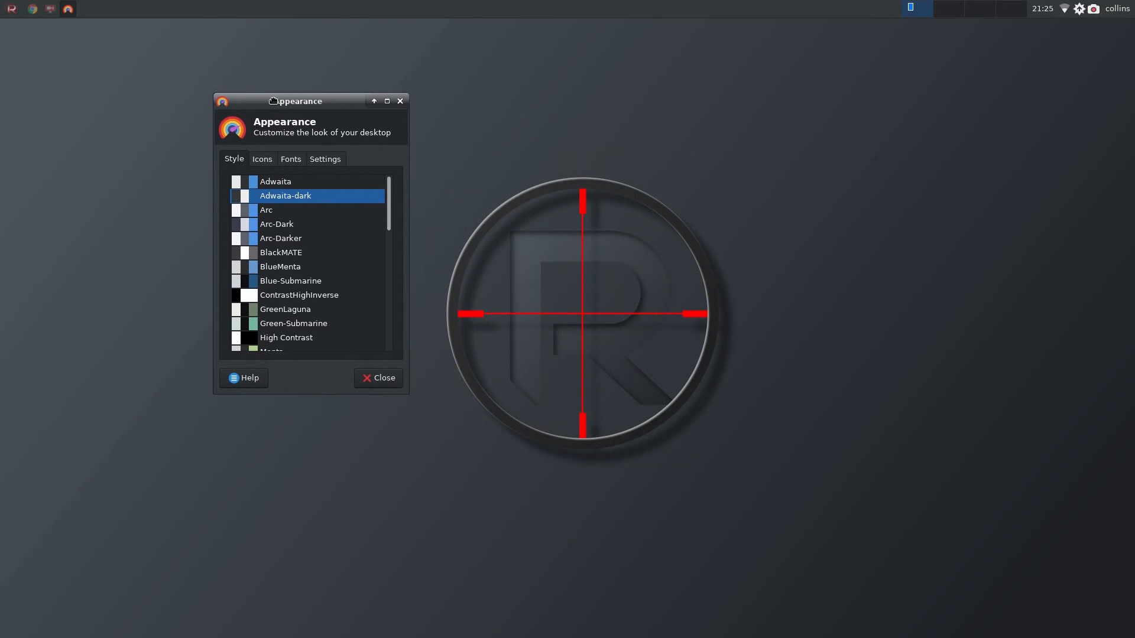
drag(311, 100, 284, 105)
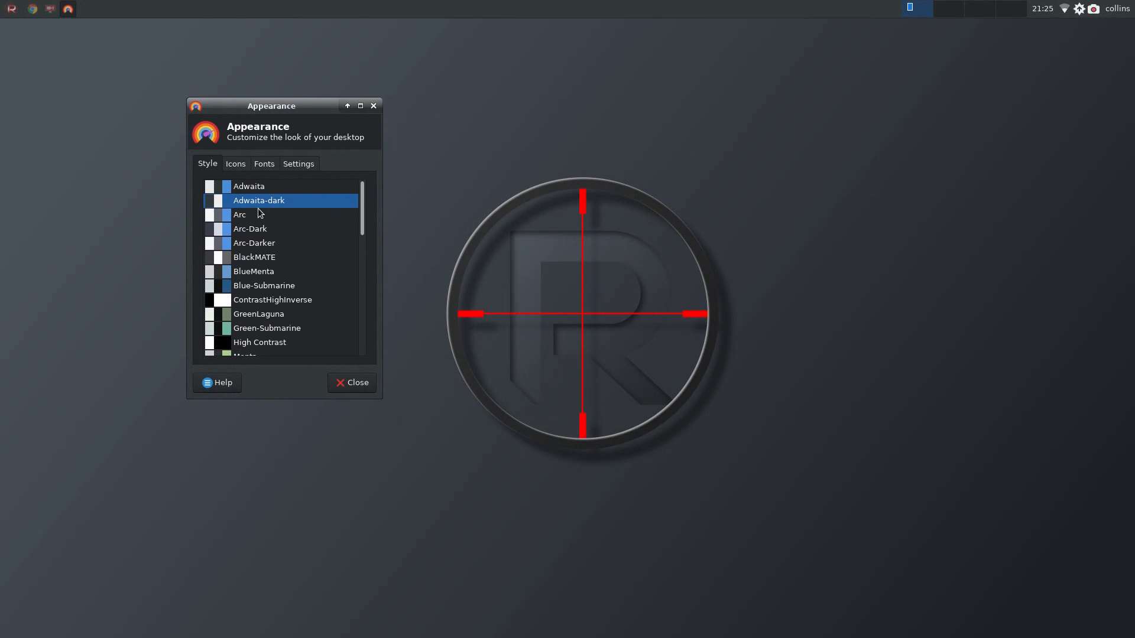
Step: Browse the Icons theme list from Adwaita and Breeze down through the Vibrancy themes
click(234, 163)
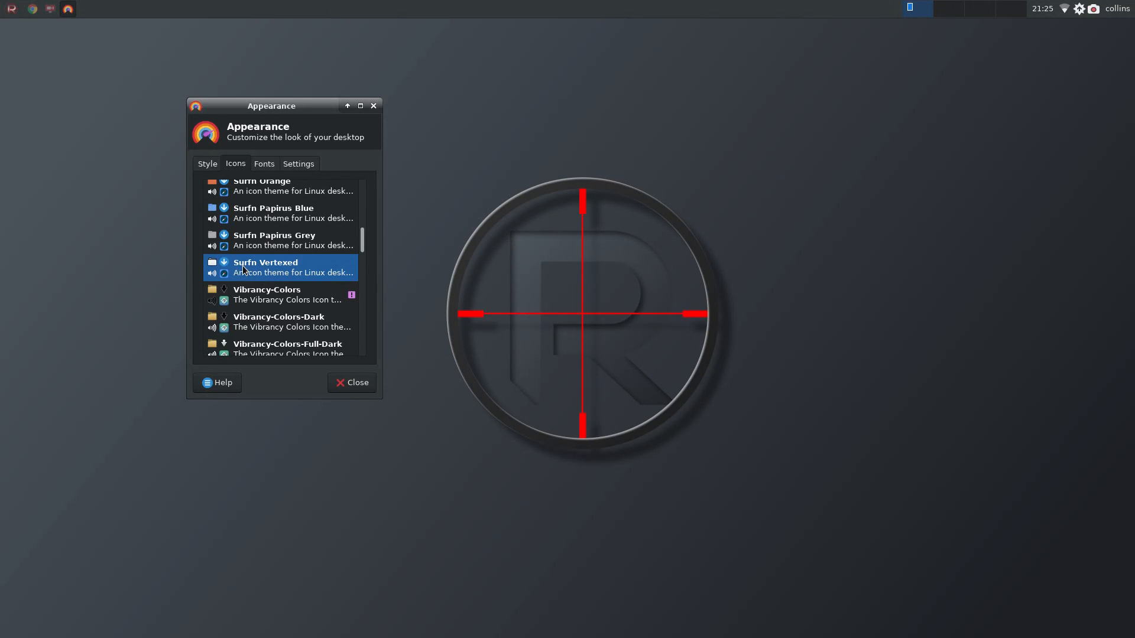
mouse_move(248, 250)
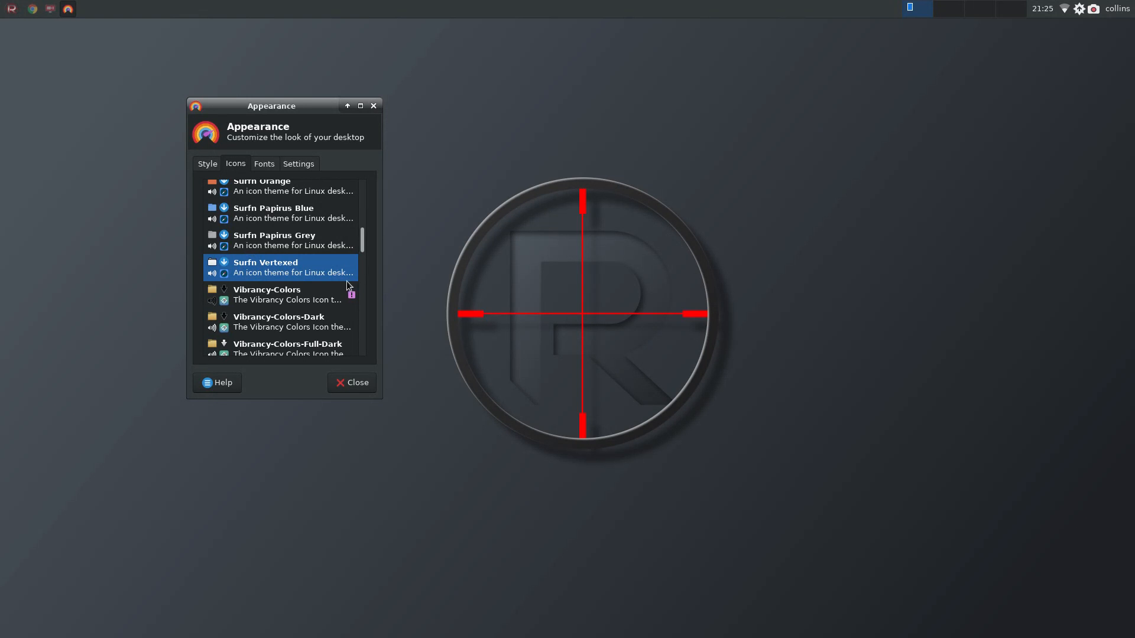
scroll(down, 3)
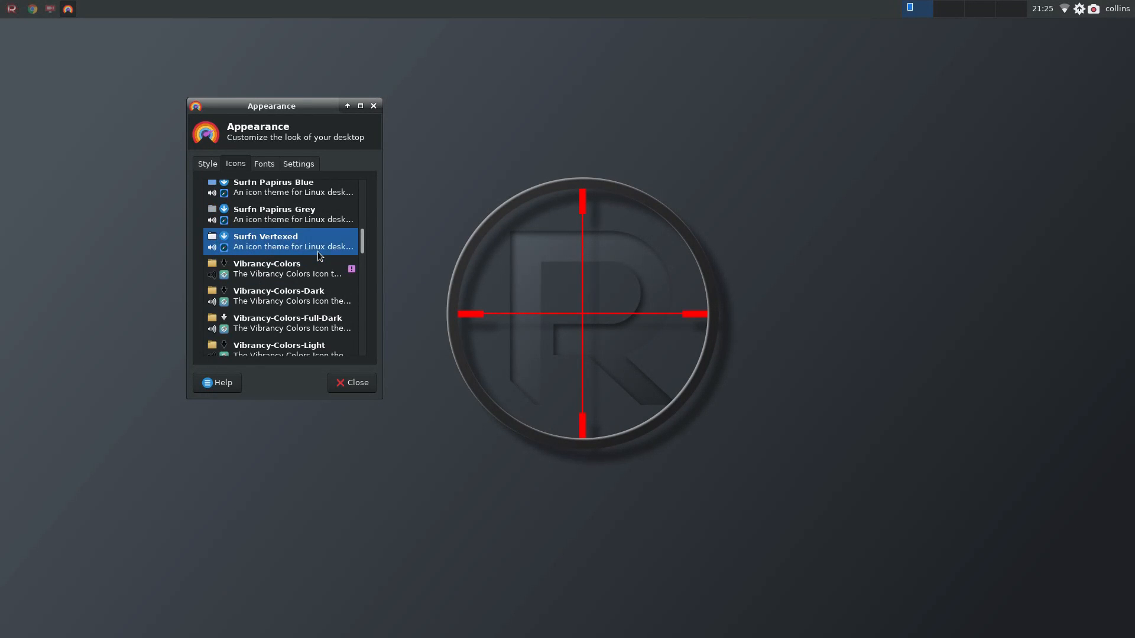
scroll(down, 3)
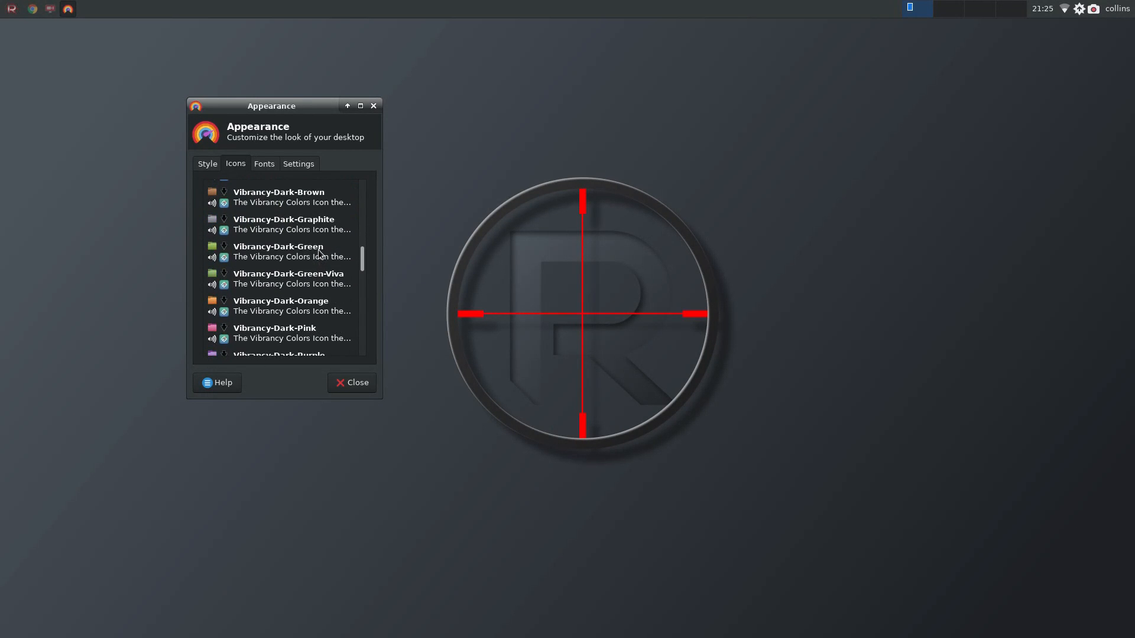
scroll(down, 3)
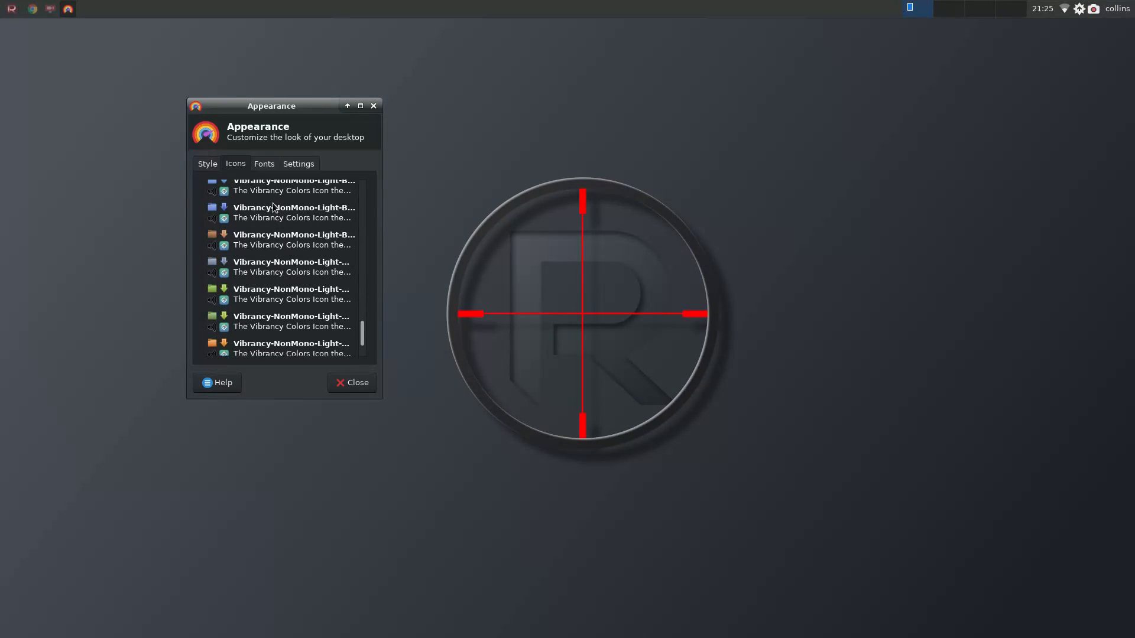
scroll(down, 3)
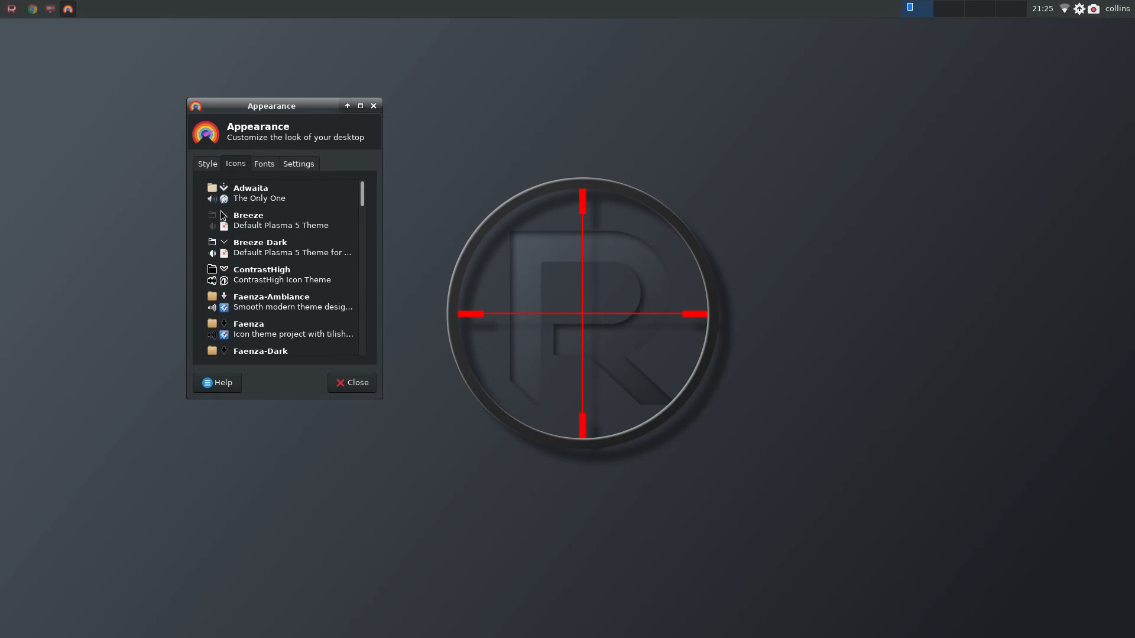
mouse_move(265, 172)
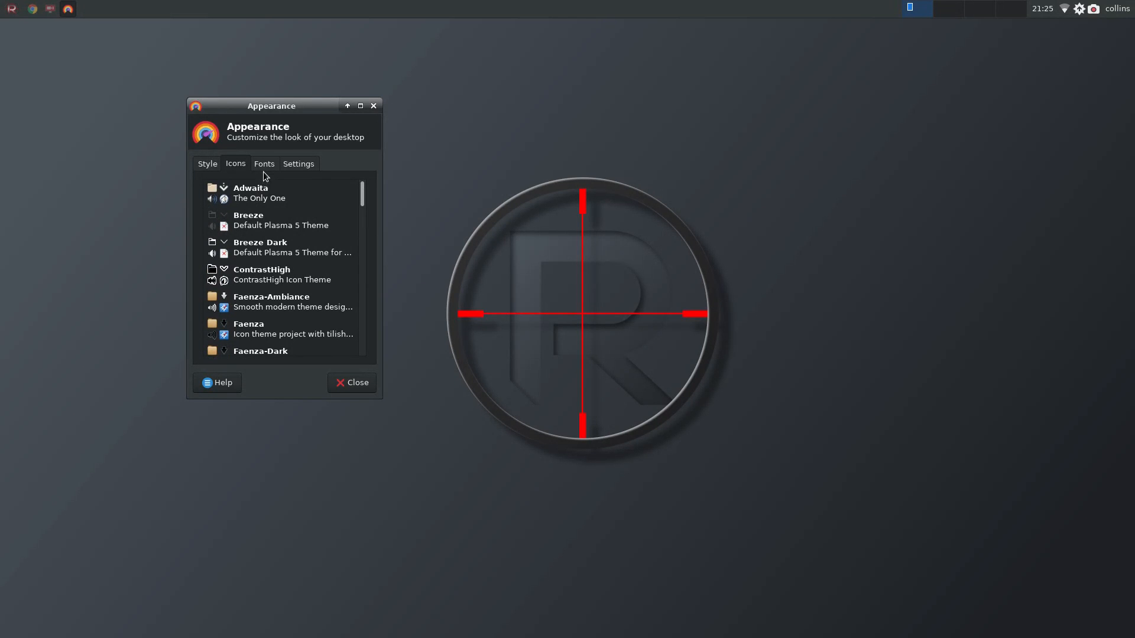
Step: View the Fonts settings: Sans 10, anti-aliasing on, full hinting, DPI 96
click(263, 164)
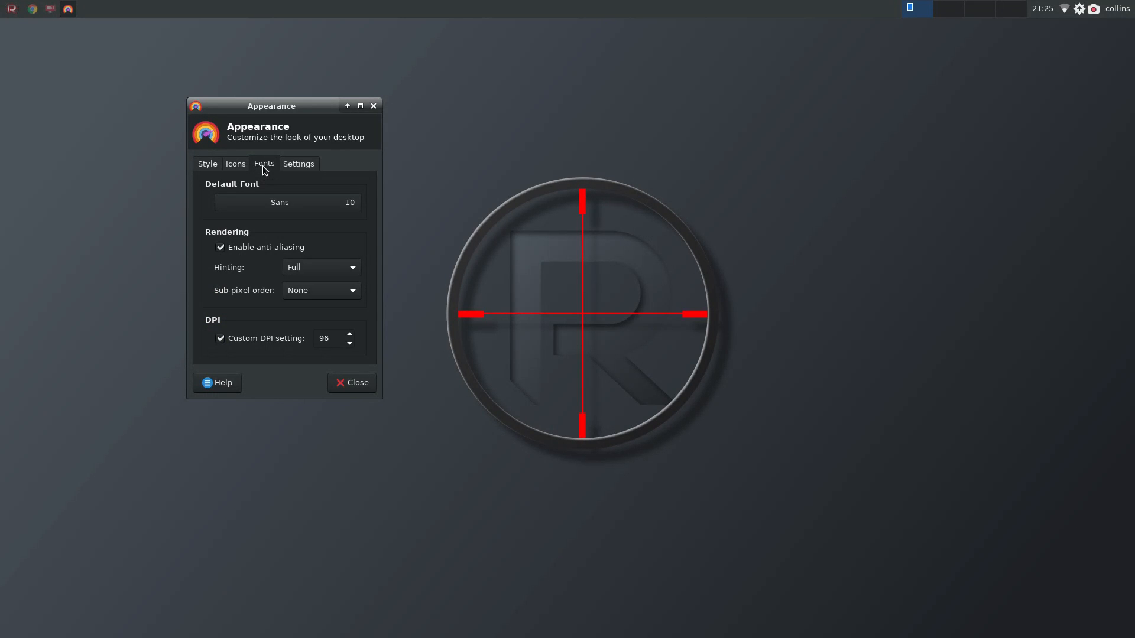
mouse_move(266, 174)
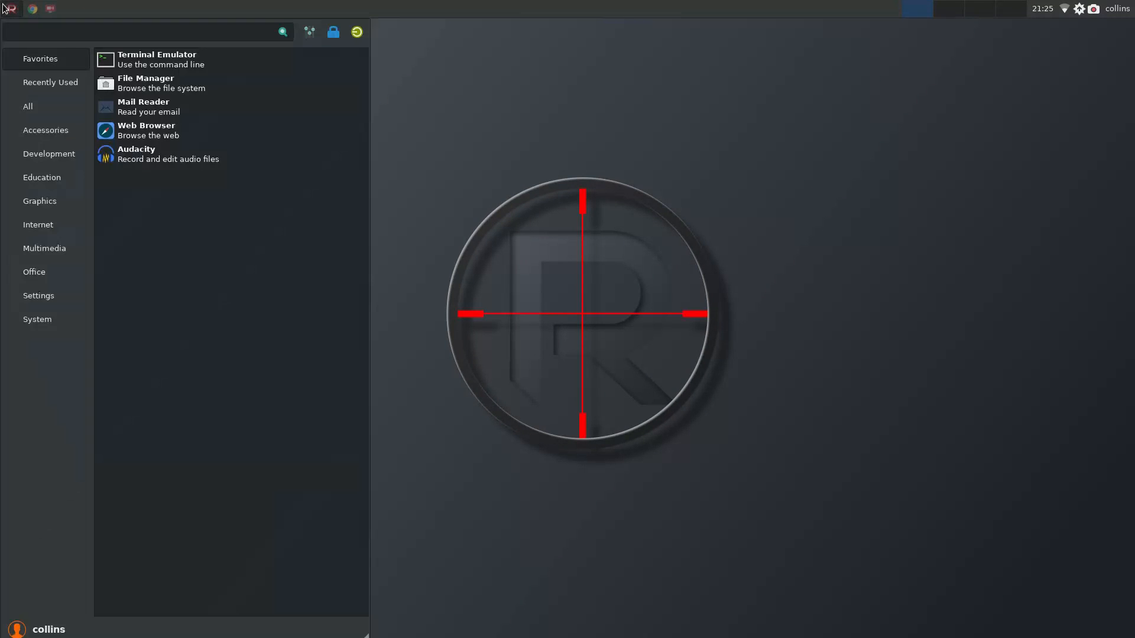
Step: Show the All applications list and scroll down past LibreOffice to Revenge OS Welcome and Thunar
click(28, 106)
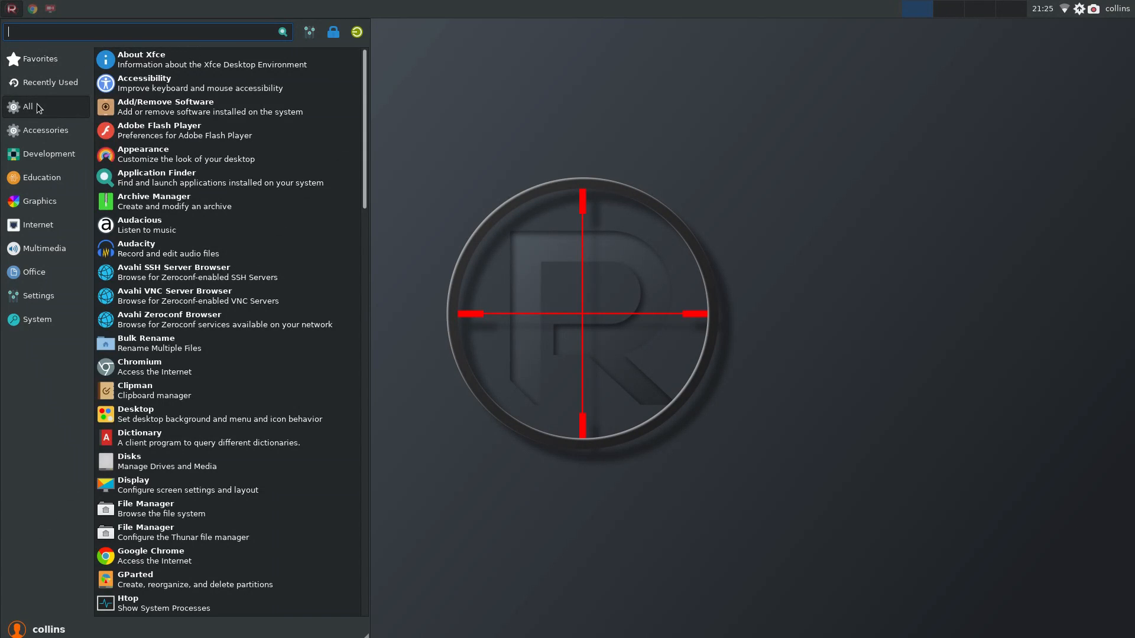
mouse_move(277, 131)
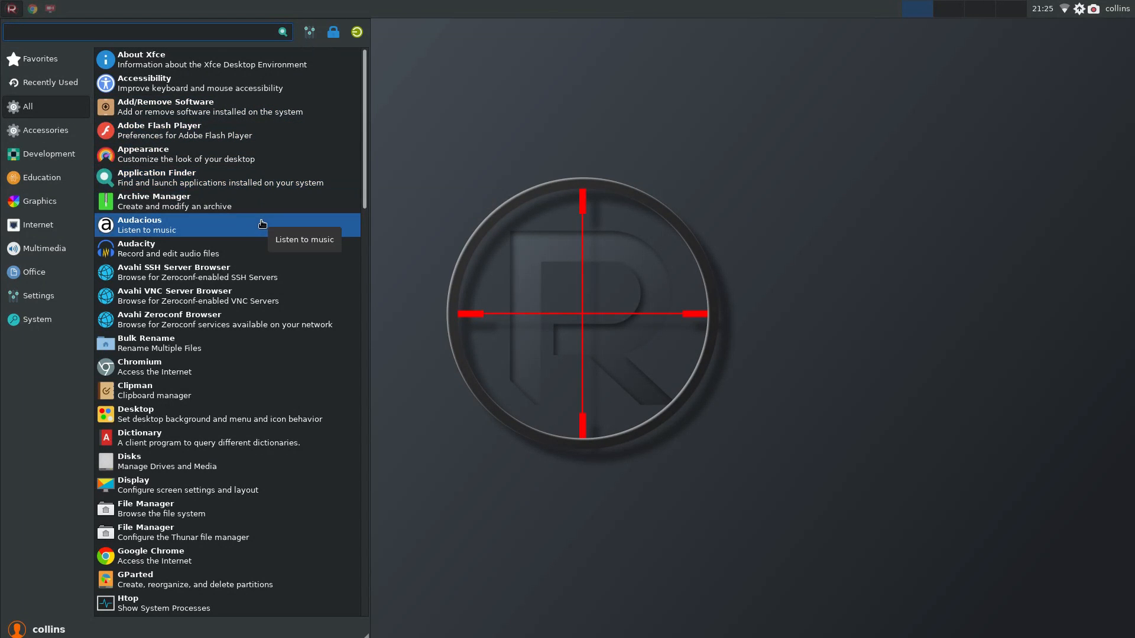
mouse_move(259, 247)
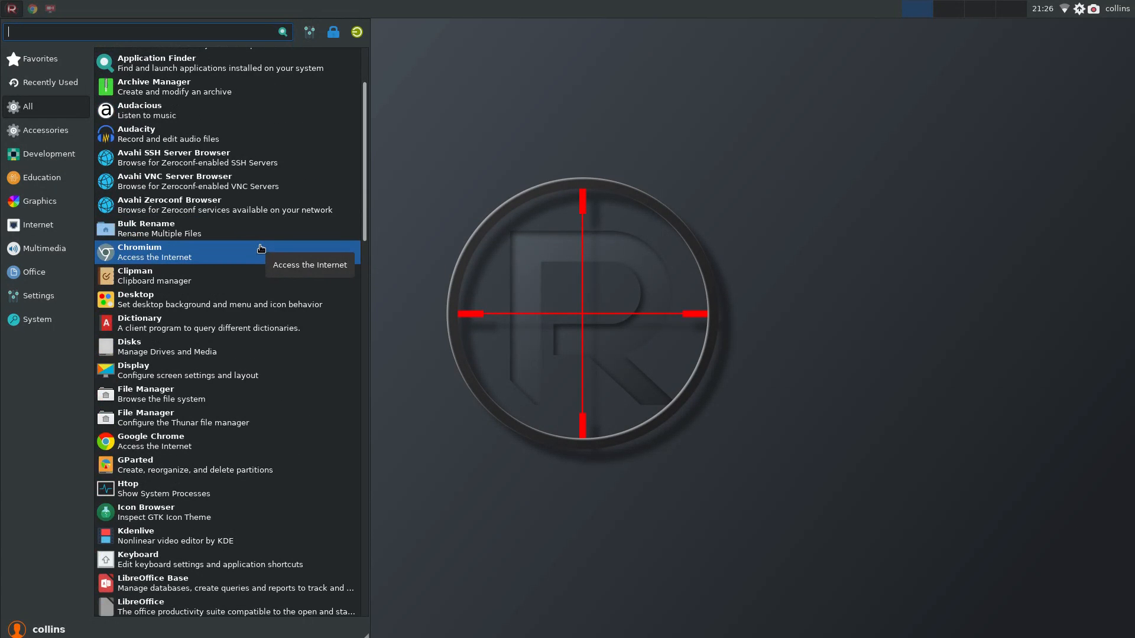
mouse_move(254, 252)
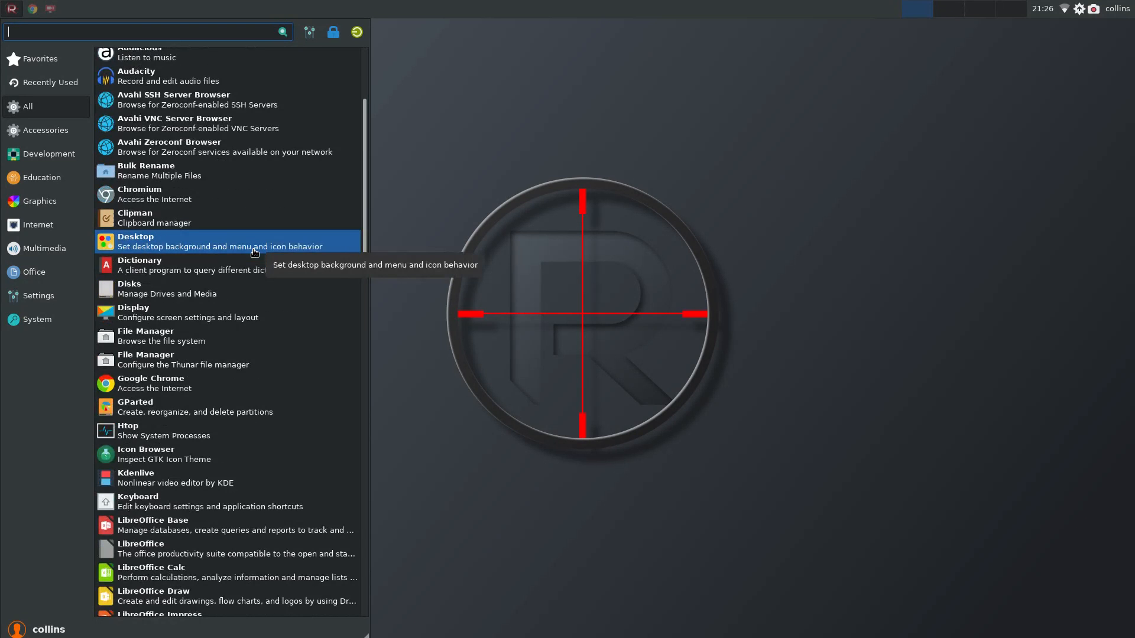
mouse_move(262, 199)
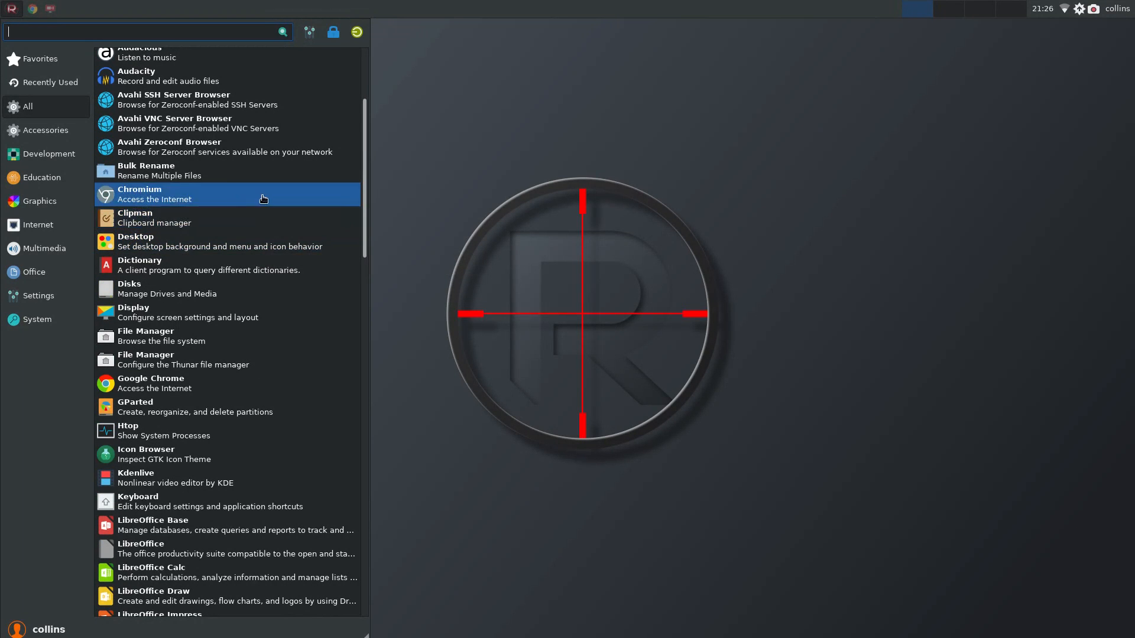
mouse_move(257, 397)
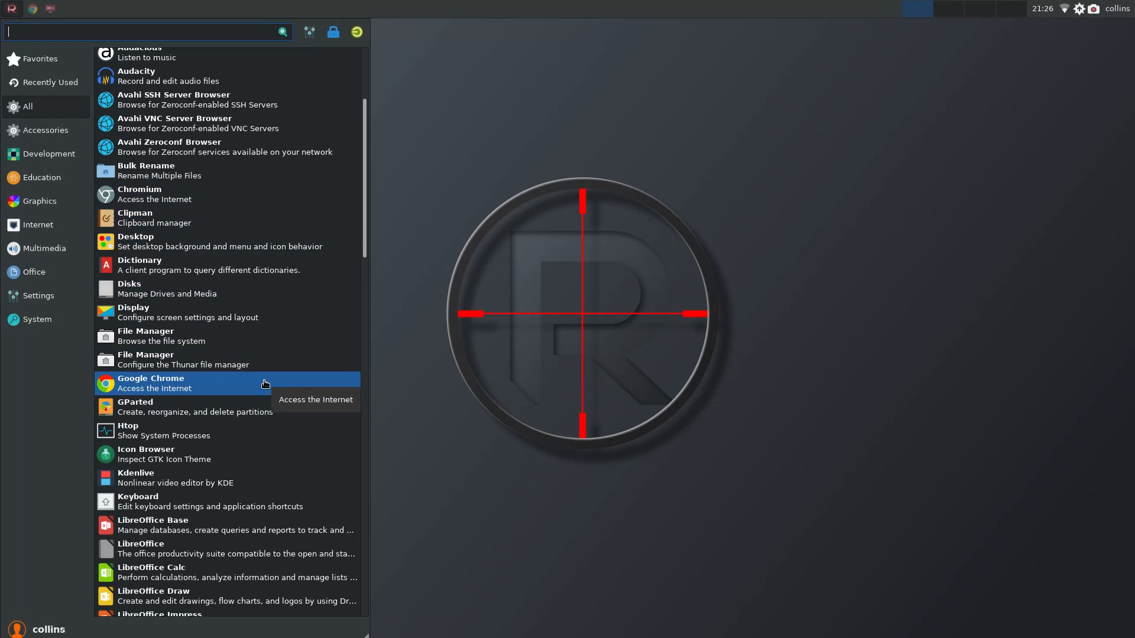
mouse_move(227, 241)
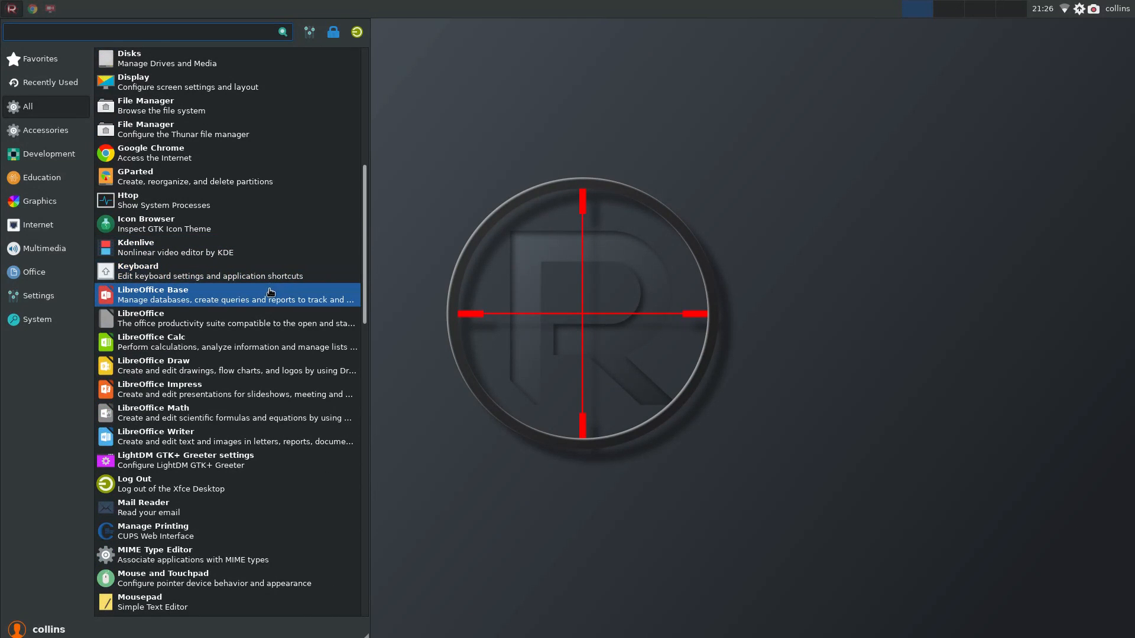
mouse_move(270, 295)
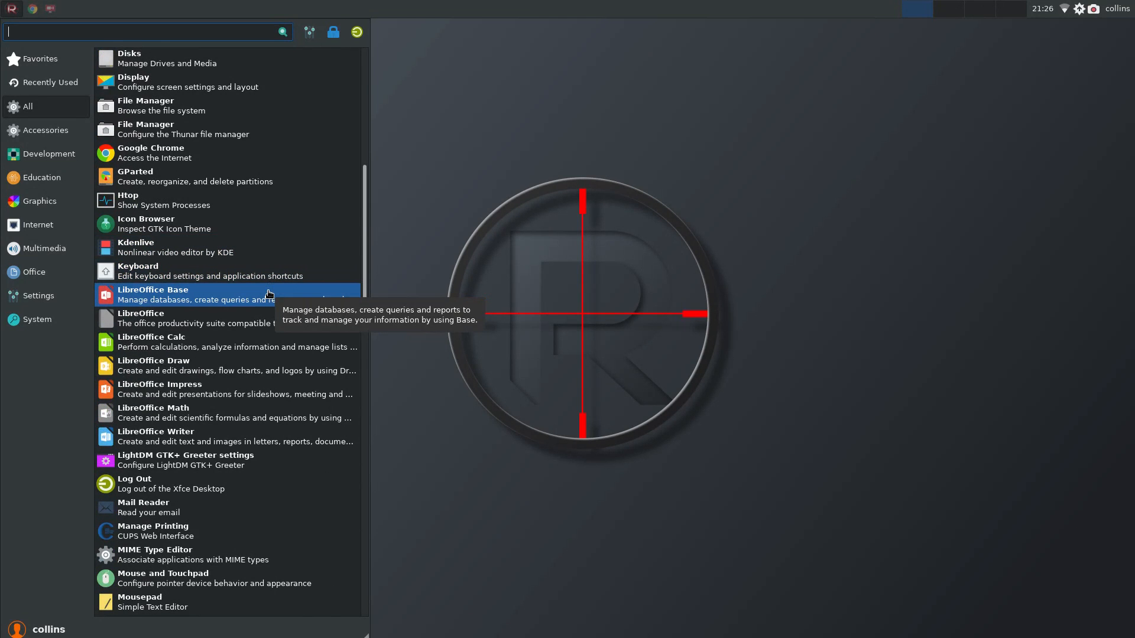
scroll(down, 3)
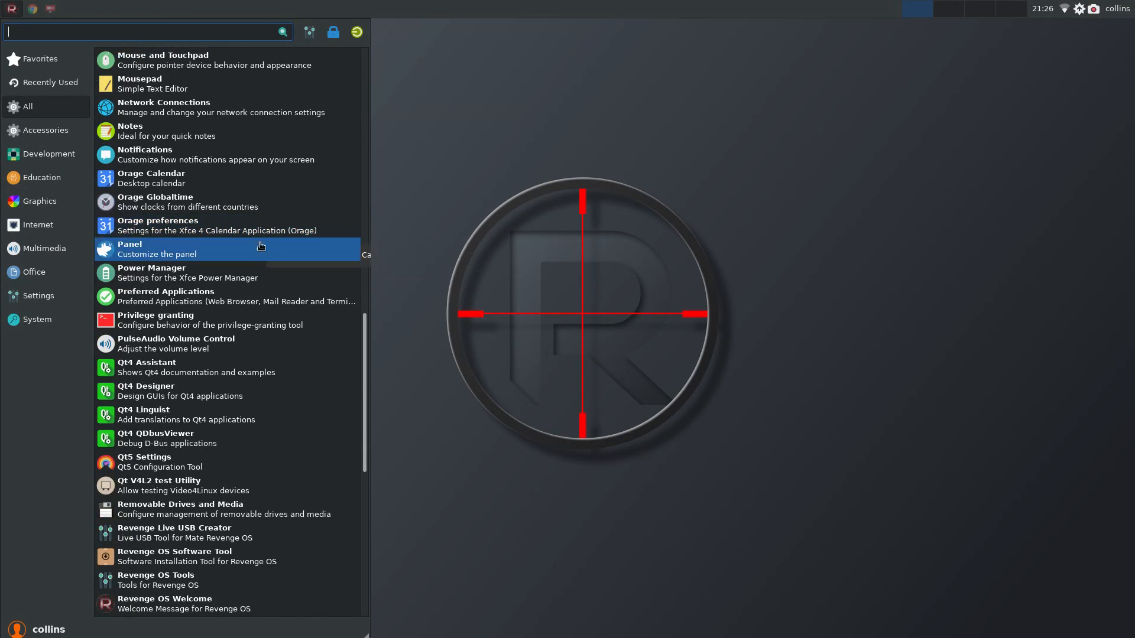
scroll(down, 3)
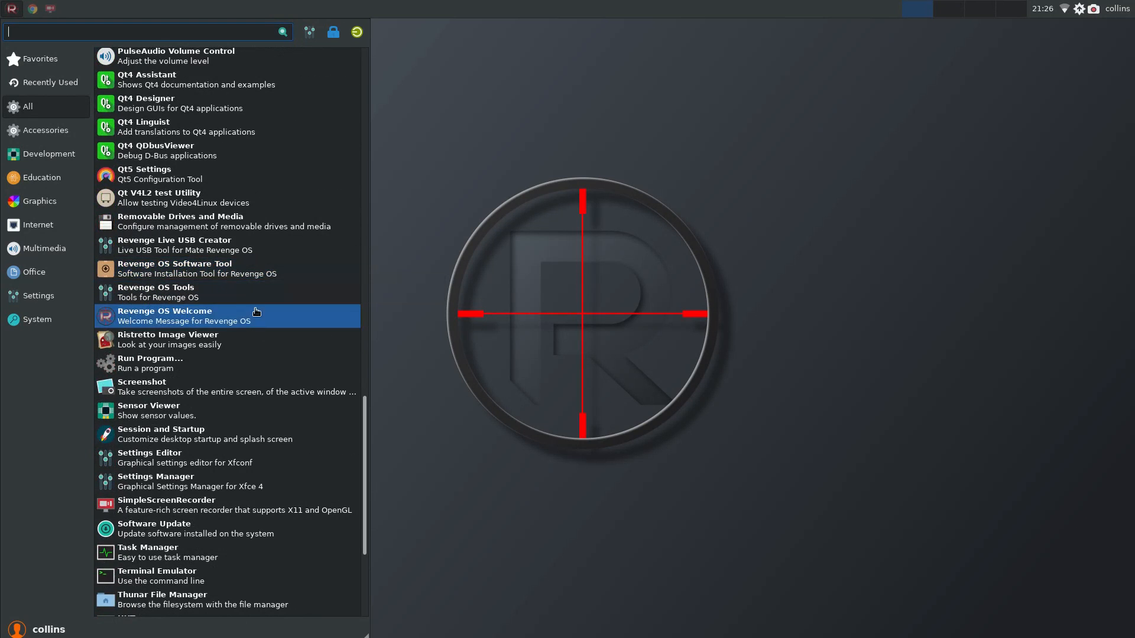
mouse_move(257, 318)
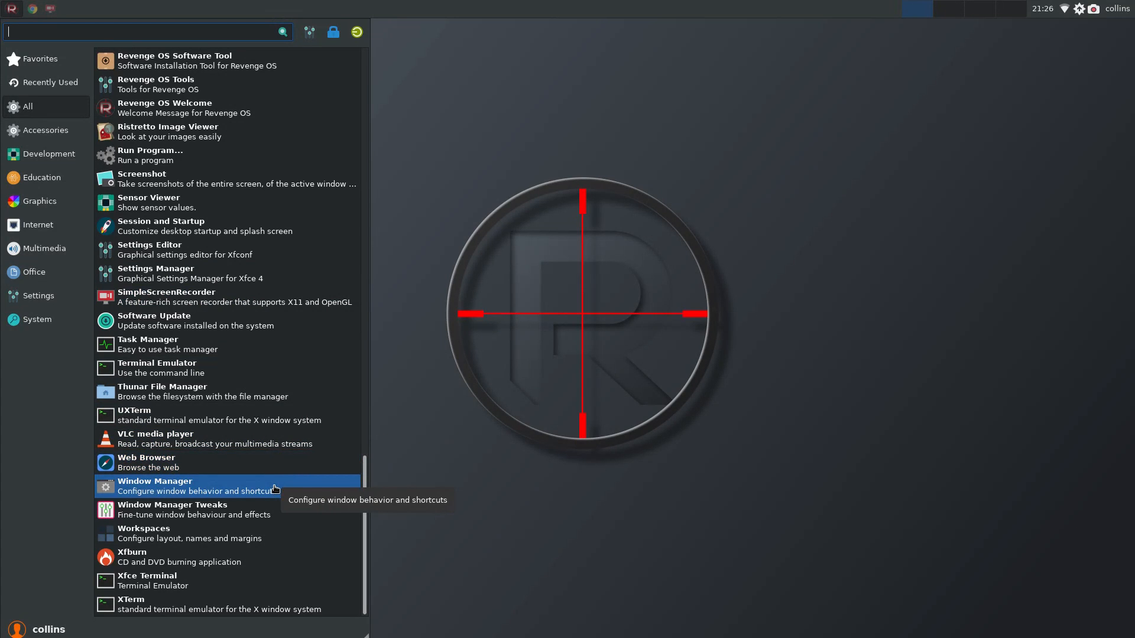
mouse_move(253, 508)
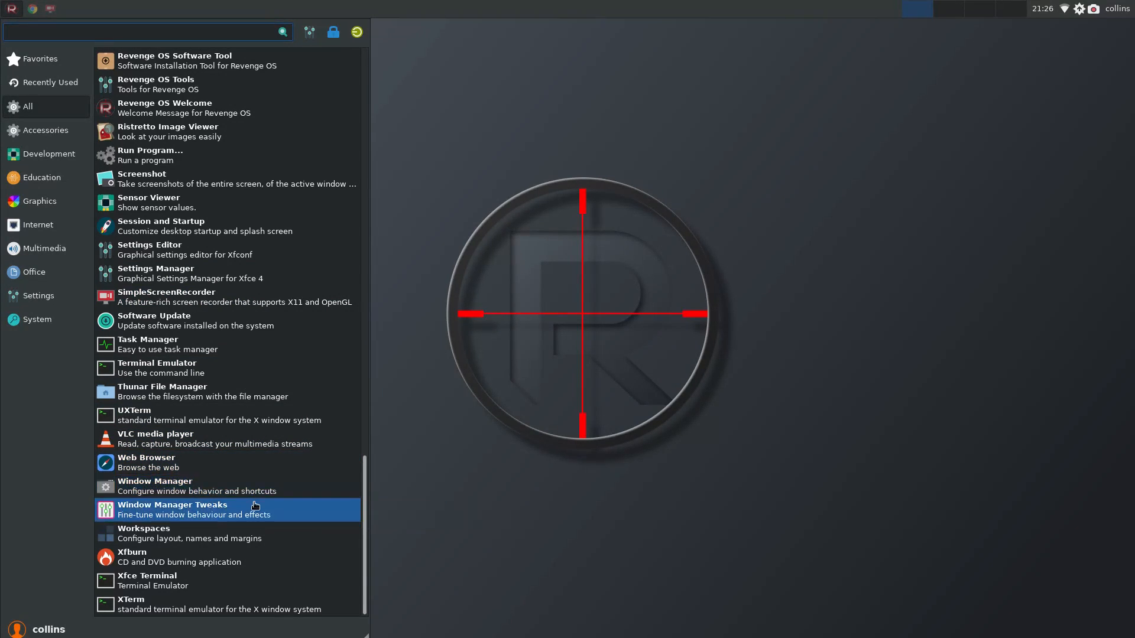
mouse_move(253, 557)
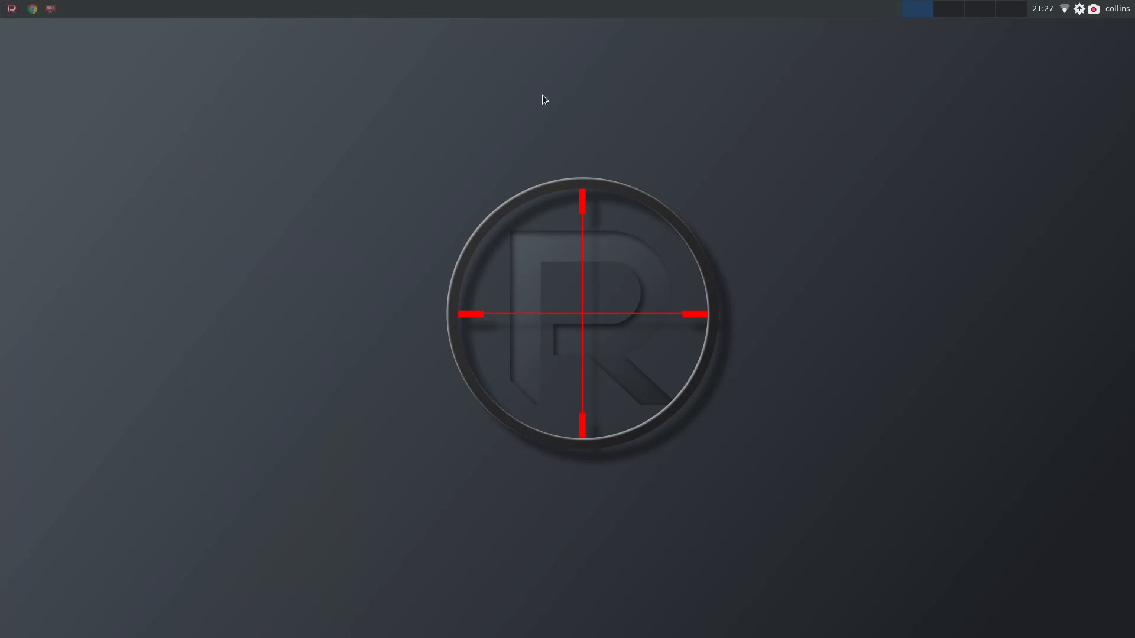
right_click(543, 100)
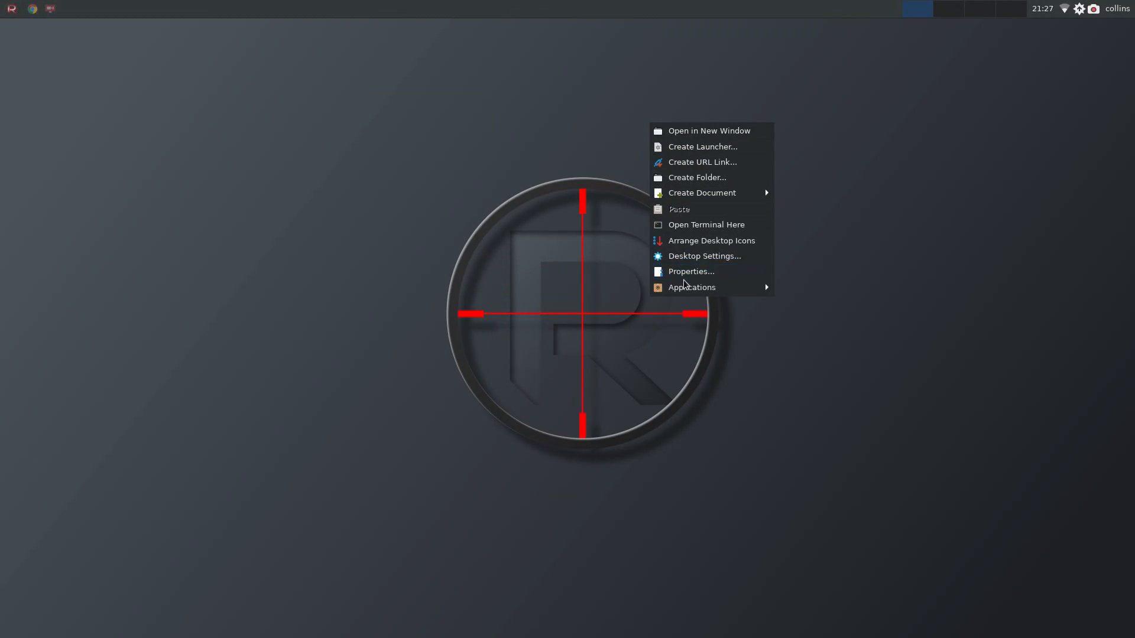
click(404, 75)
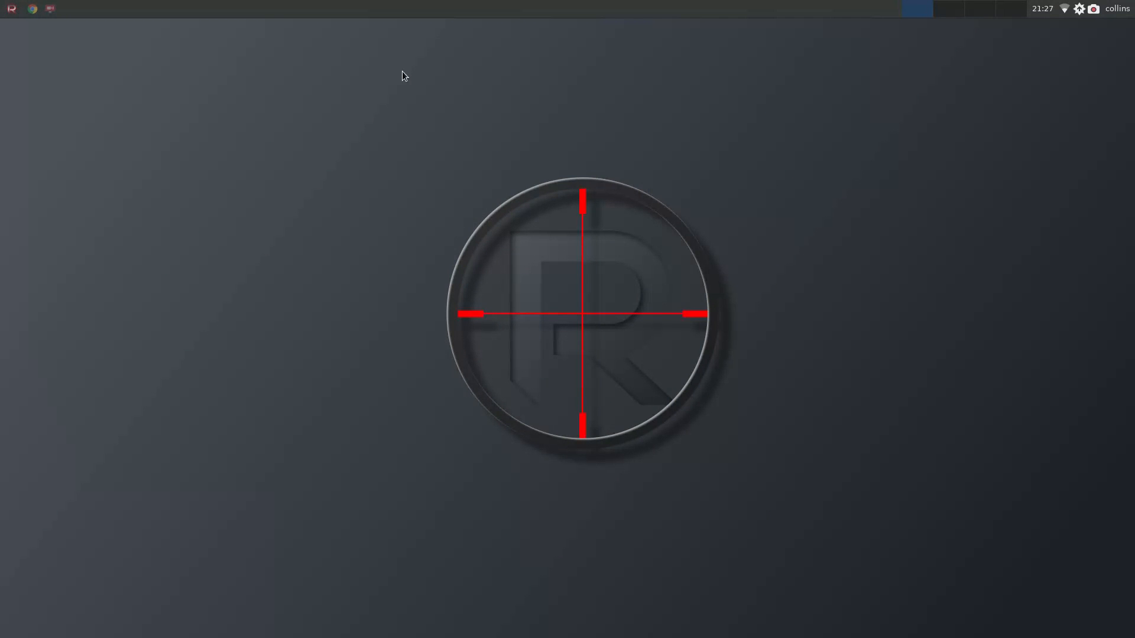
right_click(404, 76)
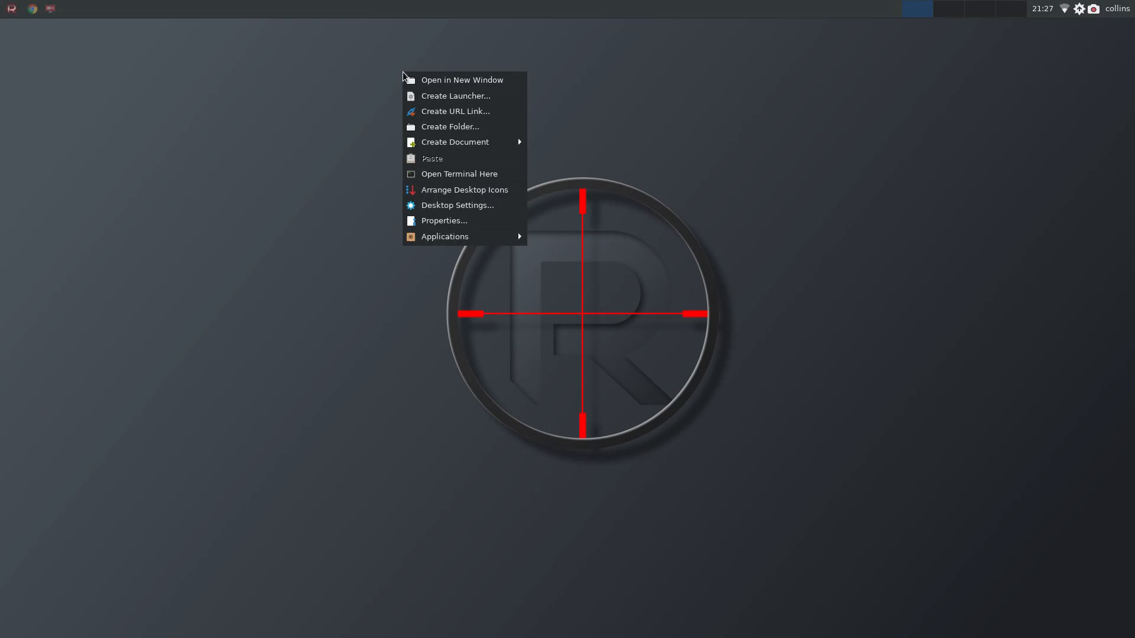
mouse_move(463, 80)
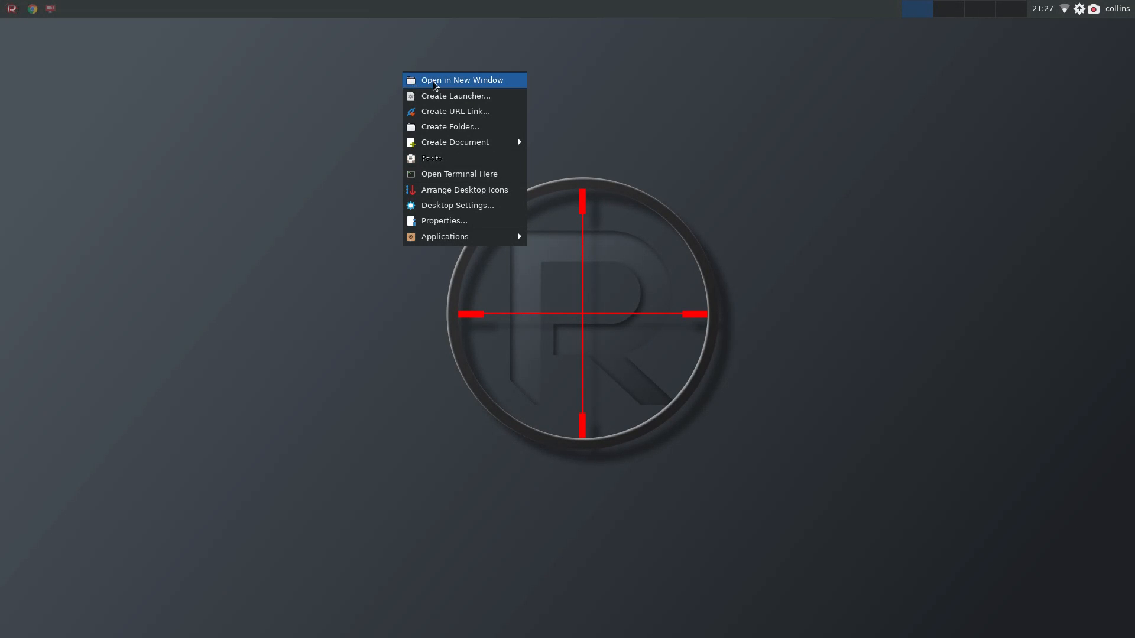
mouse_move(449, 174)
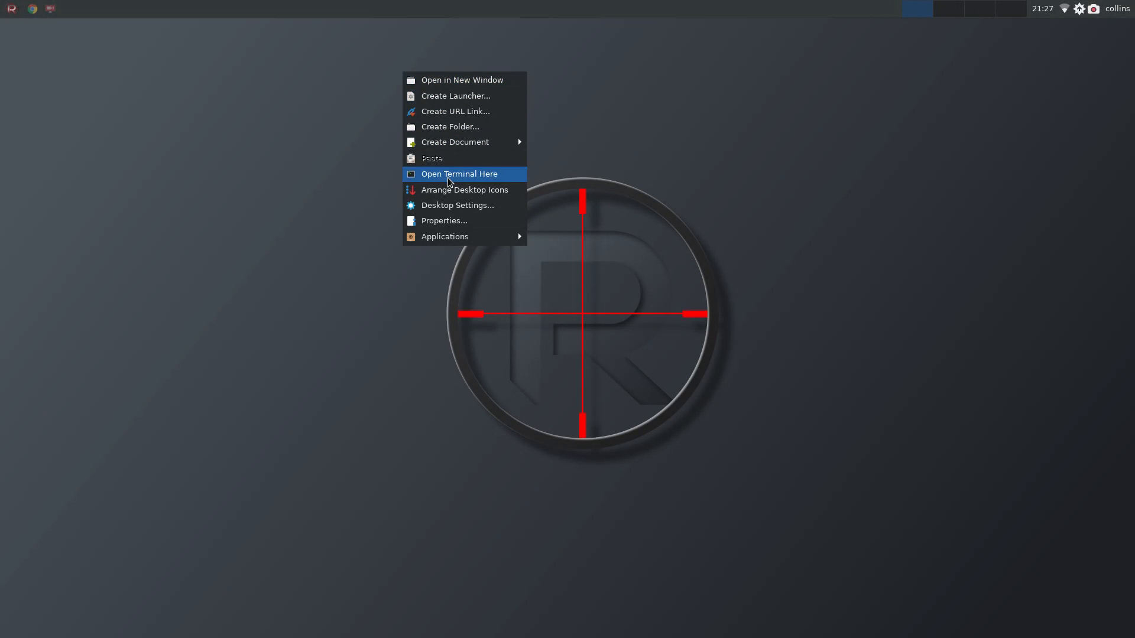
mouse_move(444, 236)
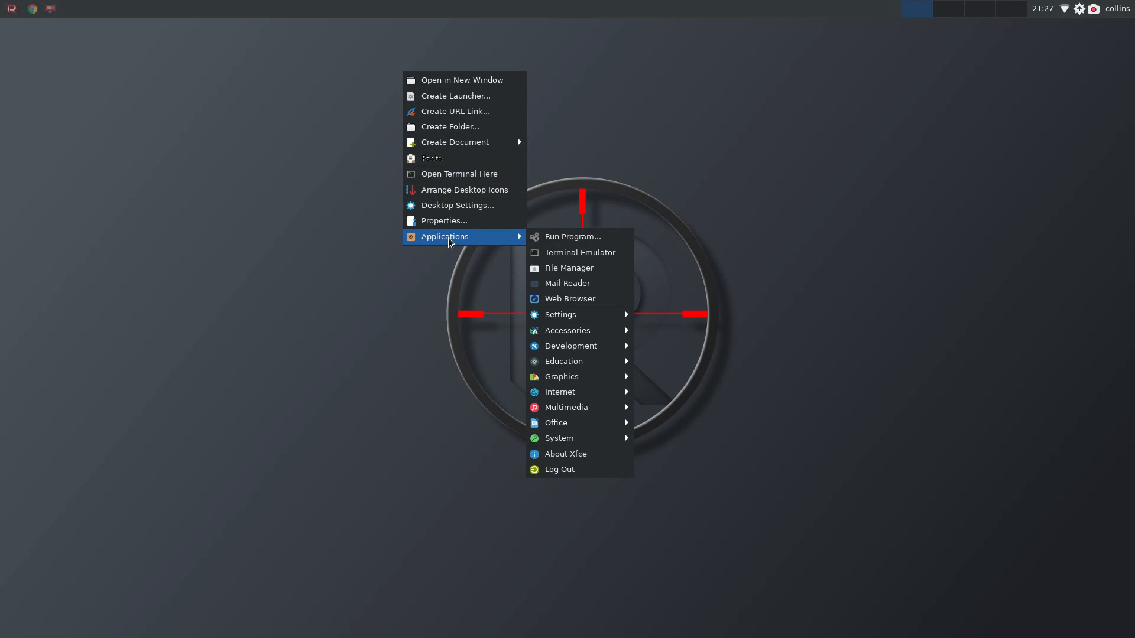
mouse_move(560, 314)
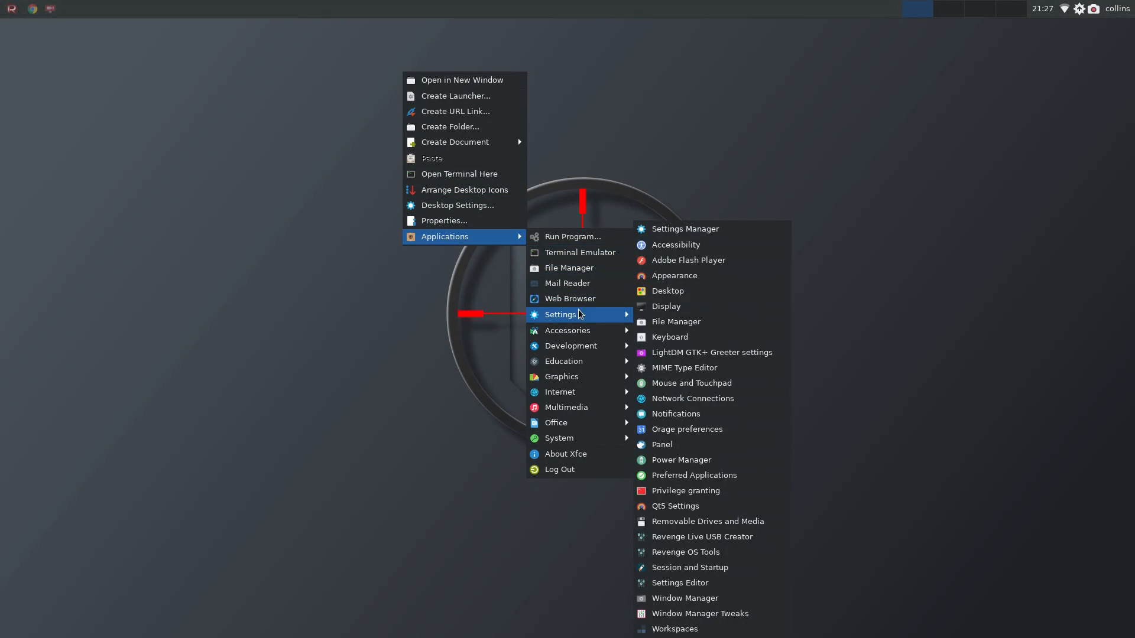
mouse_move(571, 330)
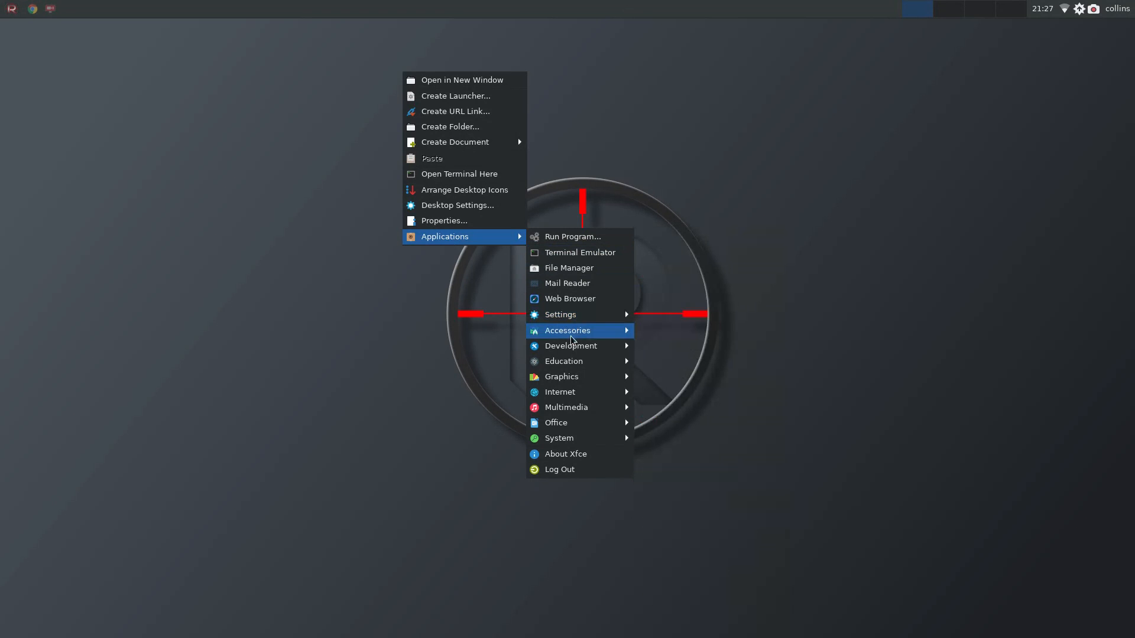
mouse_move(574, 426)
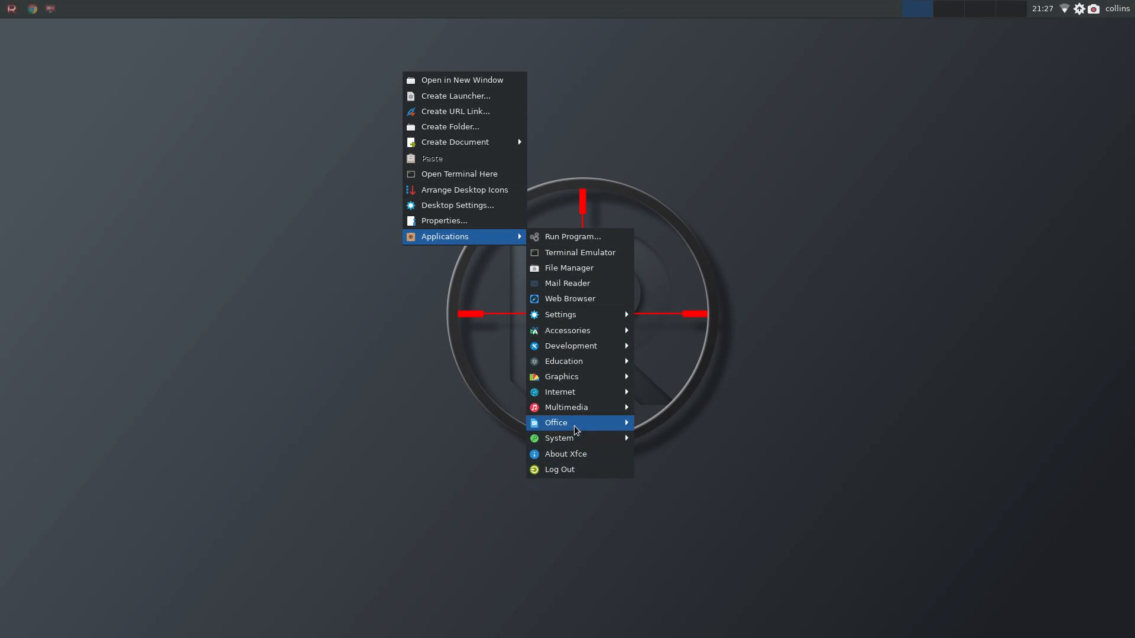
mouse_move(573, 412)
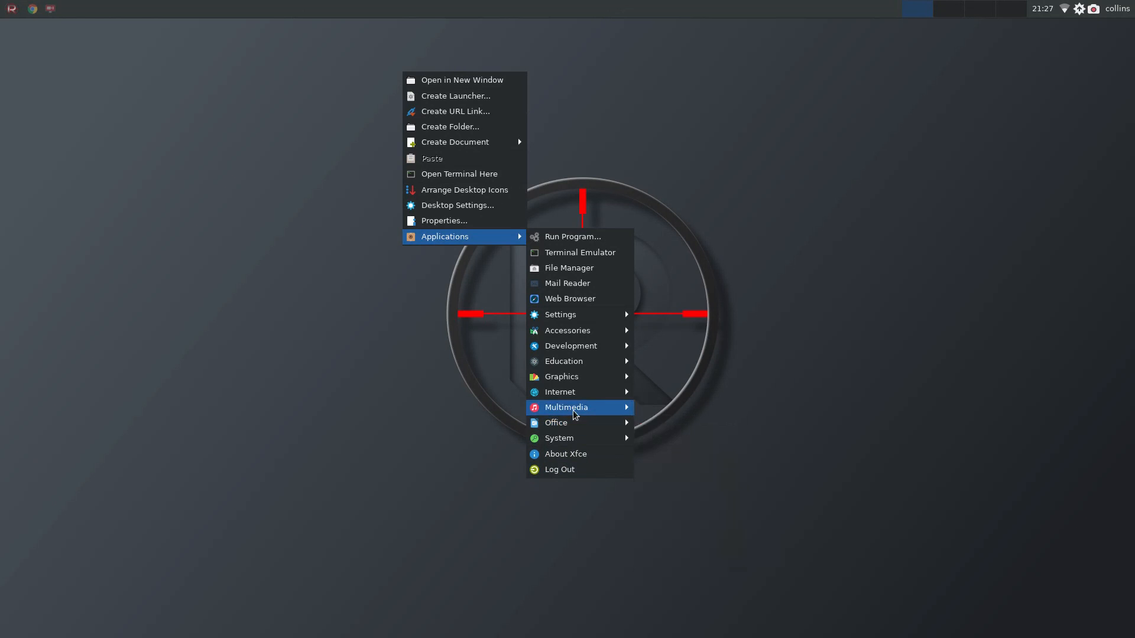
mouse_move(560, 391)
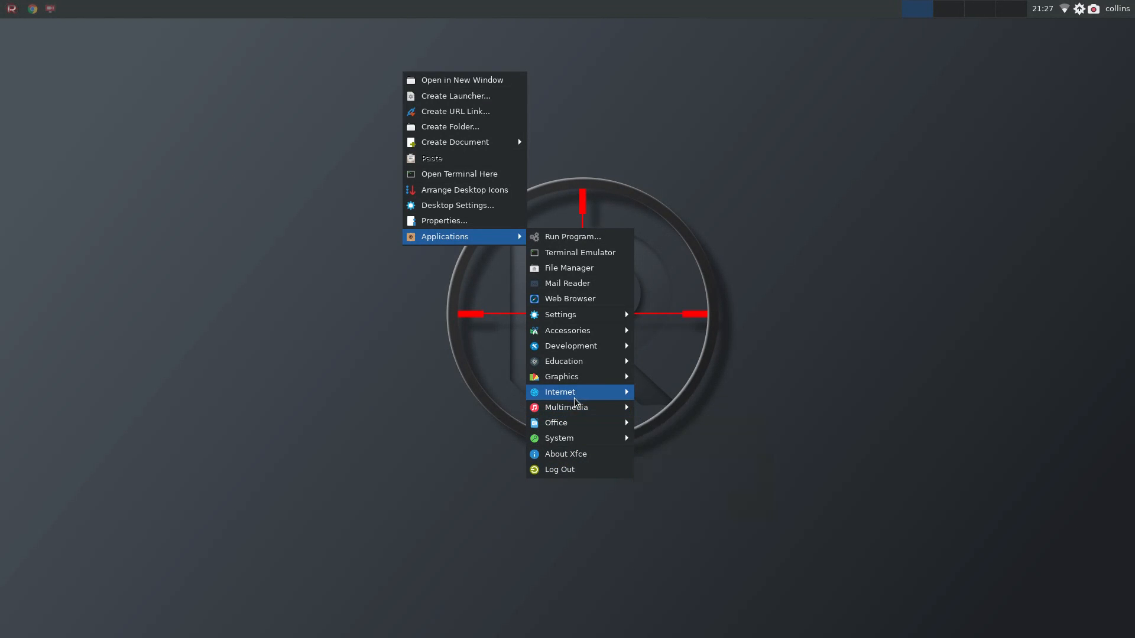
mouse_move(571, 346)
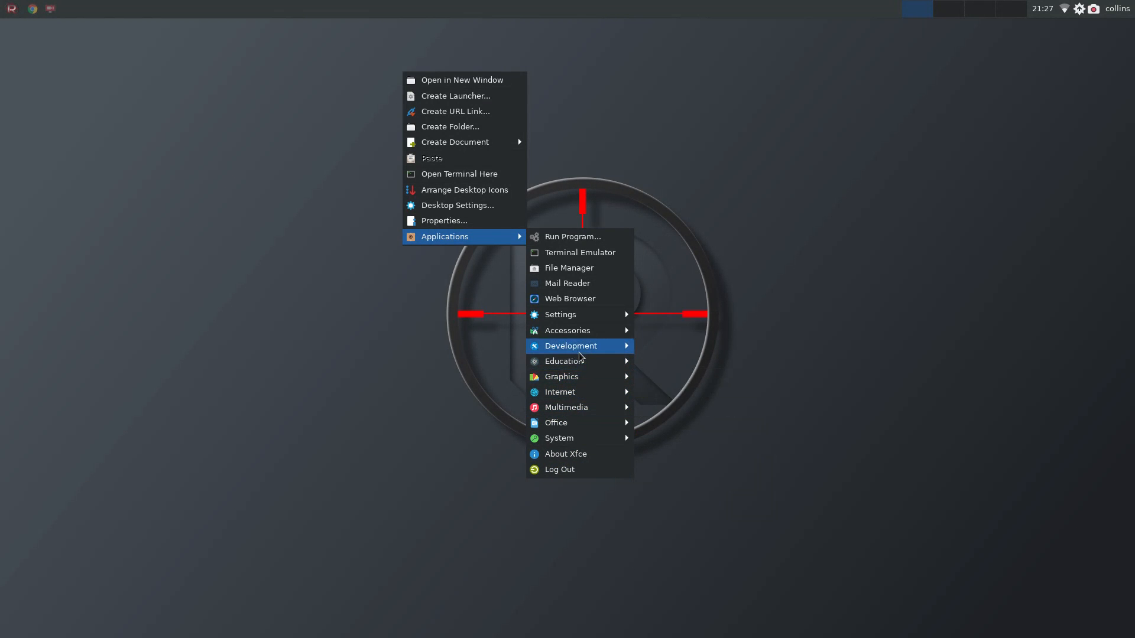
mouse_move(559, 314)
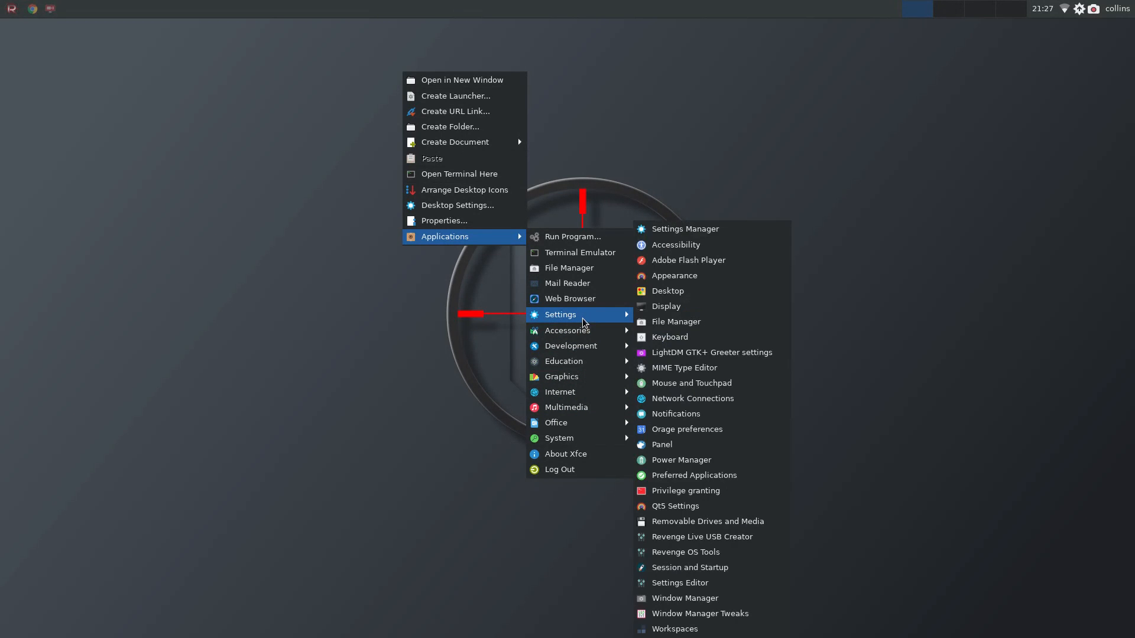
mouse_move(357, 282)
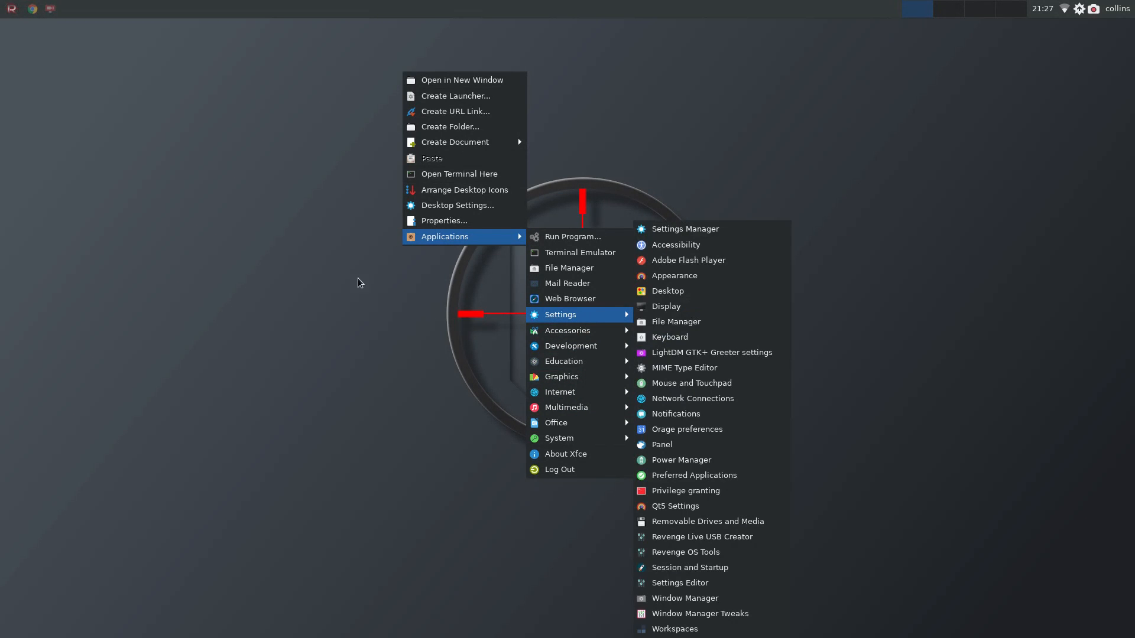
click(357, 282)
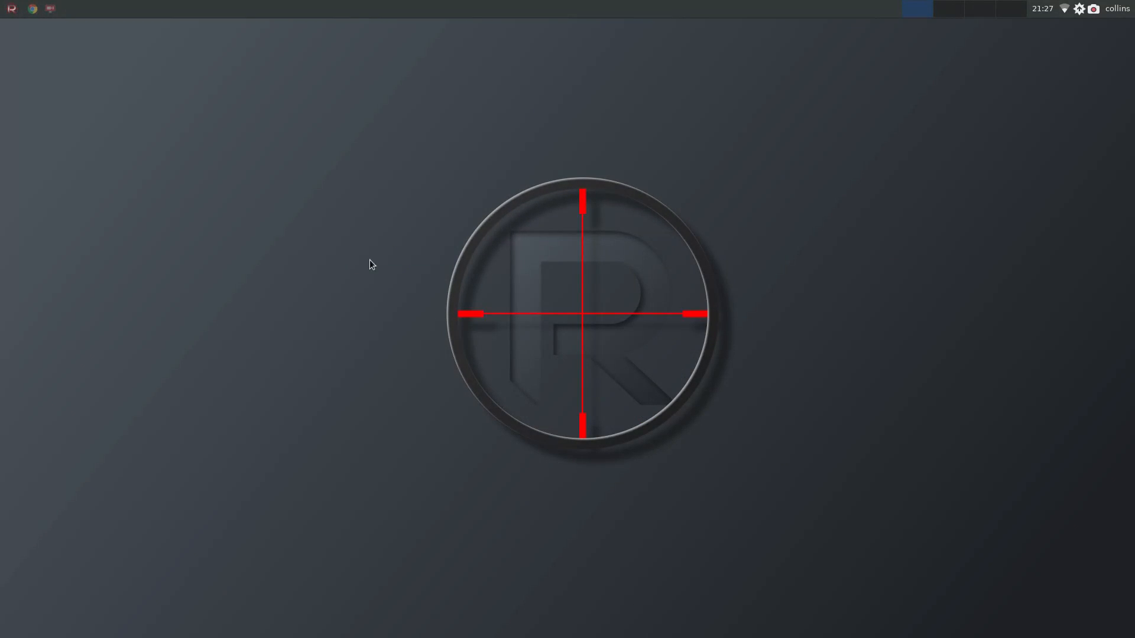
mouse_move(384, 281)
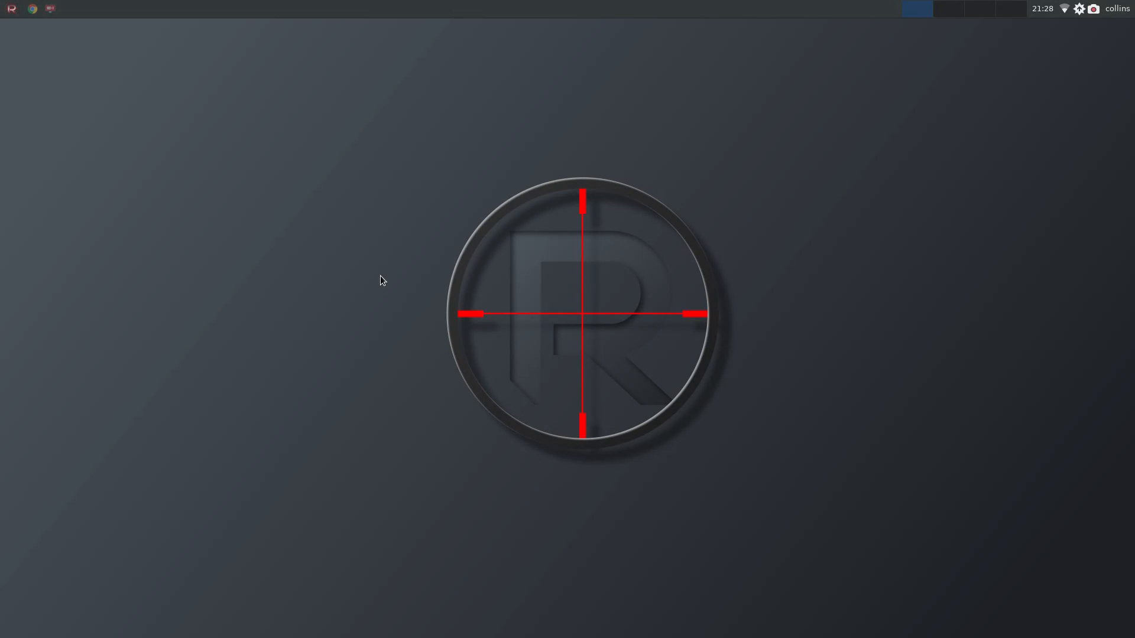
mouse_move(153, 85)
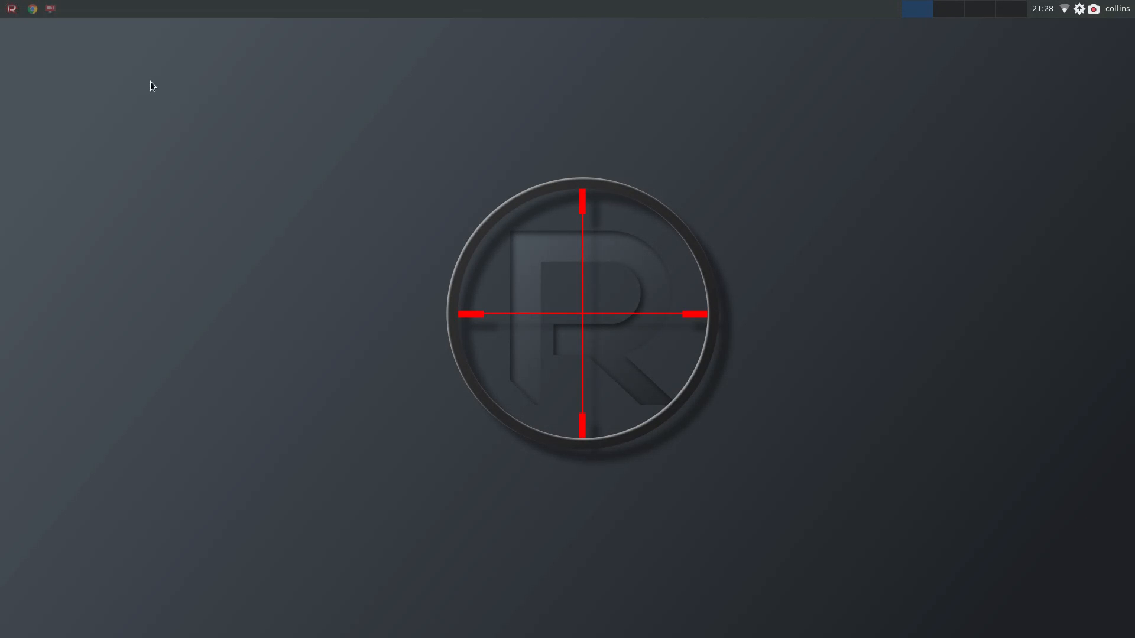
Step: Launch Add/Remove Software (Pamac) from the Whisker Menu's Settings category
click(11, 9)
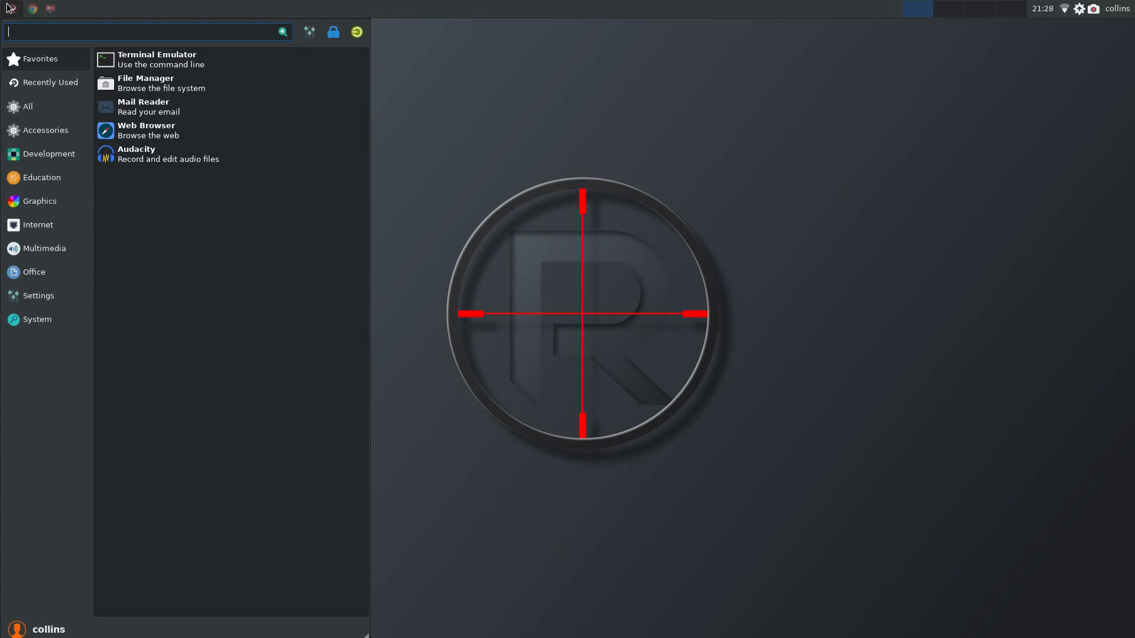
click(38, 296)
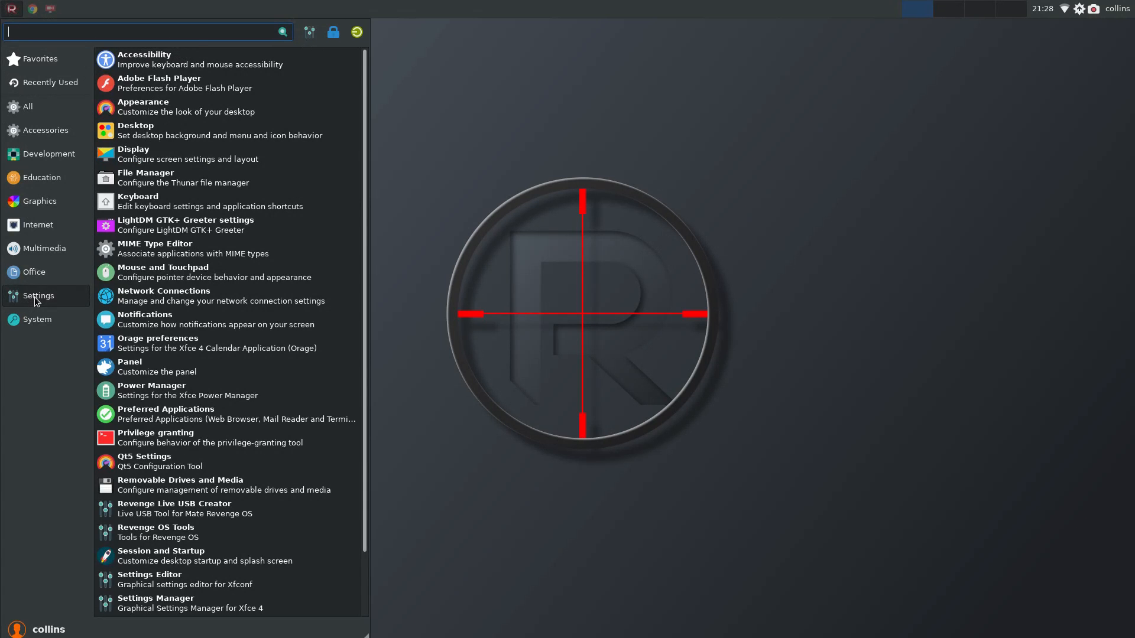
click(37, 320)
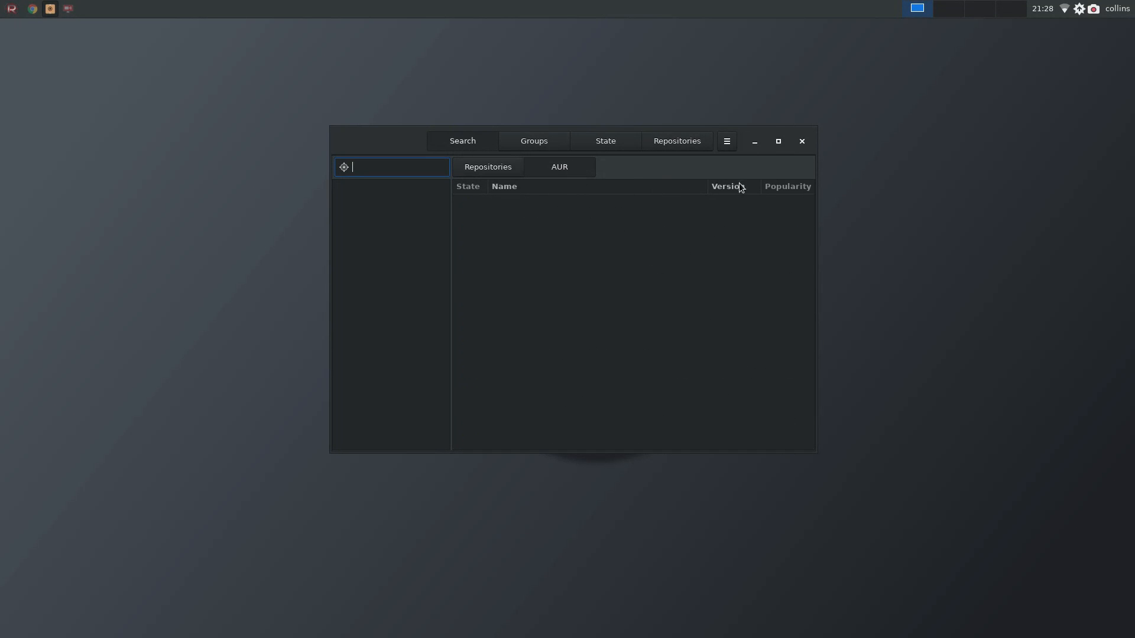
Step: Enter Pamac's Preferences, authenticating with the password to reach General settings
click(726, 141)
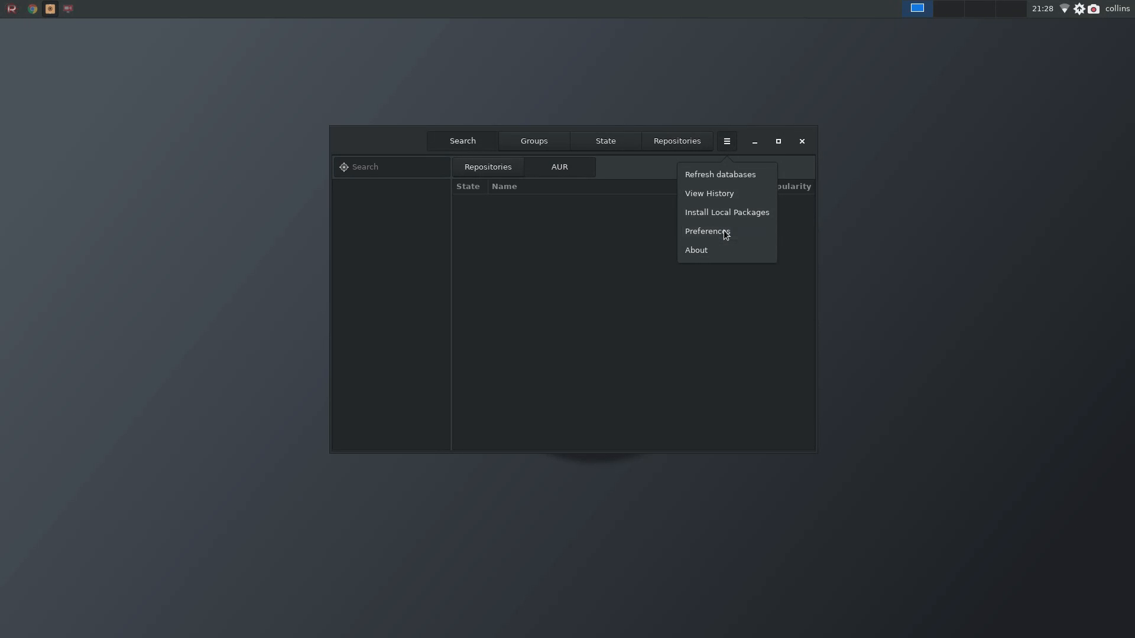
click(720, 175)
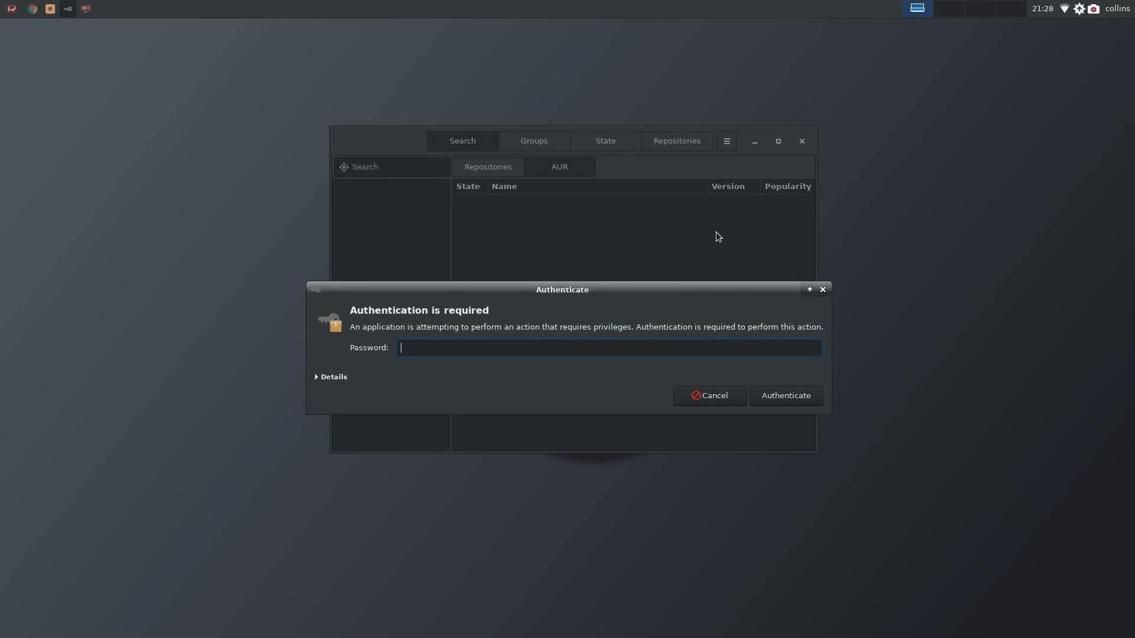
text(password)
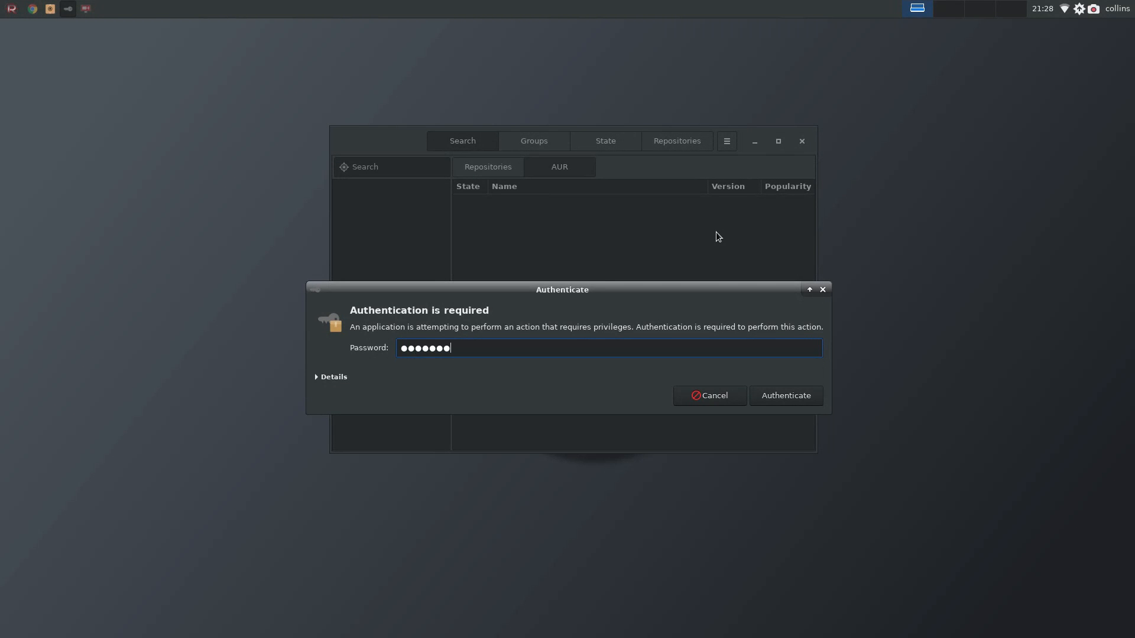
click(785, 395)
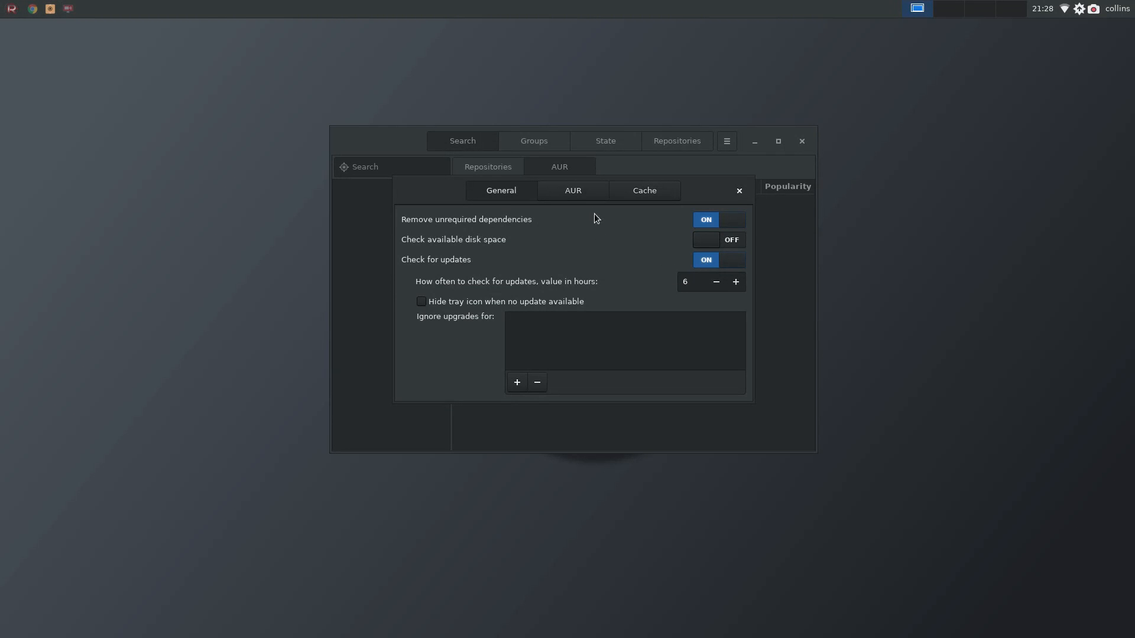
Step: Review the AUR preferences tab, then close Preferences and the Pamac window
click(572, 190)
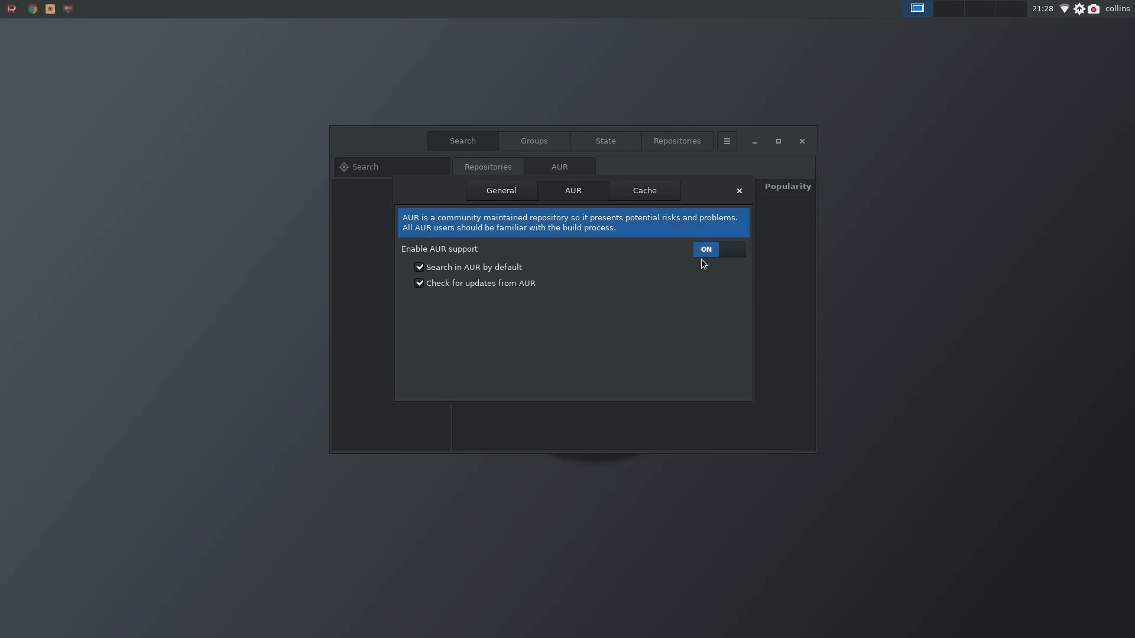
mouse_move(653, 266)
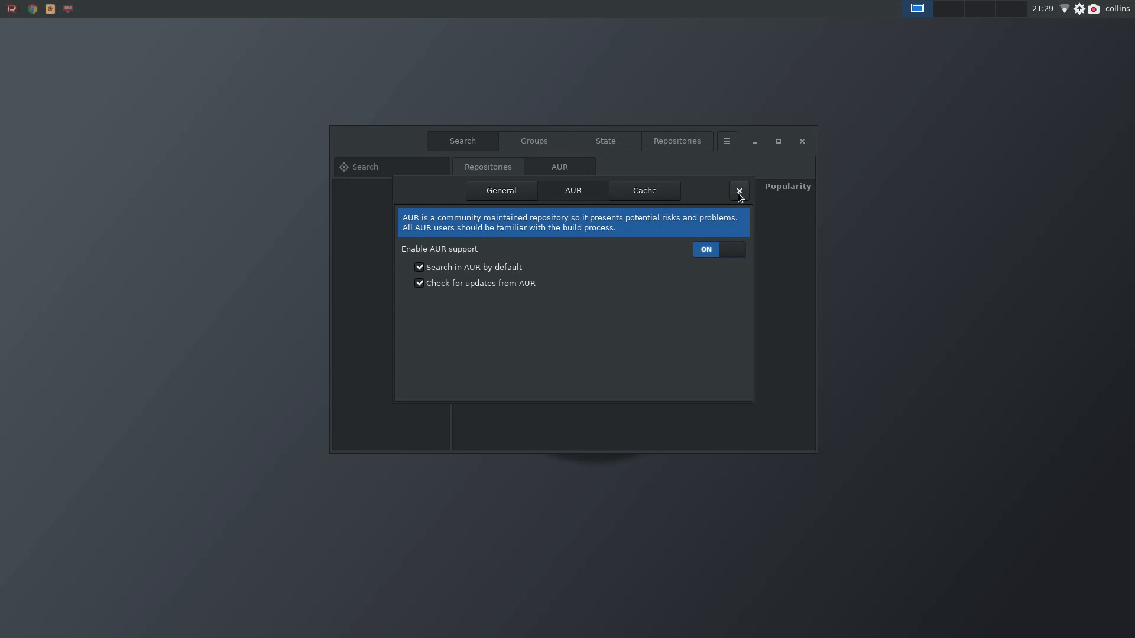
click(738, 190)
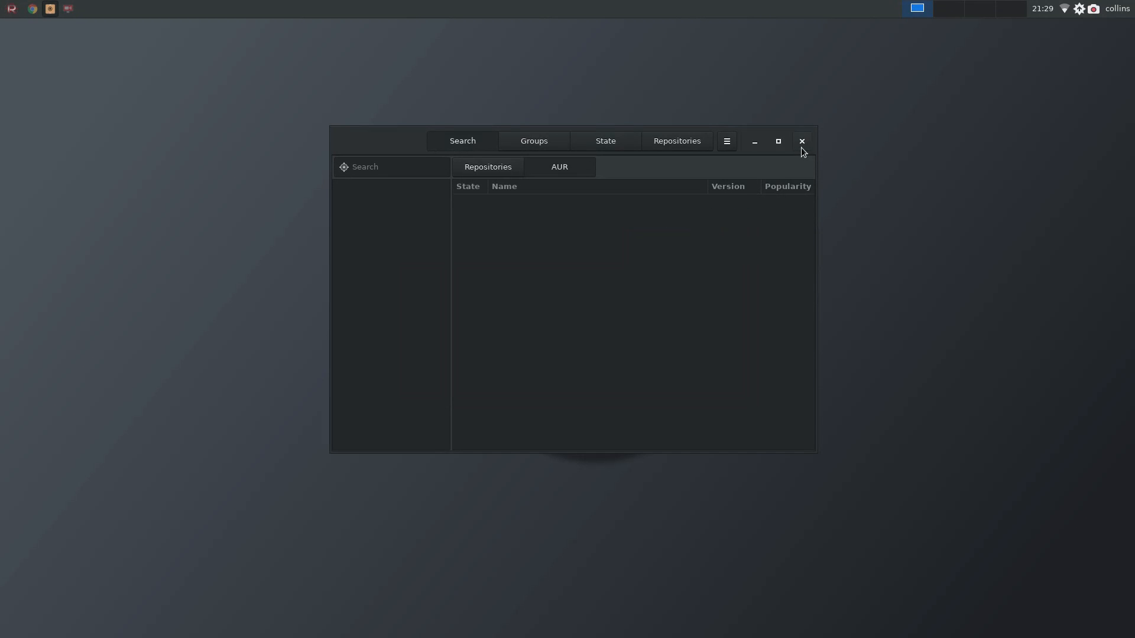
click(800, 141)
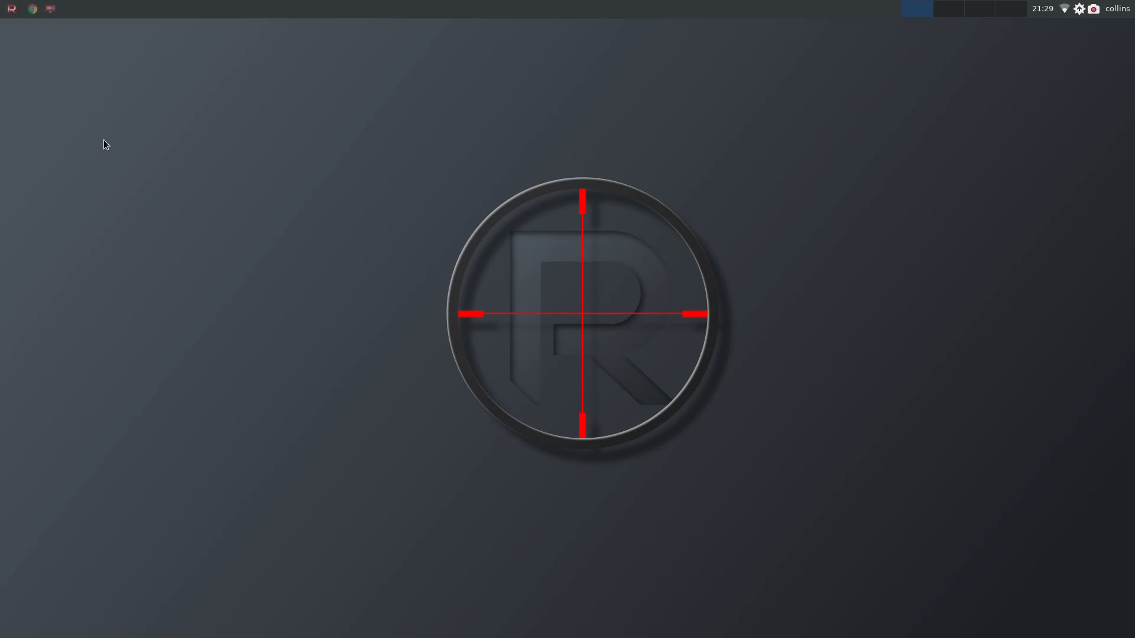
click(11, 8)
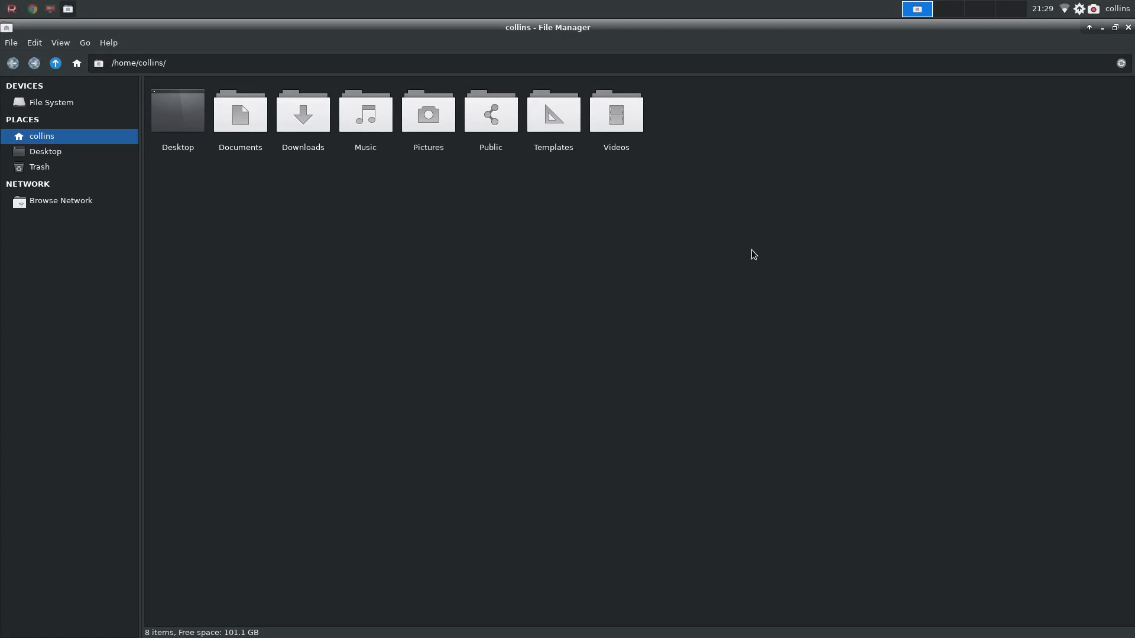
mouse_move(674, 273)
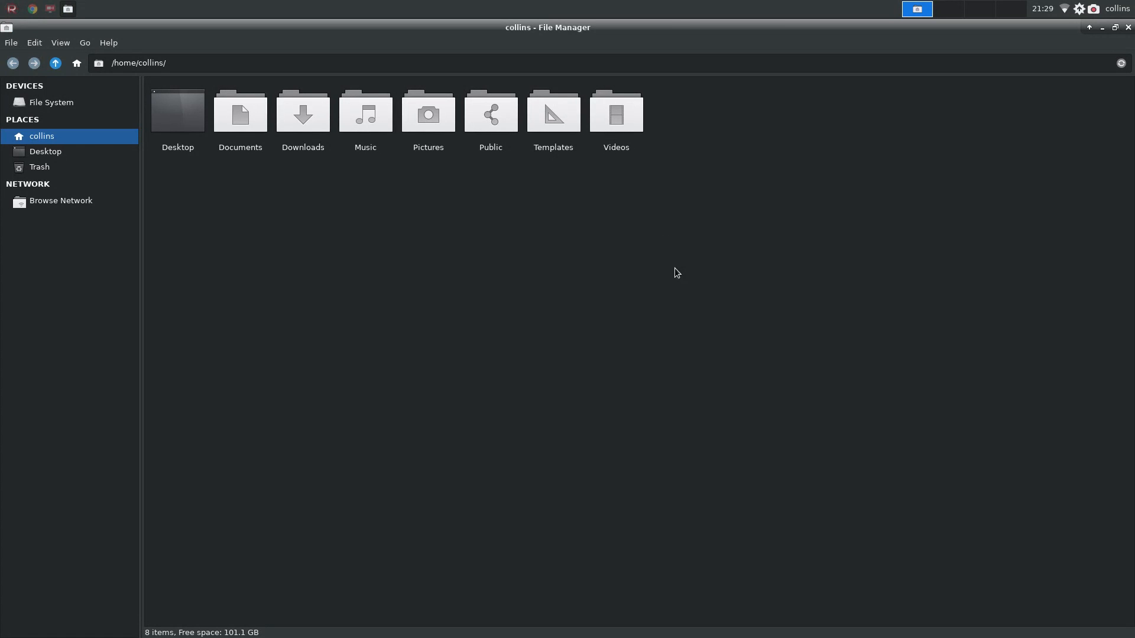
mouse_move(477, 227)
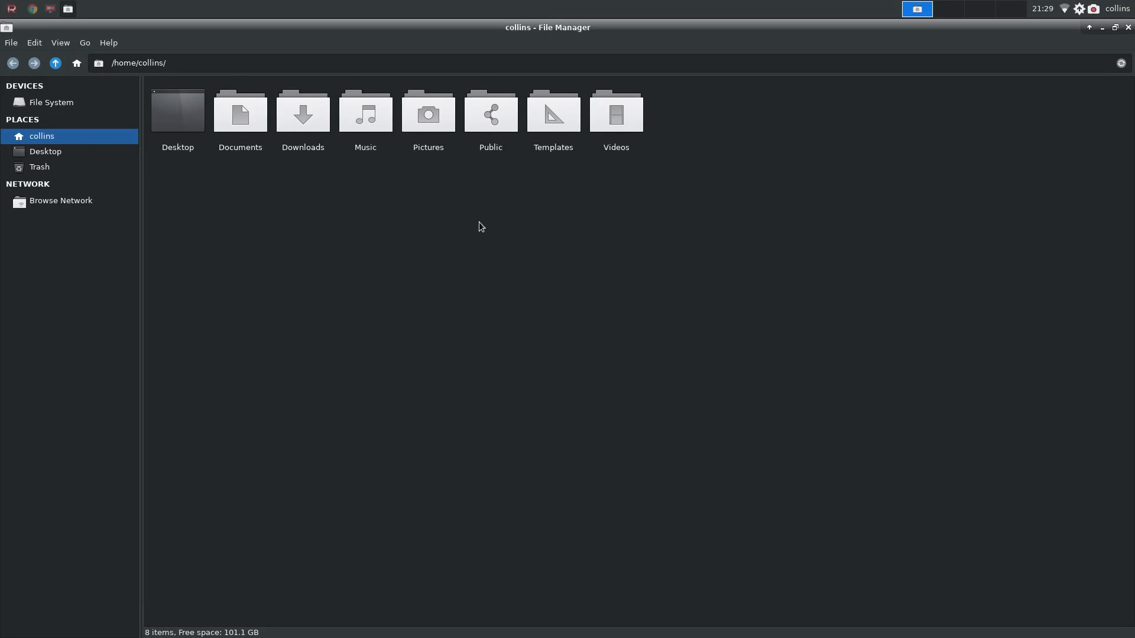
mouse_move(488, 247)
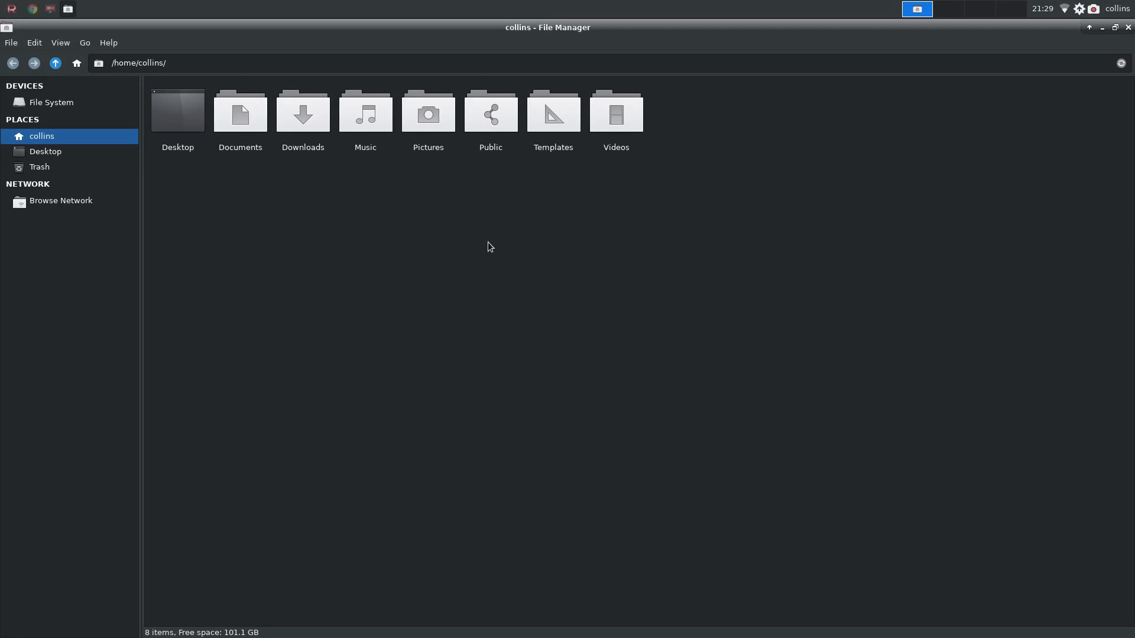
mouse_move(487, 248)
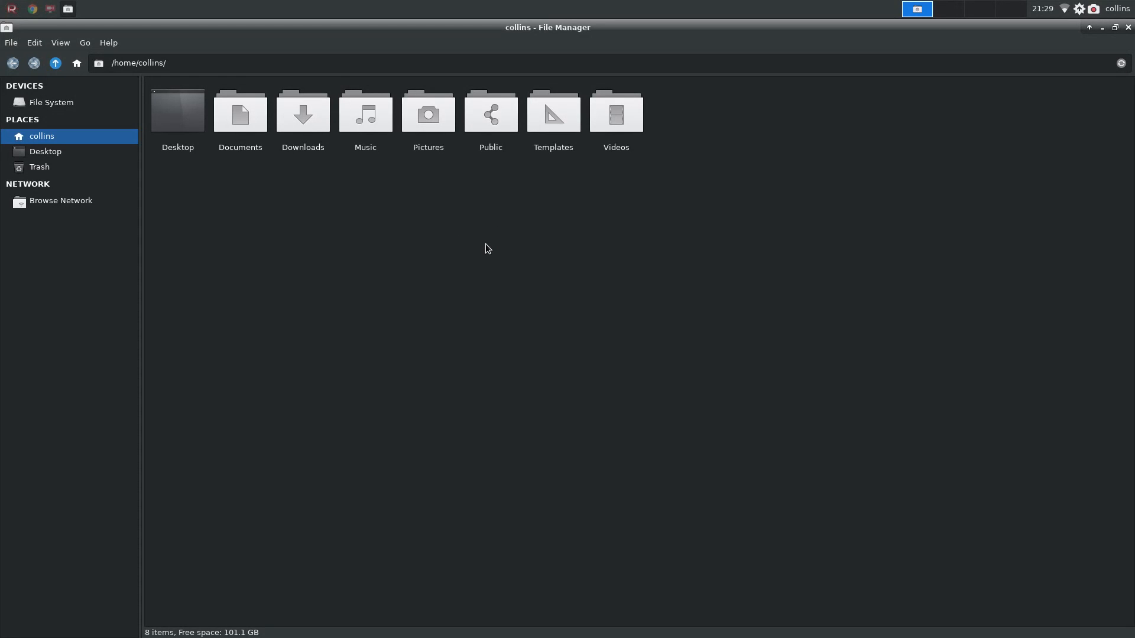
mouse_move(627, 237)
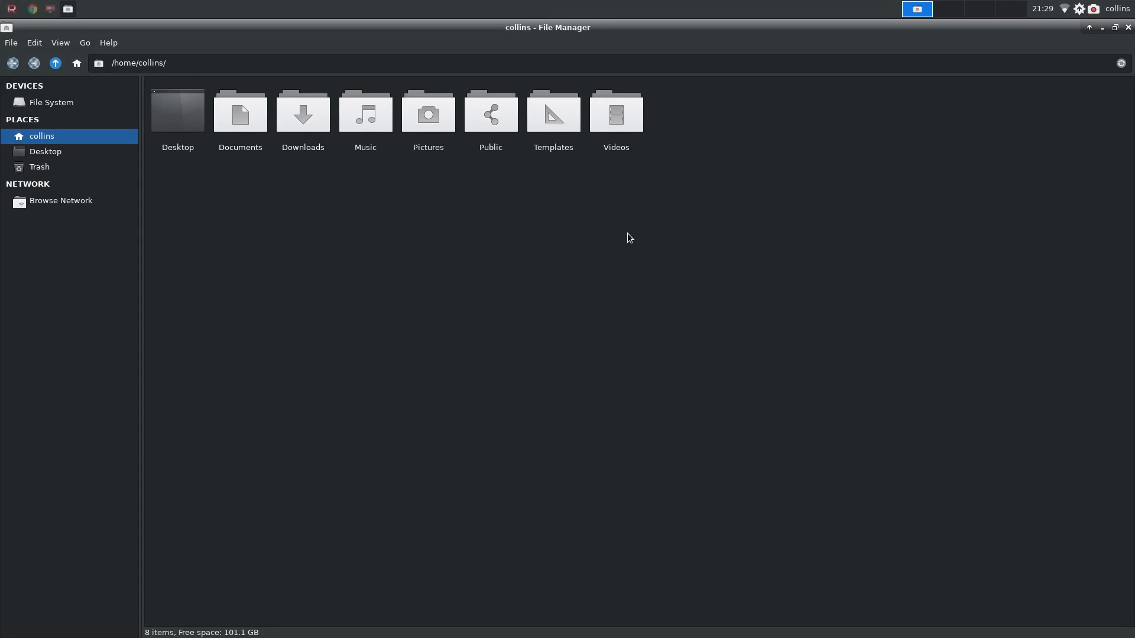
mouse_move(798, 236)
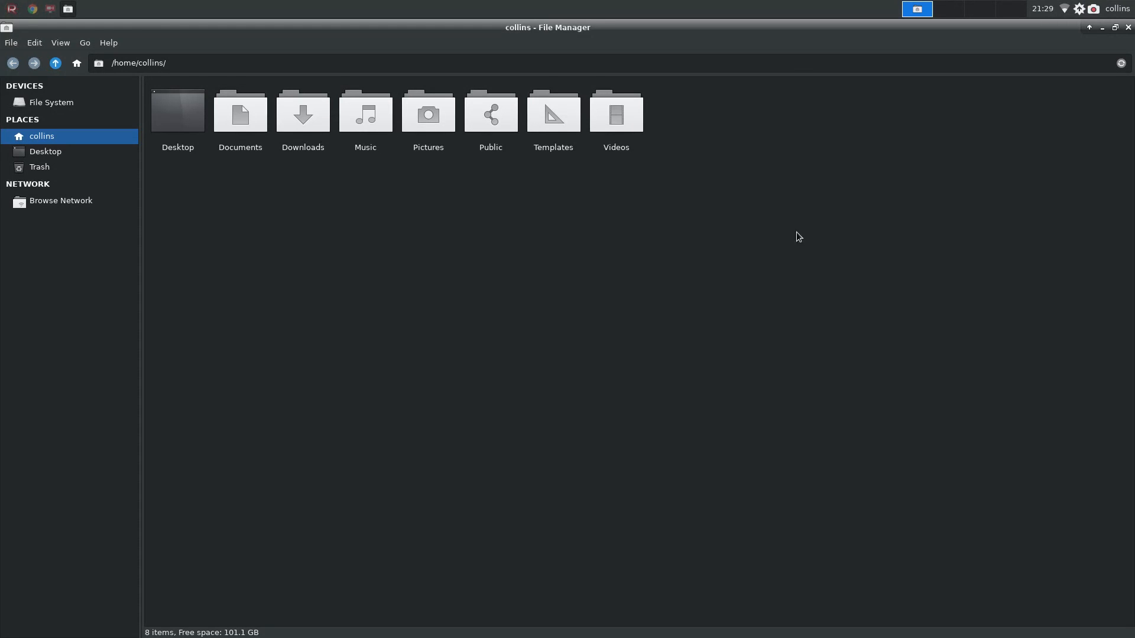
mouse_move(46, 33)
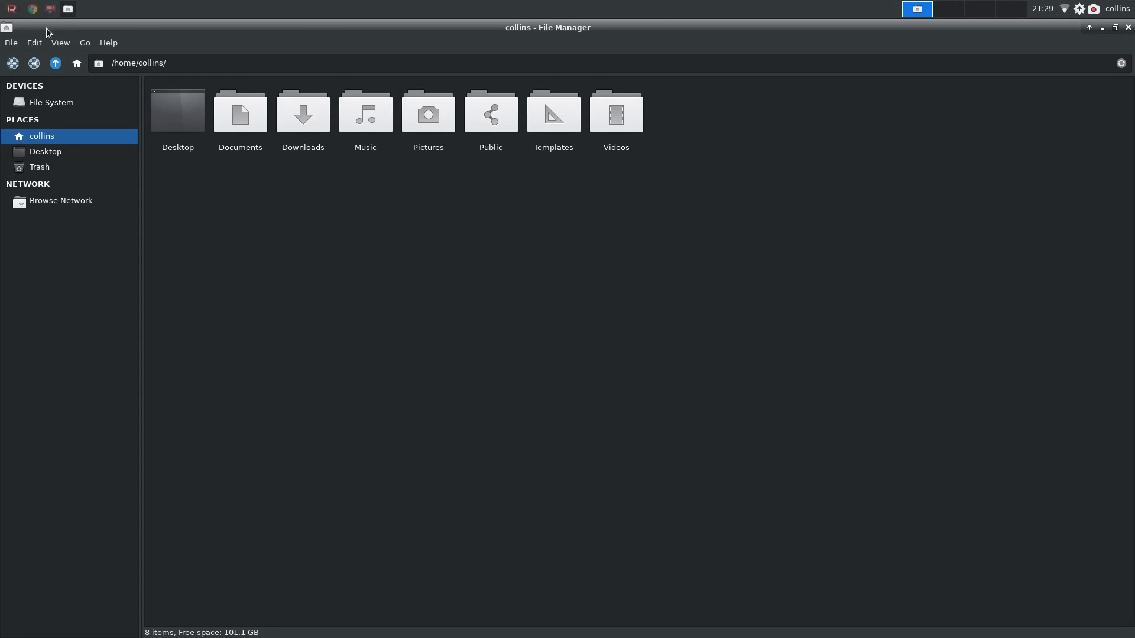
mouse_move(494, 28)
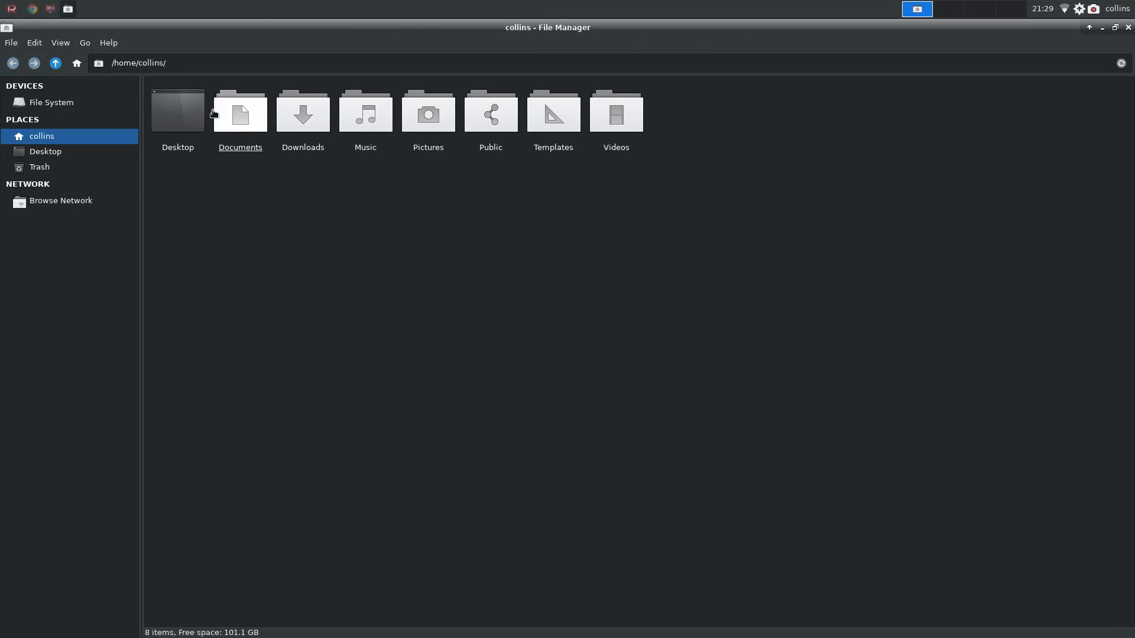
Step: Close the Thunar home folder window, returning to the bare desktop
click(240, 113)
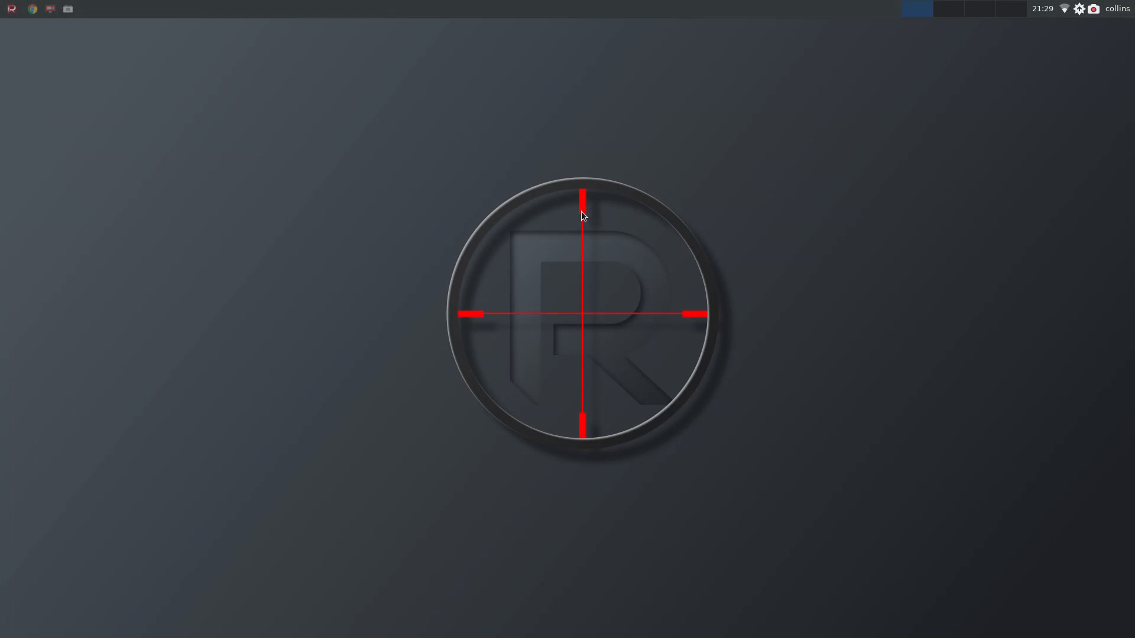
Step: From the desktop context menu, try the dark textured and red-grey Revenge OS wallpapers
right_click(582, 215)
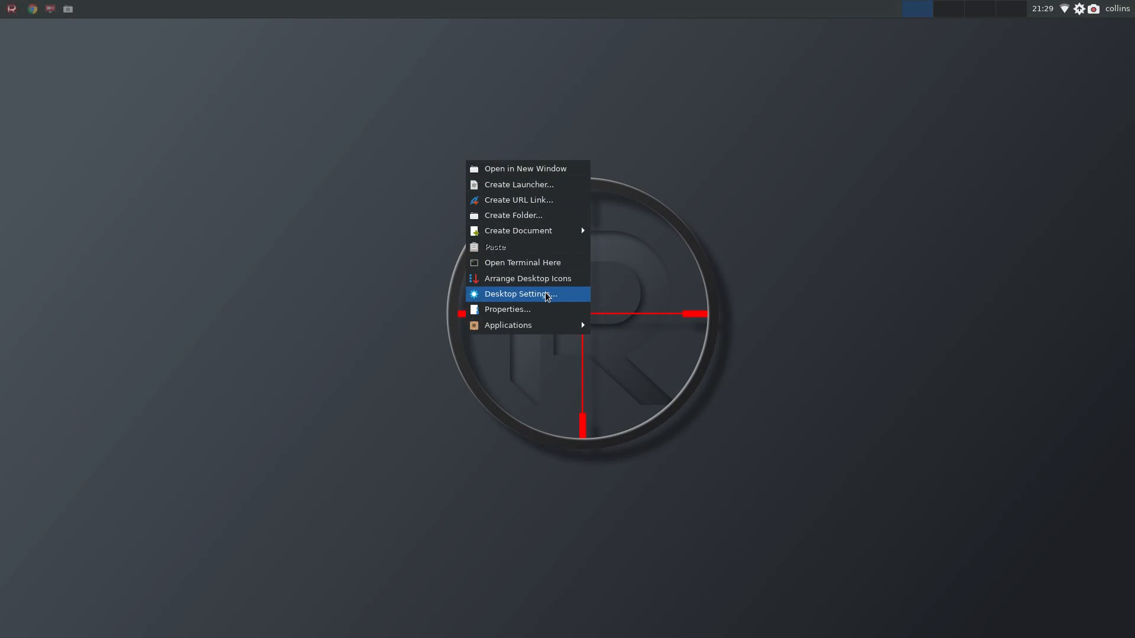
click(520, 294)
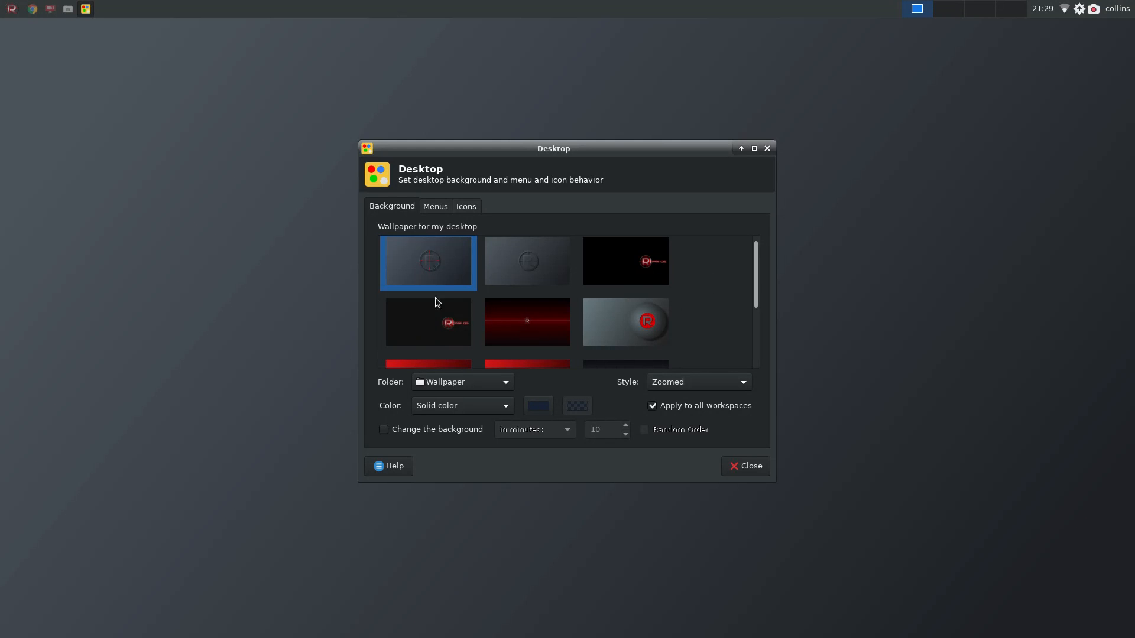
mouse_move(654, 335)
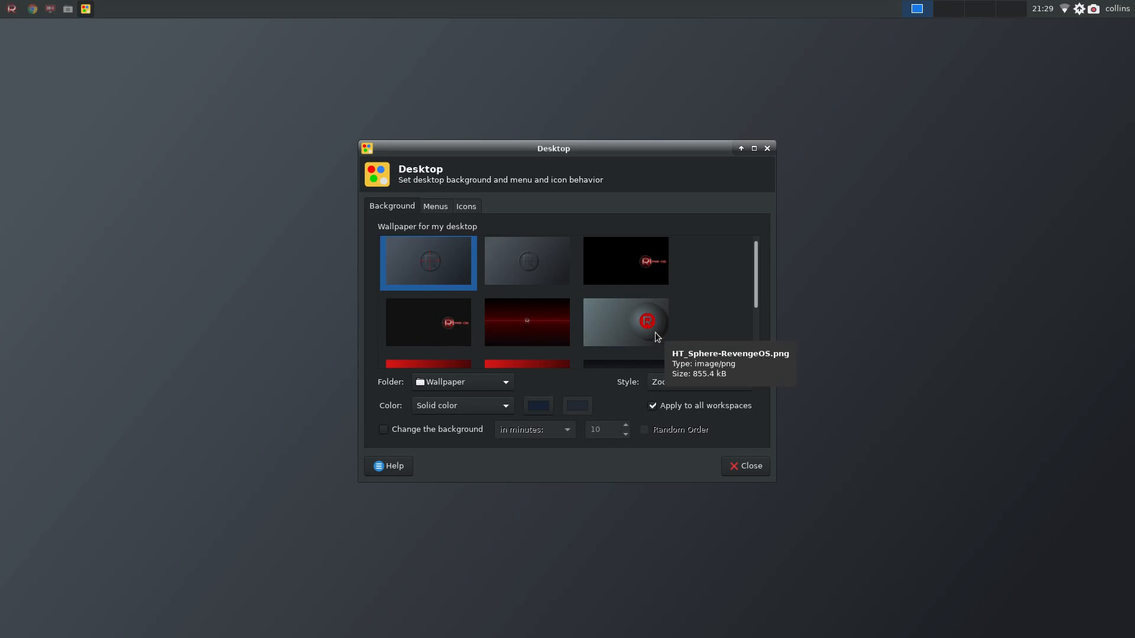
click(624, 321)
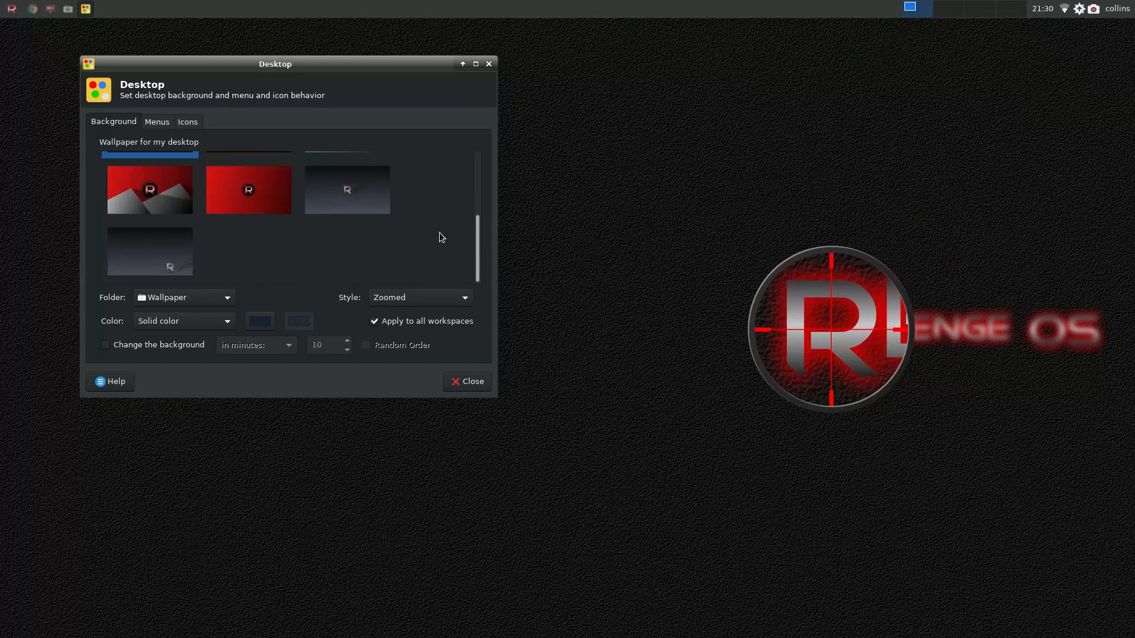
click(149, 189)
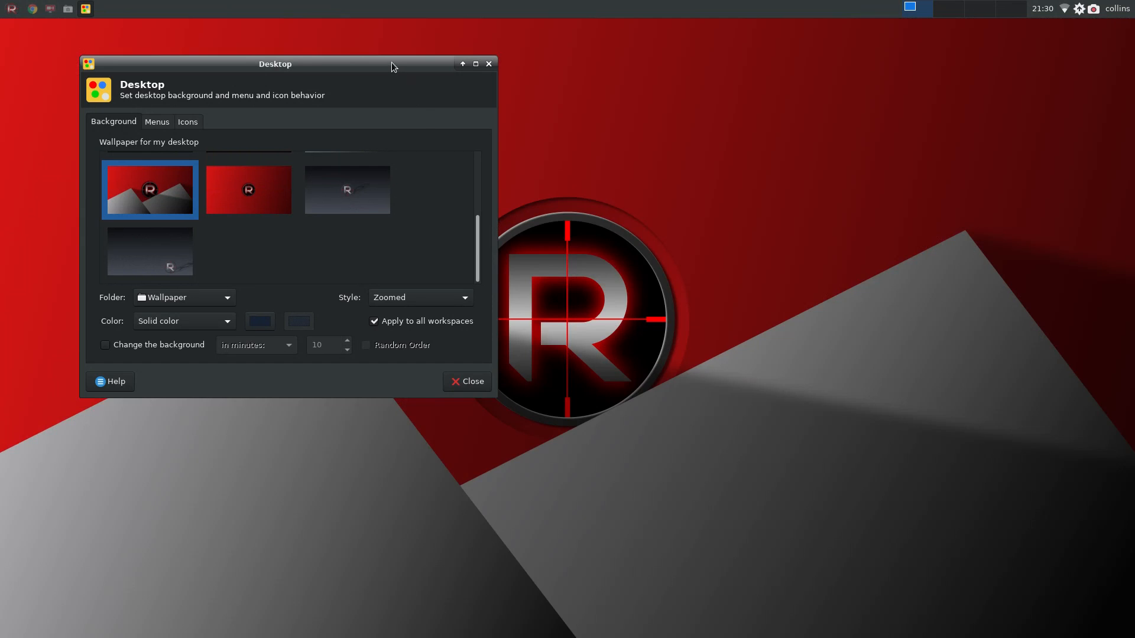
drag(391, 64, 333, 55)
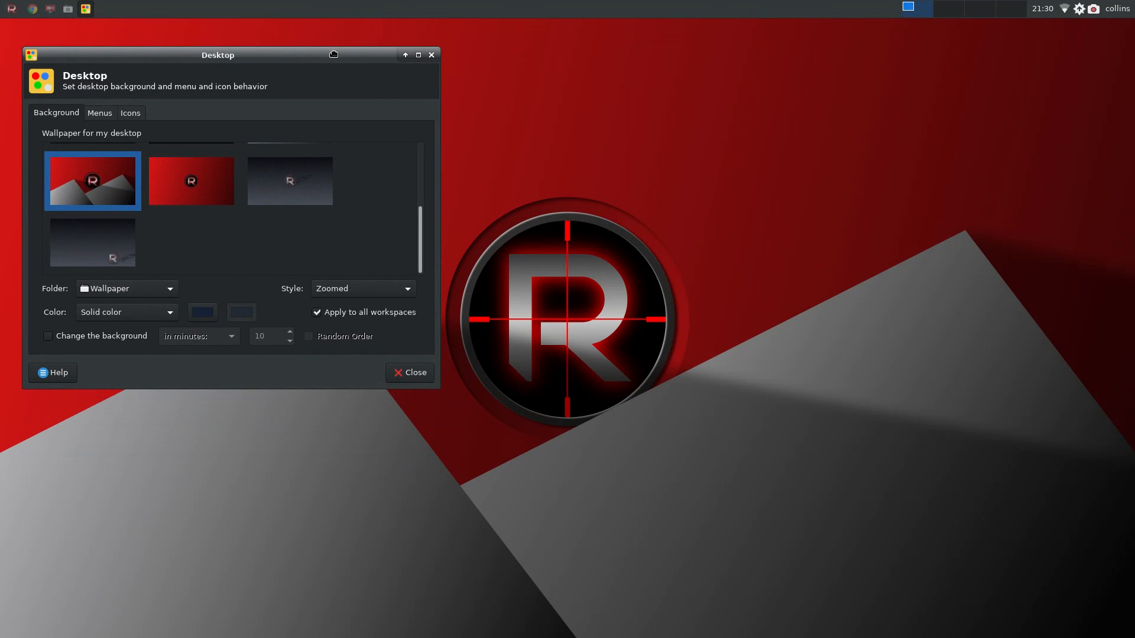
drag(218, 54, 221, 78)
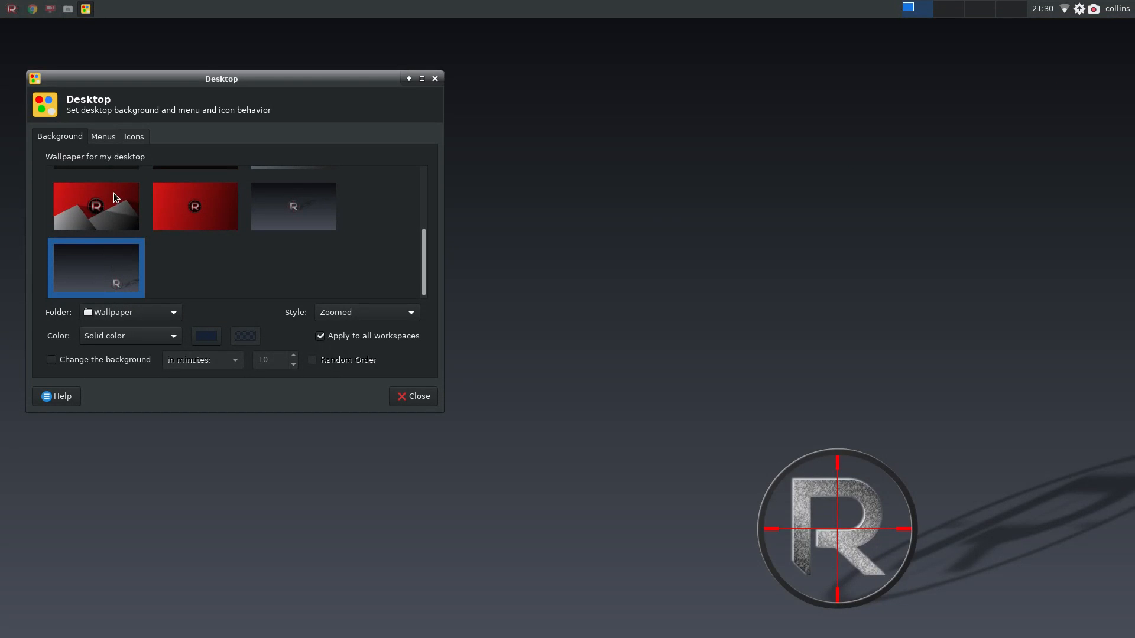
Step: Try the red R wallpaper, settle on the dark grey crosshair design, and close Desktop settings
click(95, 205)
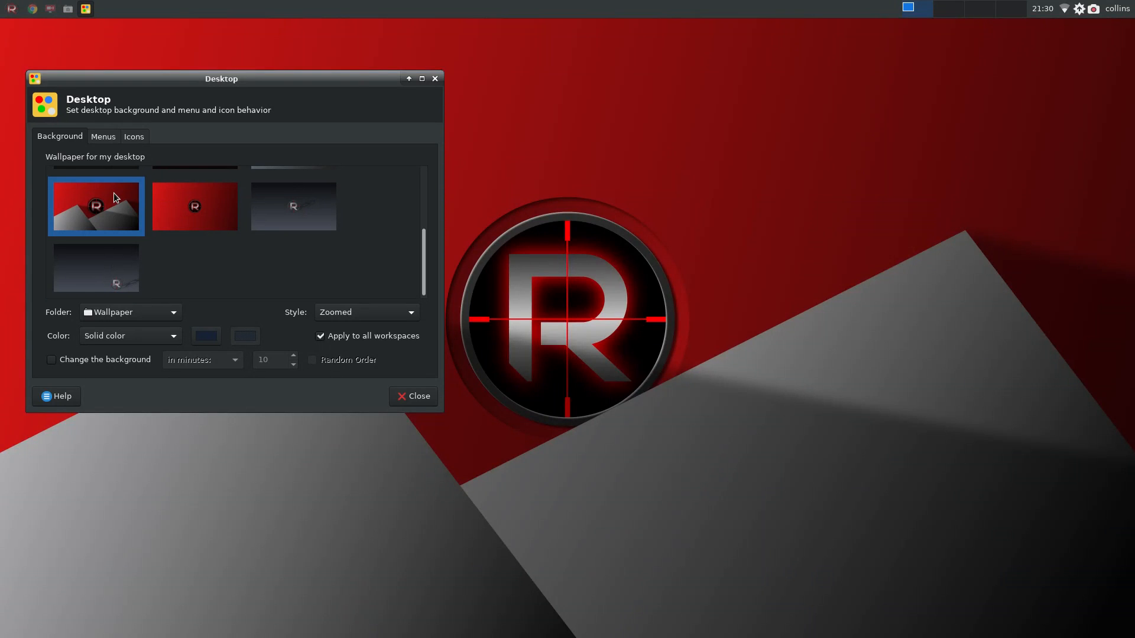
scroll(down, 3)
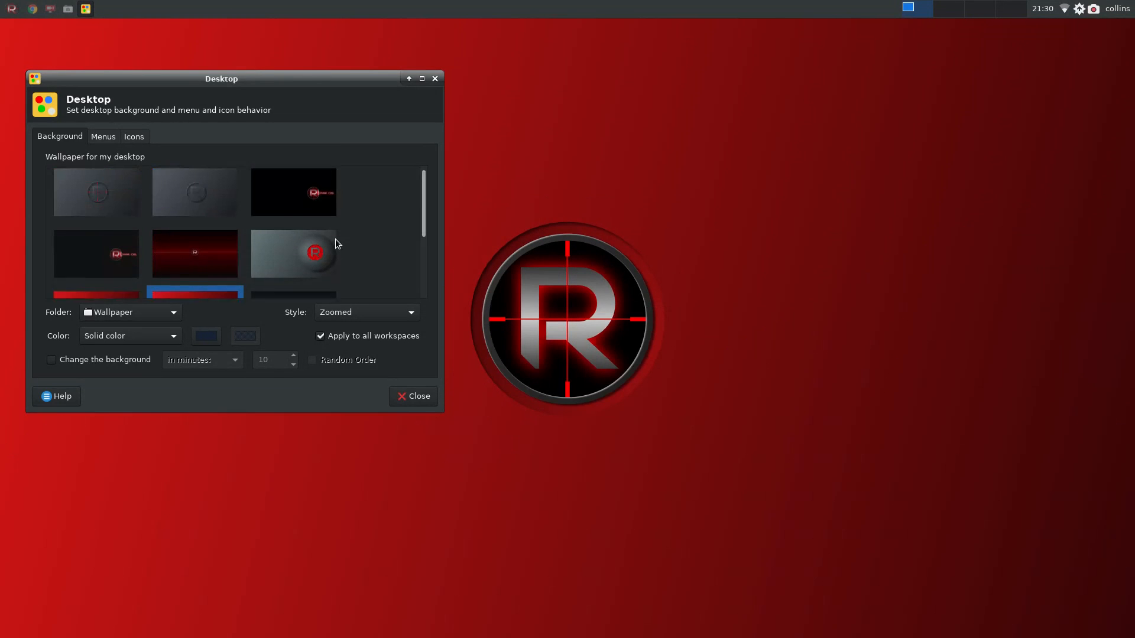
click(95, 197)
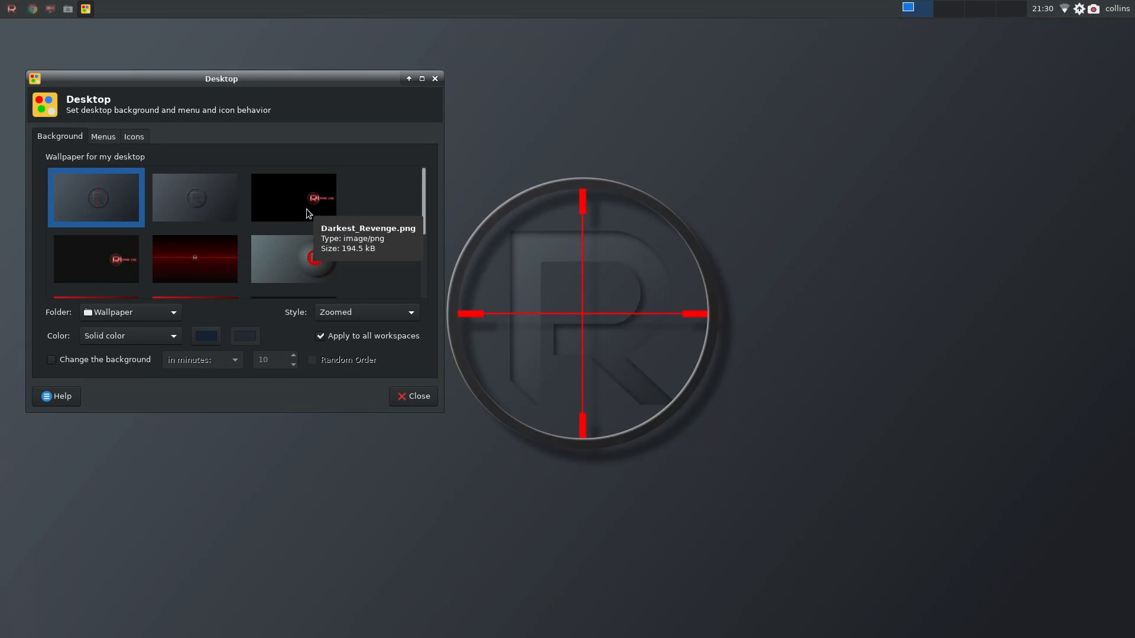
drag(221, 78, 224, 52)
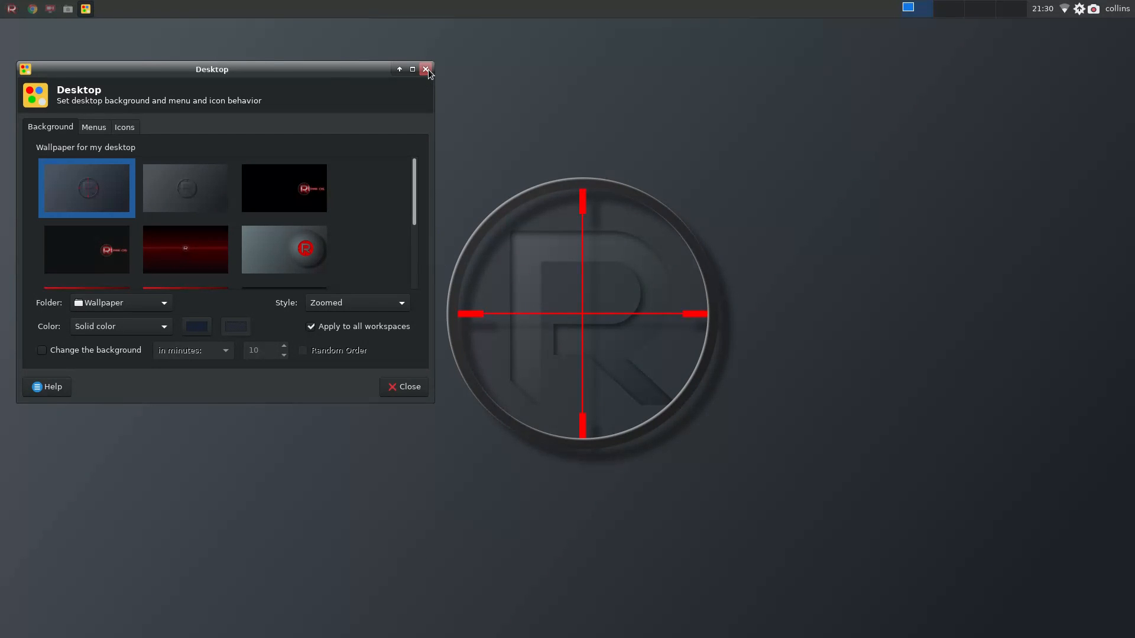
click(427, 68)
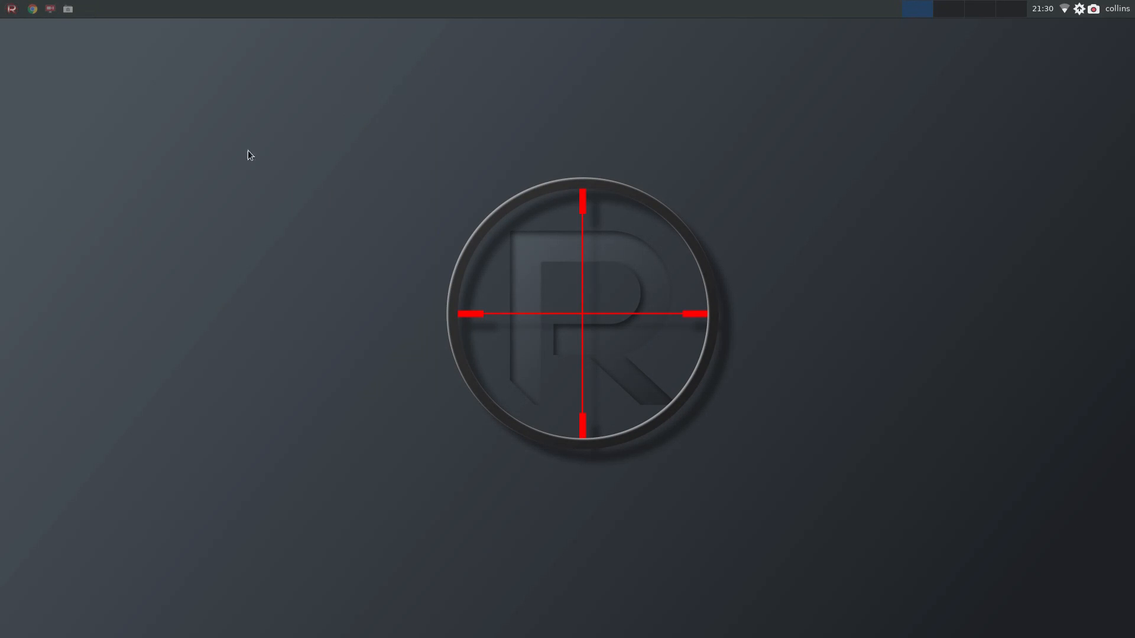
mouse_move(247, 170)
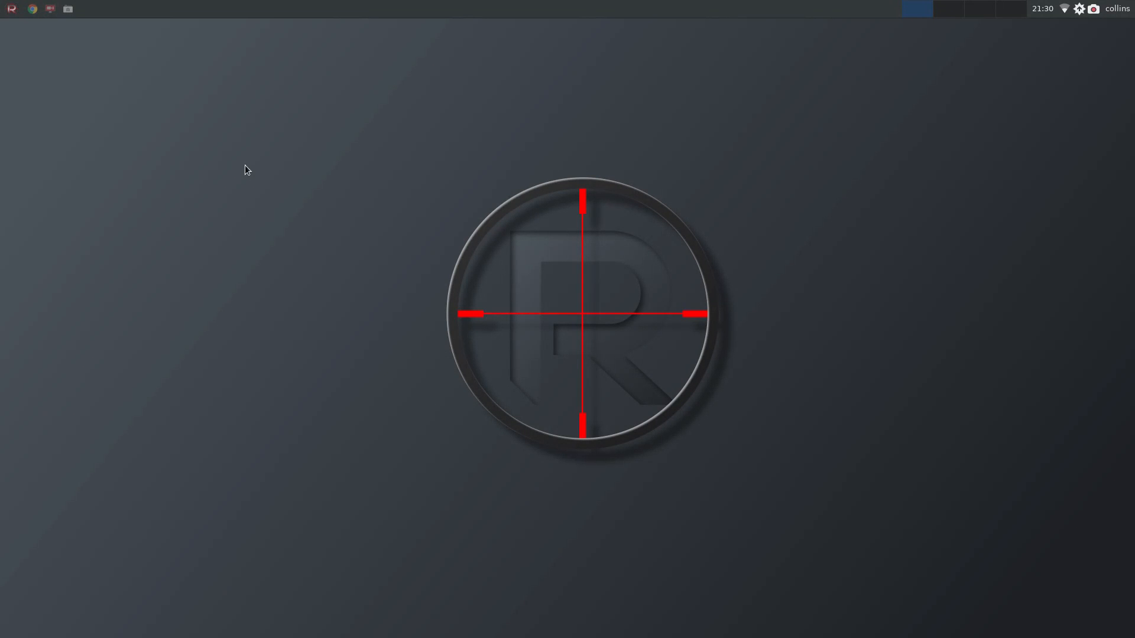
mouse_move(408, 174)
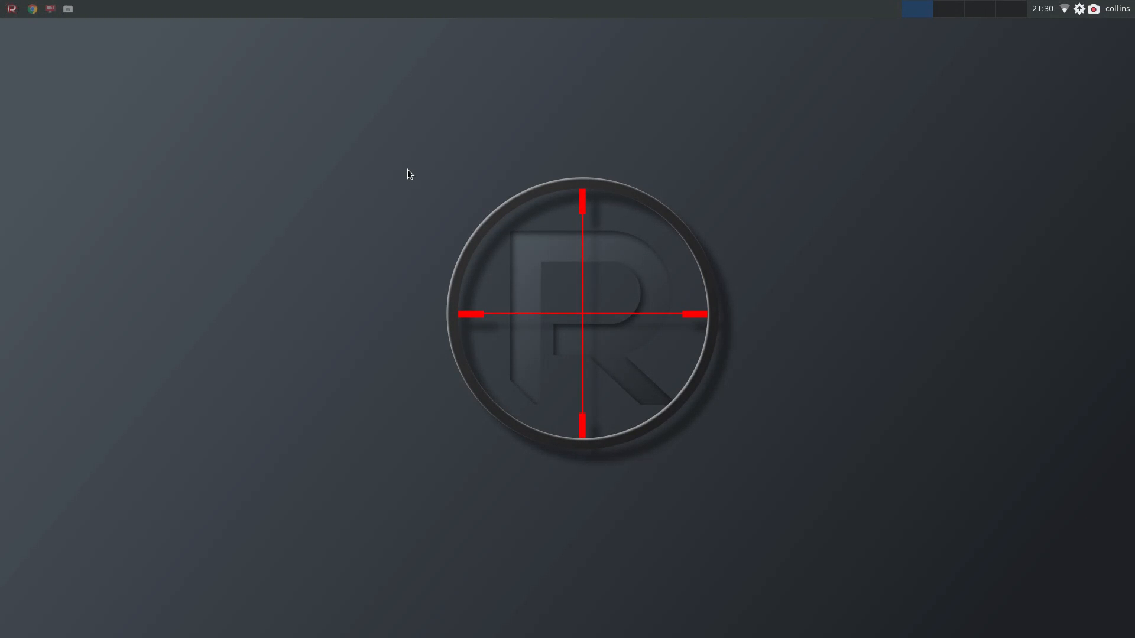
click(11, 9)
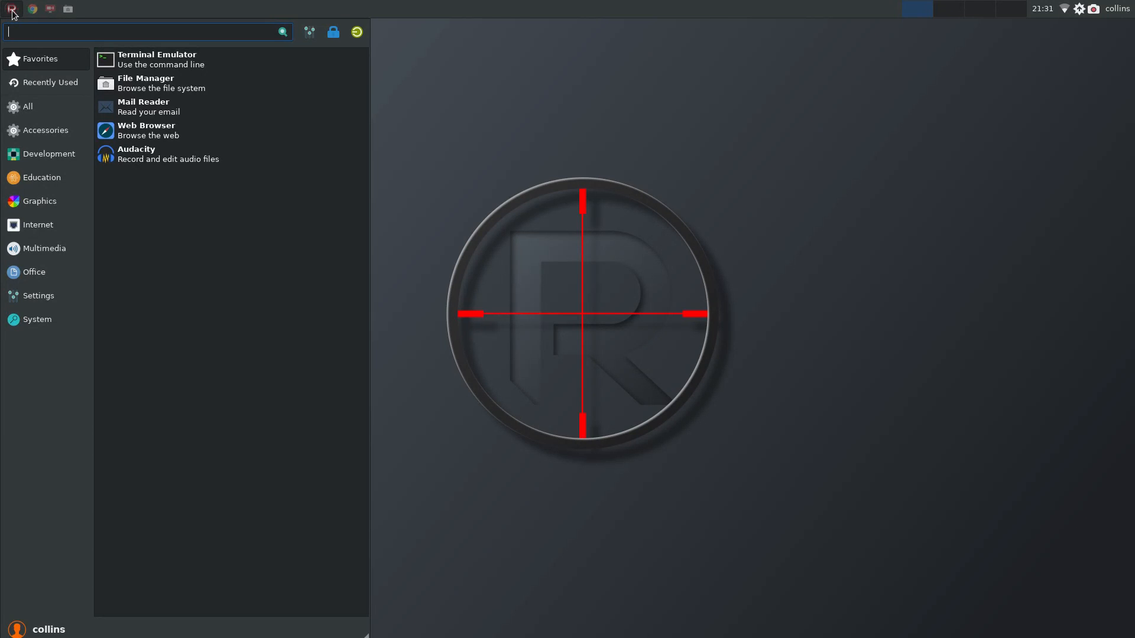
mouse_move(706, 201)
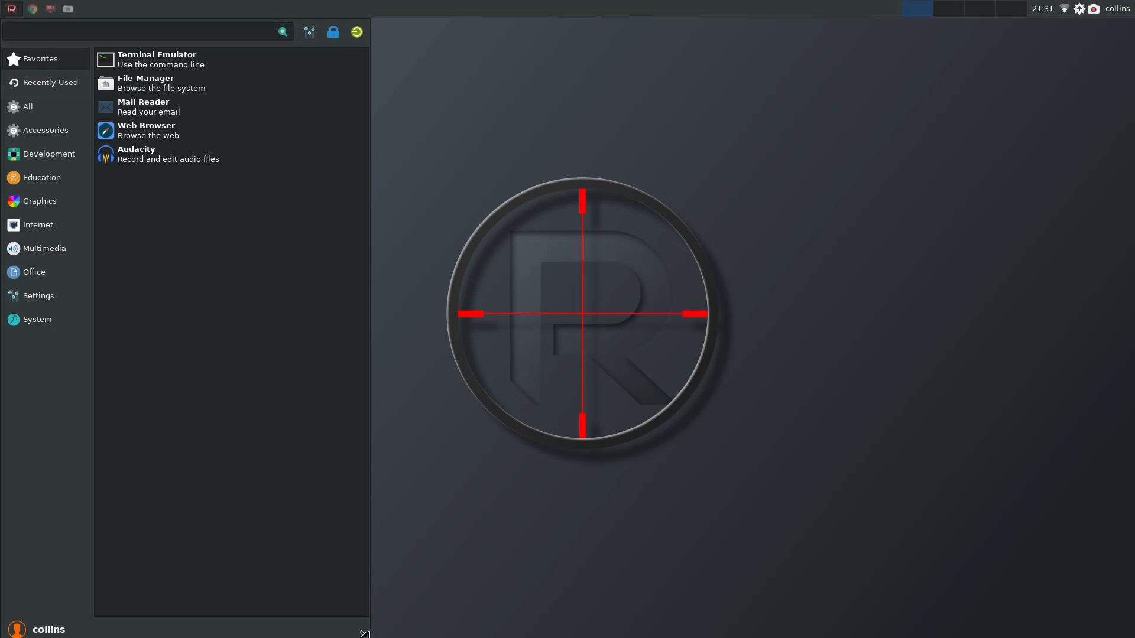
Step: Shrink the Whisker Menu to a compact size and scroll through its Settings applications
drag(365, 633, 299, 382)
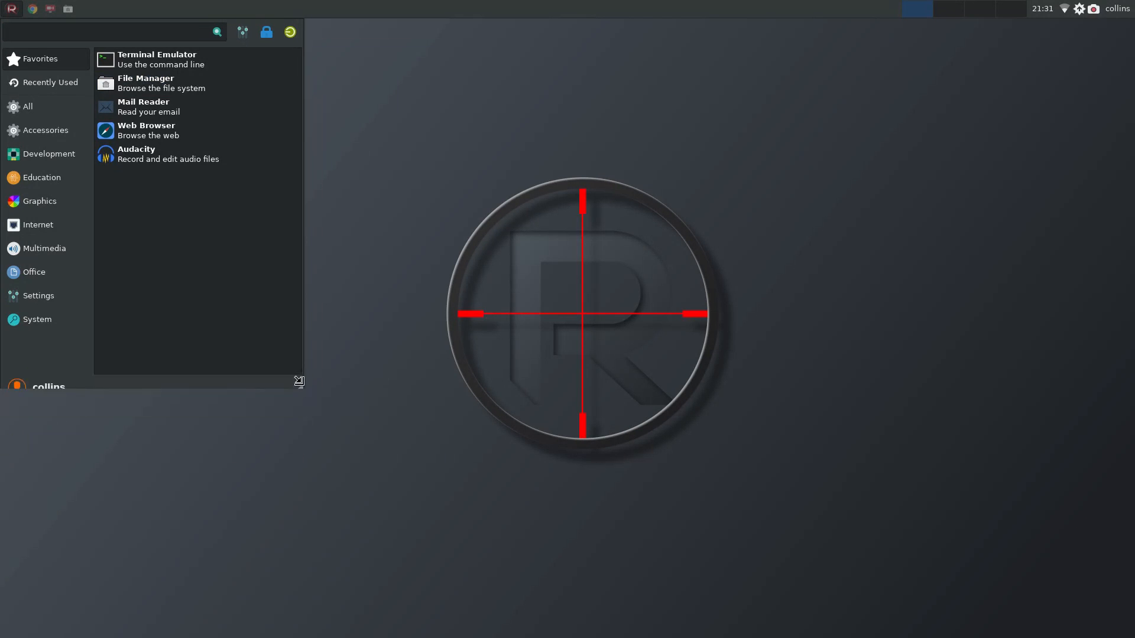
click(38, 296)
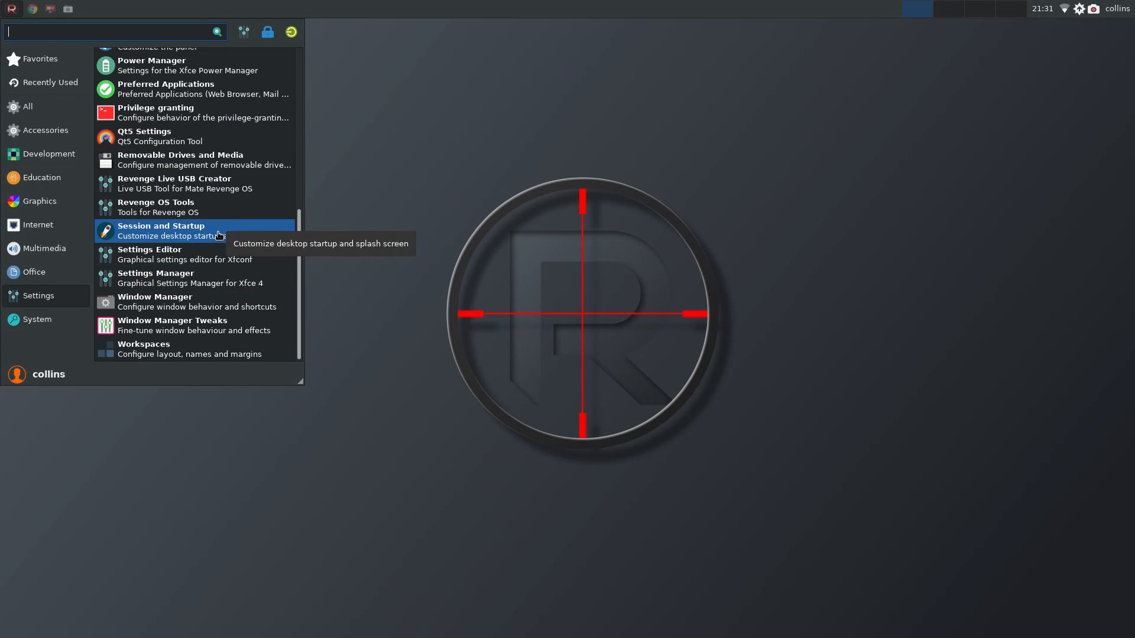
mouse_move(214, 276)
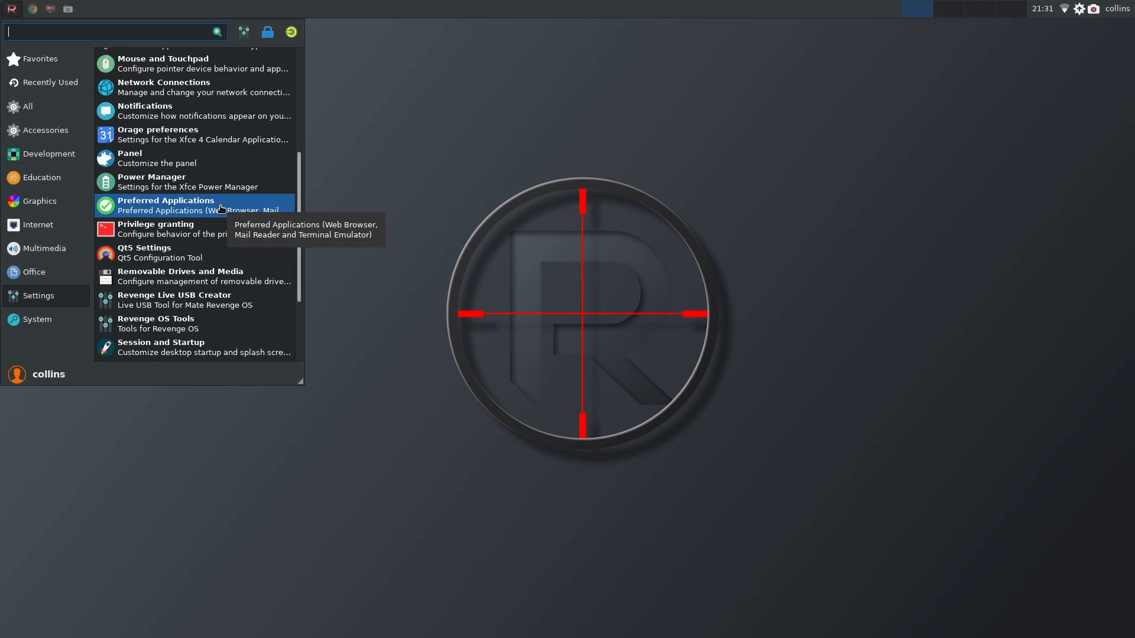
scroll(down, 3)
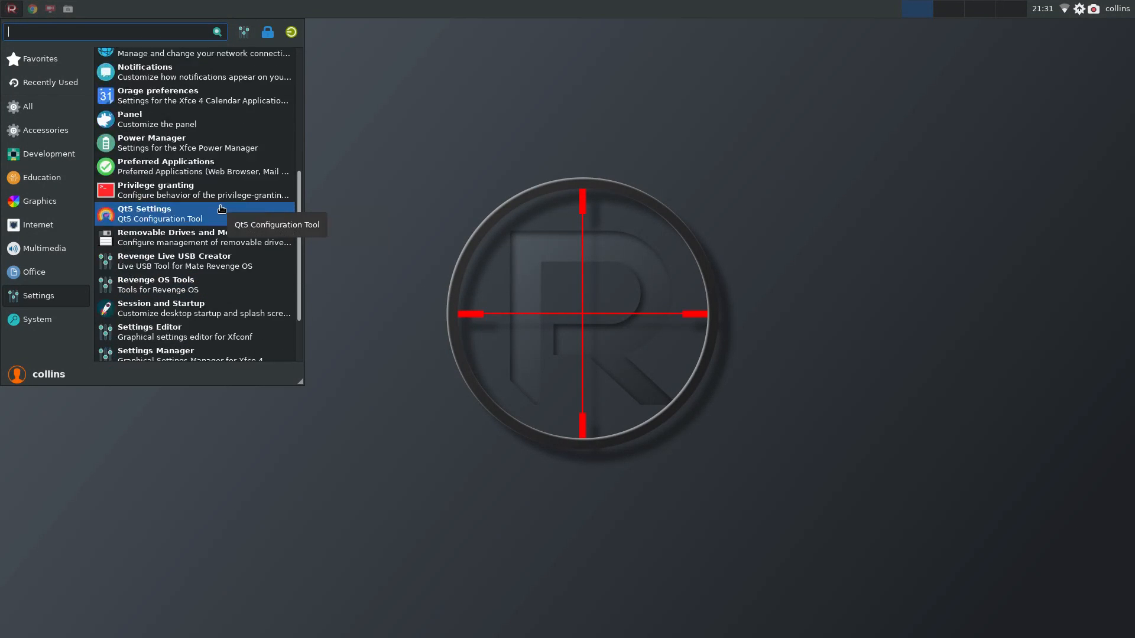
scroll(down, 3)
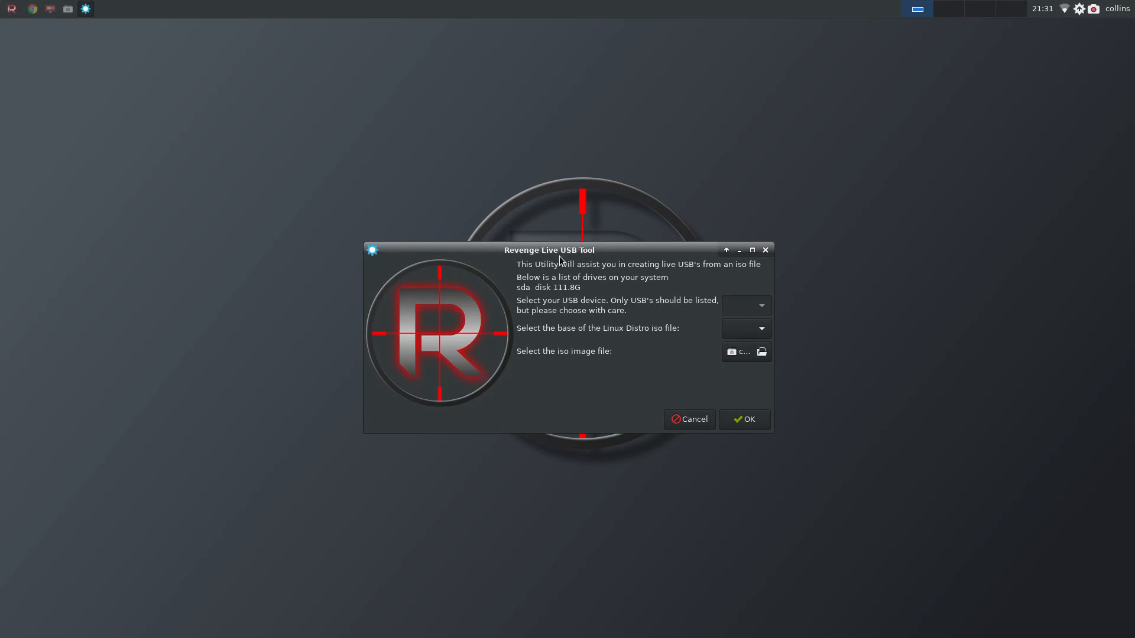
mouse_move(592, 281)
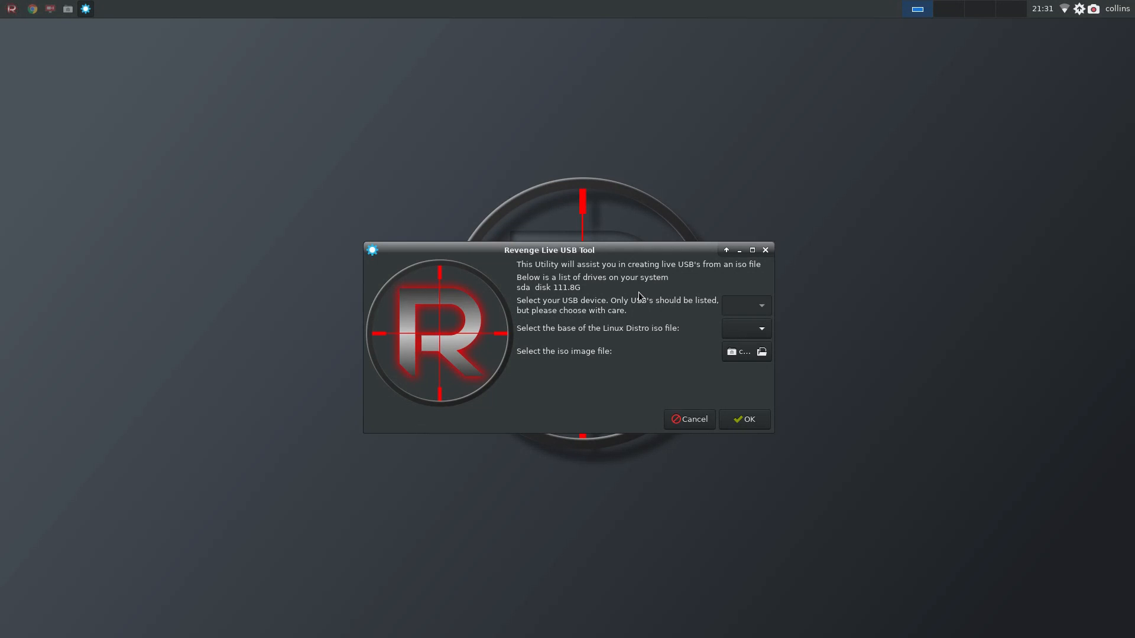
mouse_move(765, 250)
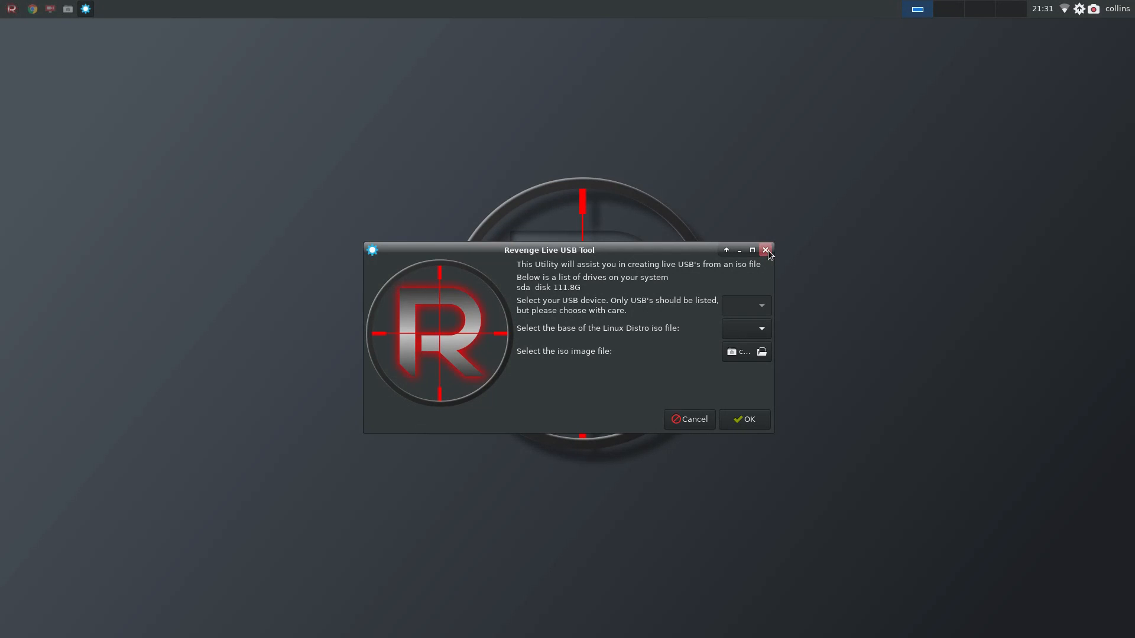
Step: Close the Revenge Live USB Tool listing drive sda 111.8G without creating a USB
click(766, 251)
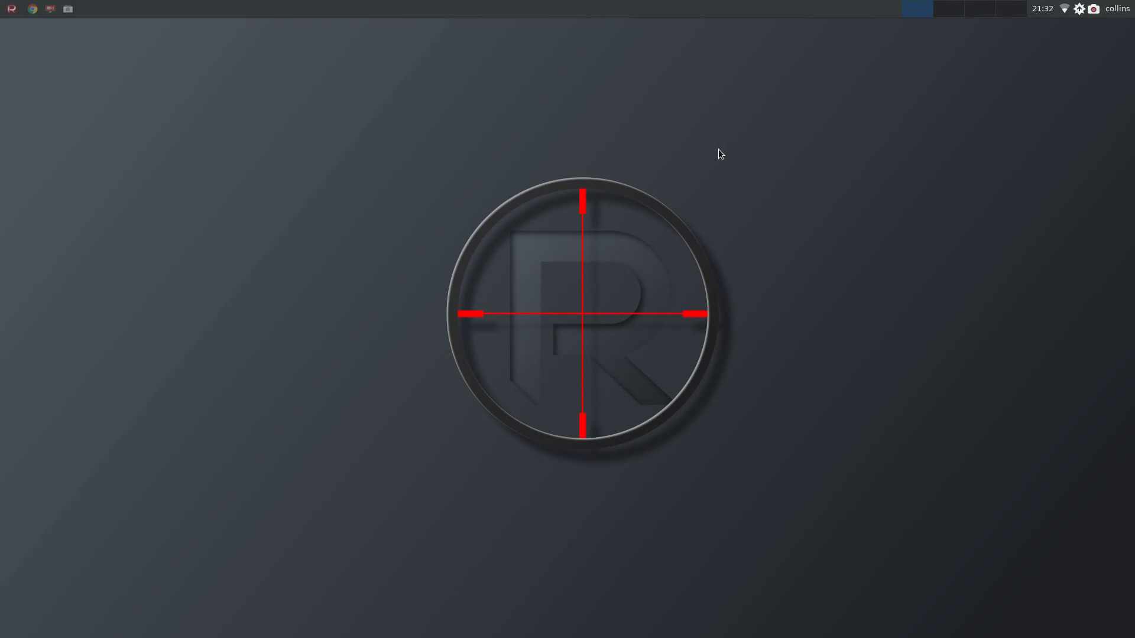
mouse_move(805, 338)
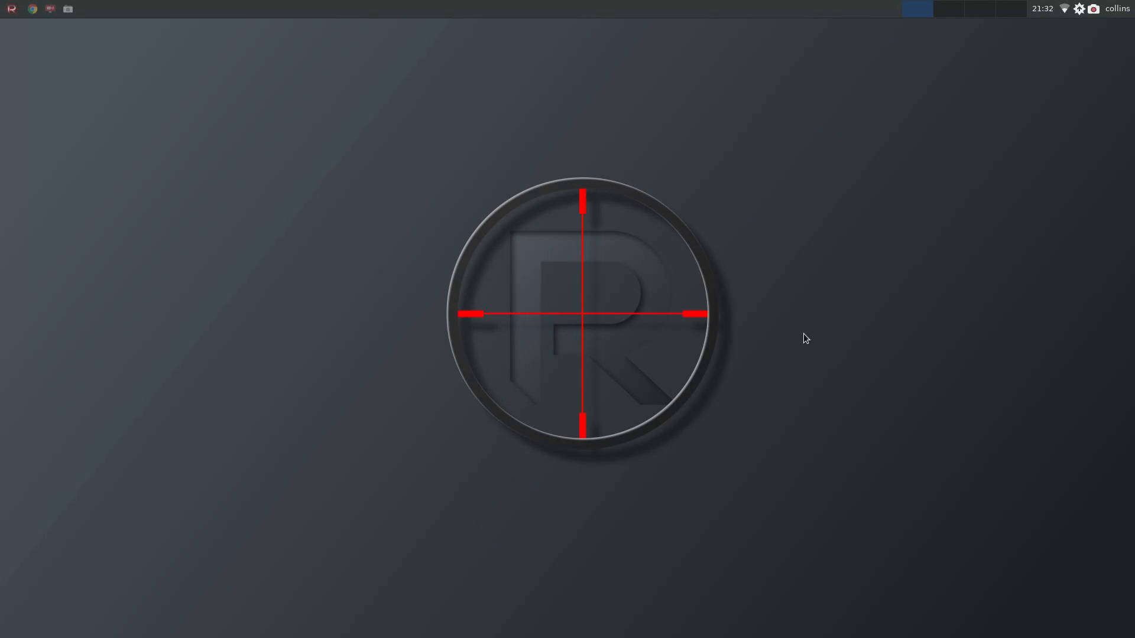
mouse_move(802, 333)
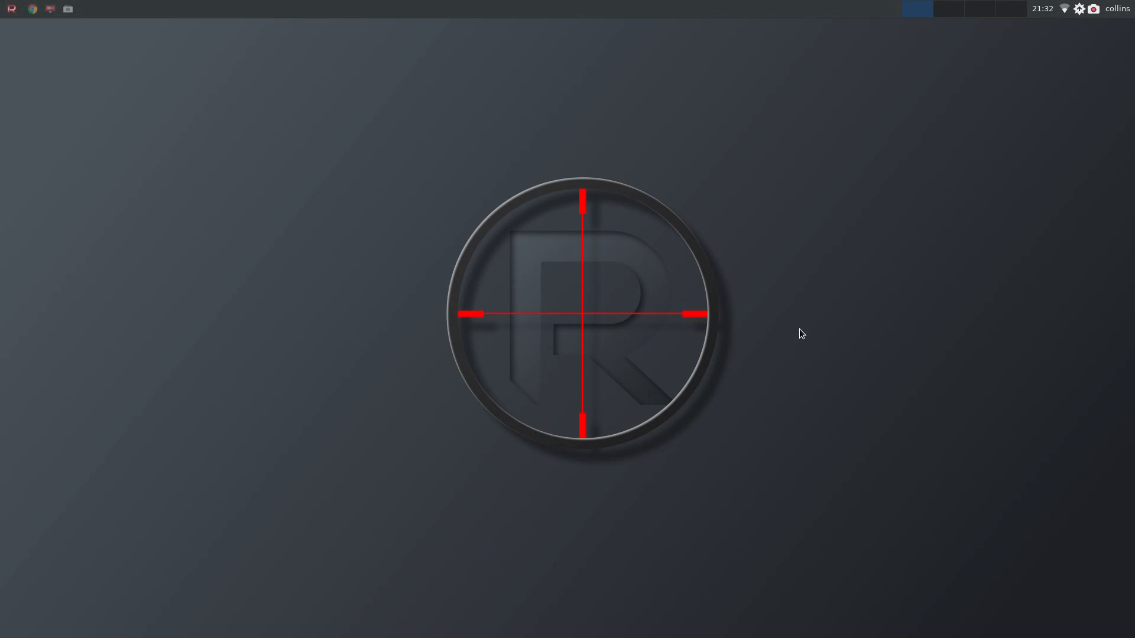
mouse_move(539, 203)
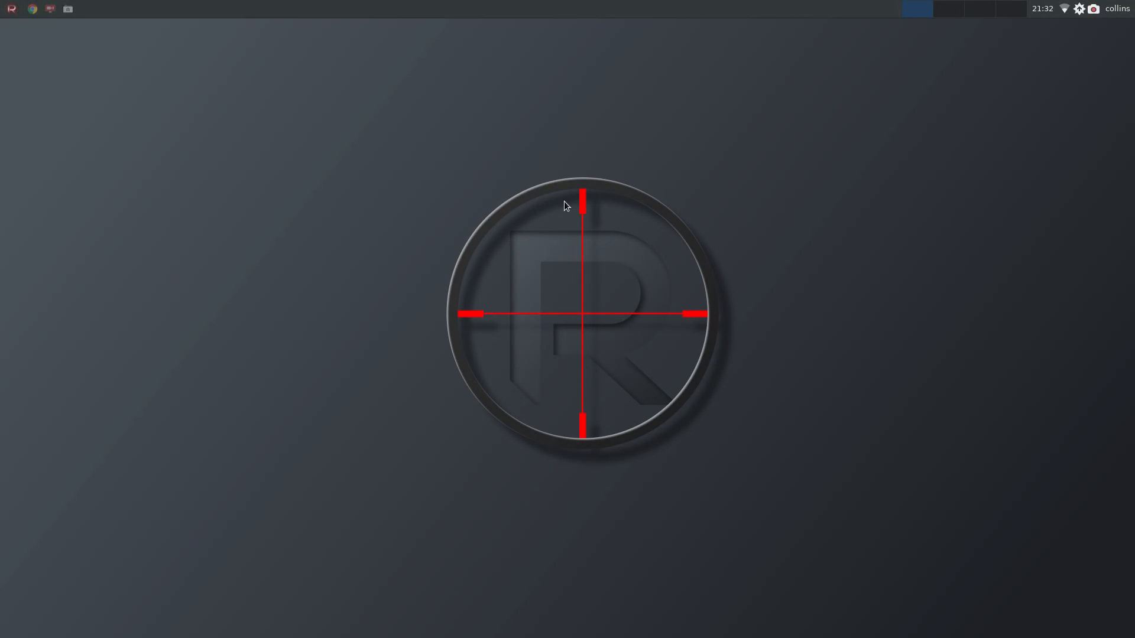
mouse_move(550, 197)
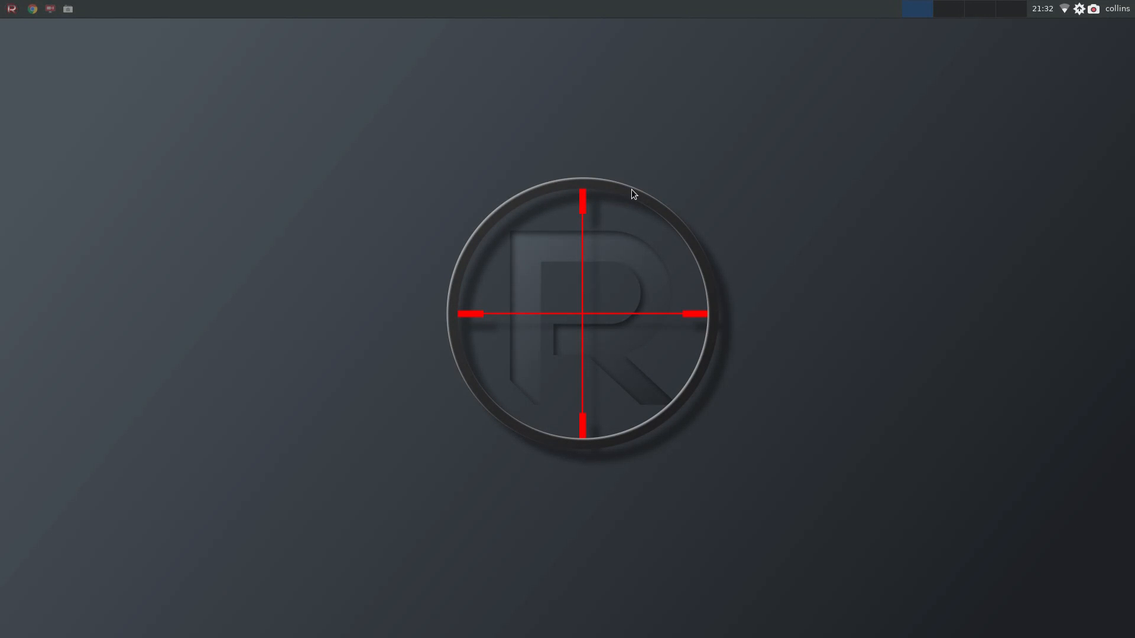
mouse_move(760, 228)
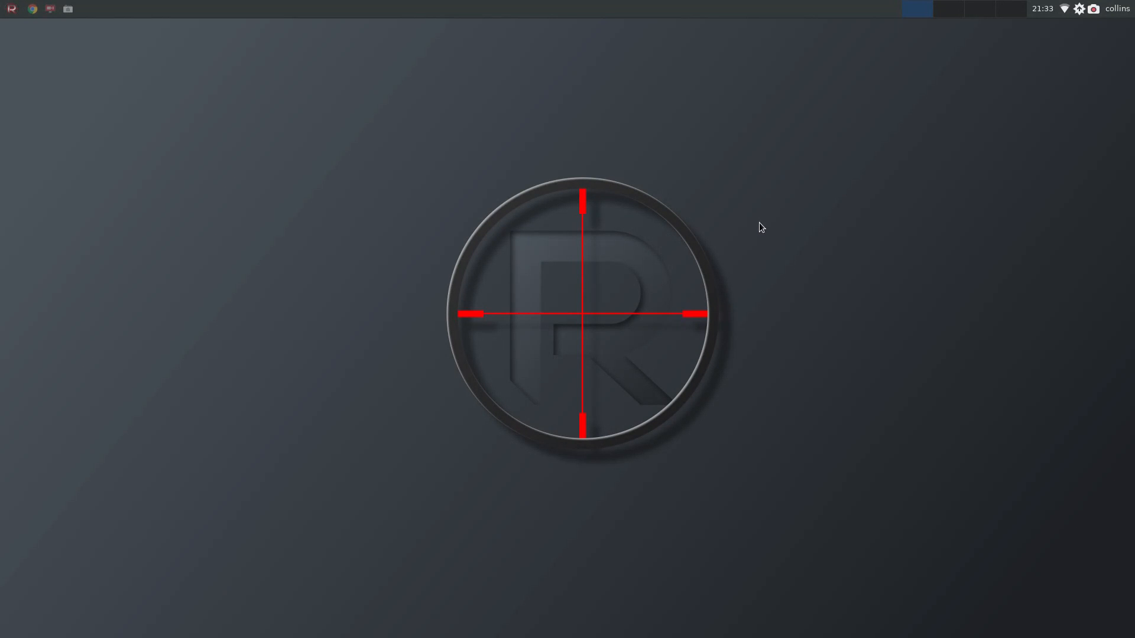
mouse_move(463, 238)
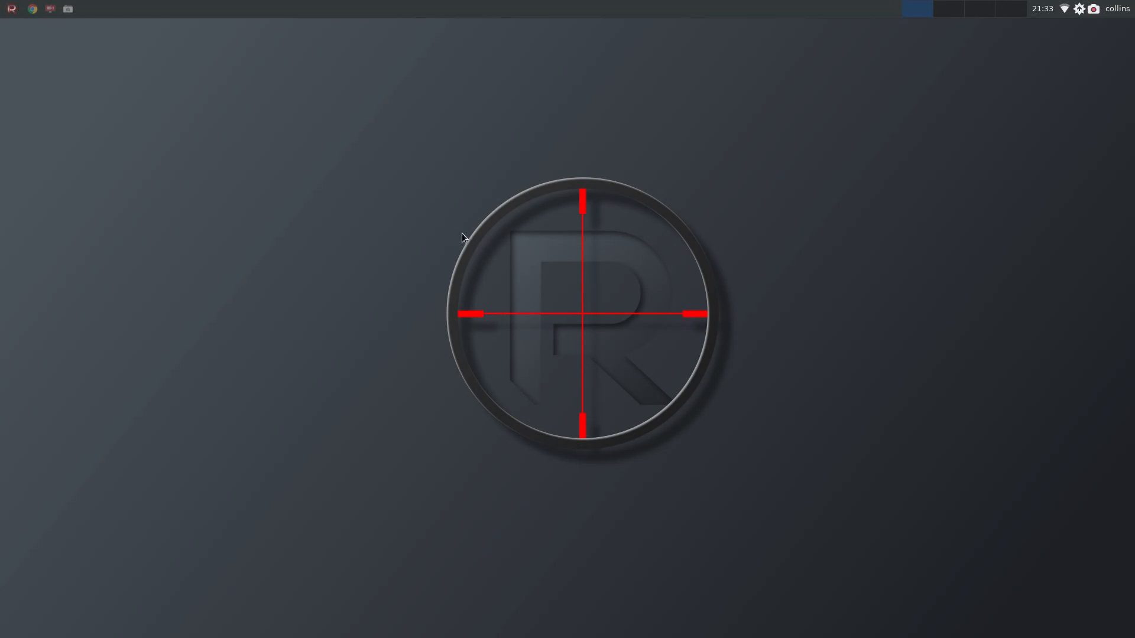